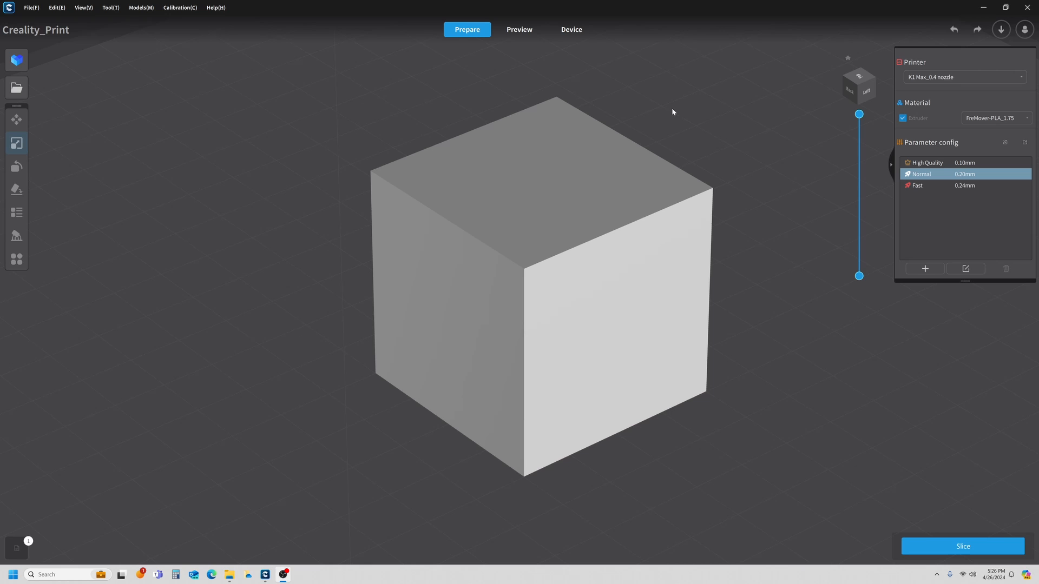
mouse_move(589, 162)
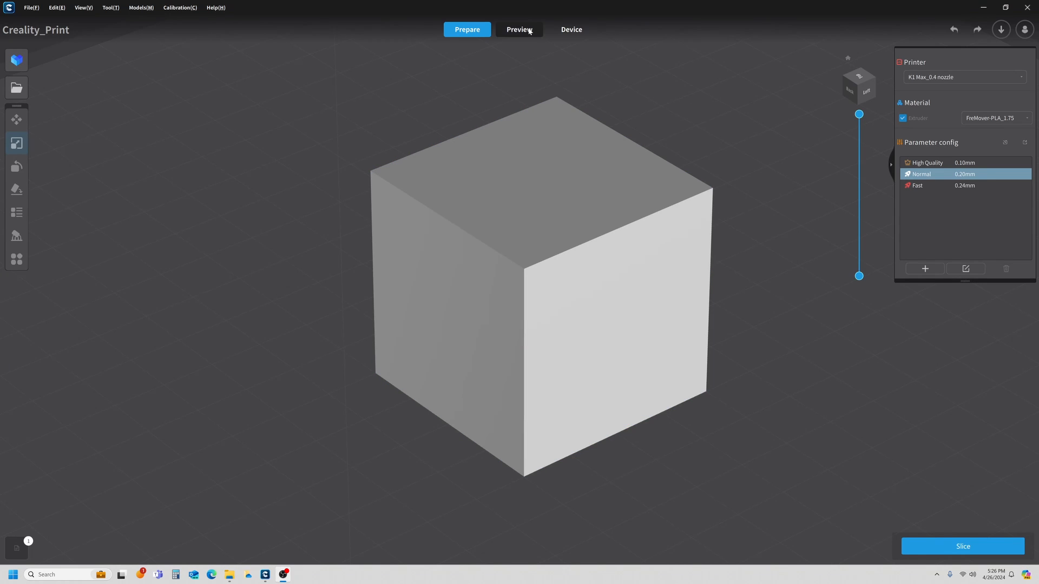
Check the sliced cube's toolpath preview, then edit the Normal profile's settings.
click(518, 29)
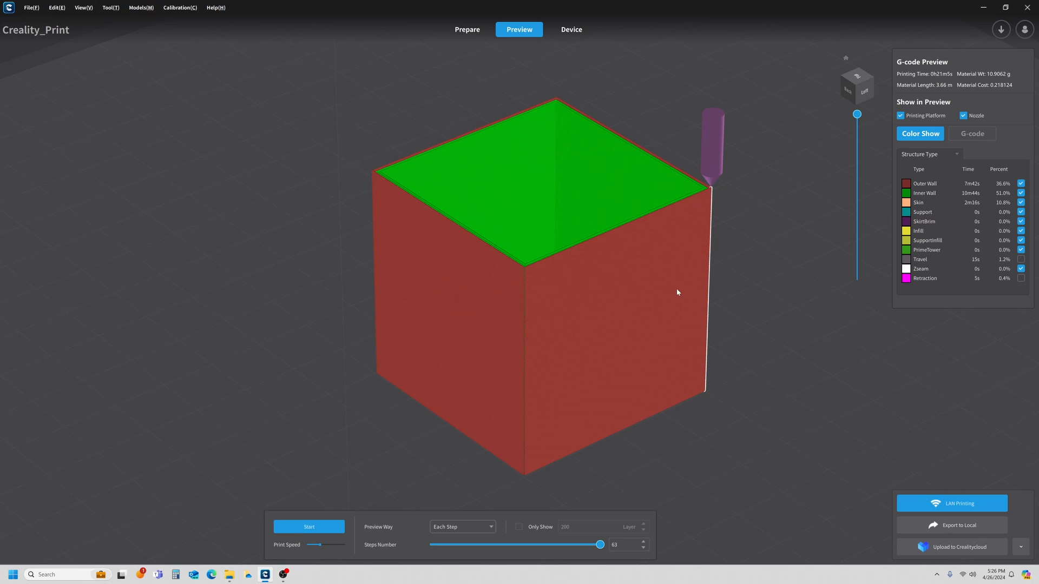
mouse_move(749, 309)
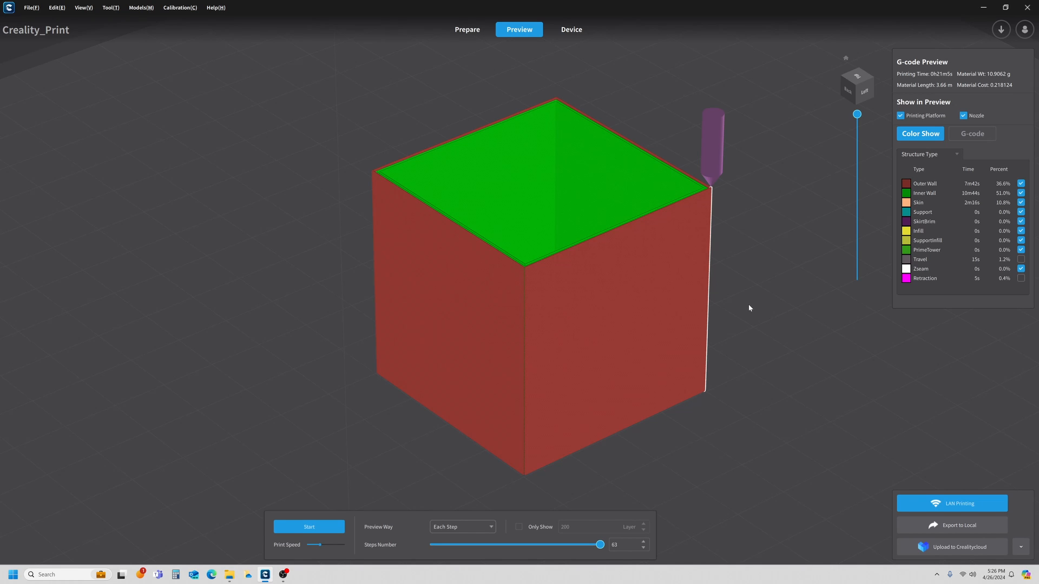
mouse_move(531, 315)
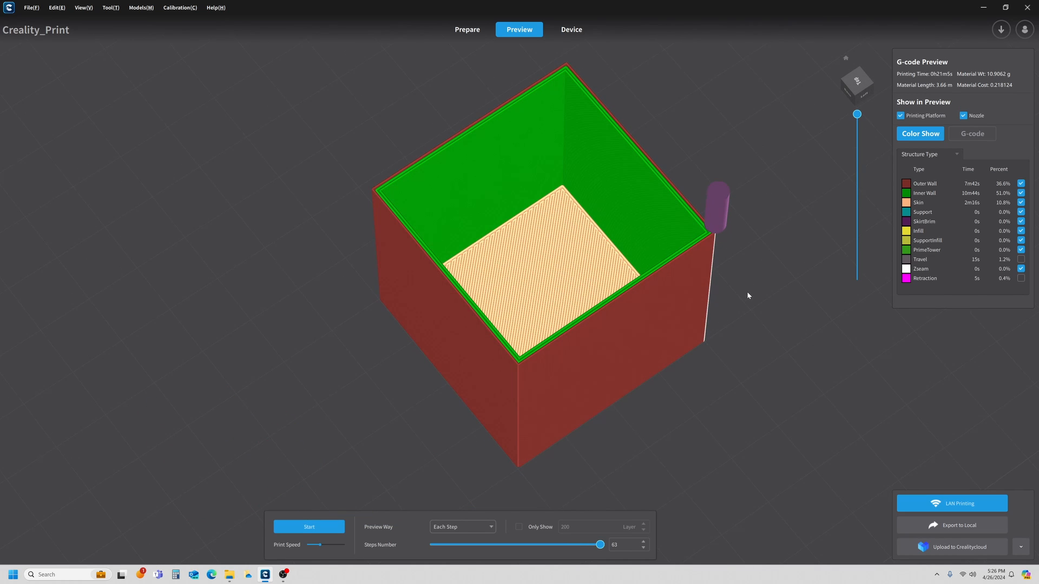
mouse_move(468, 30)
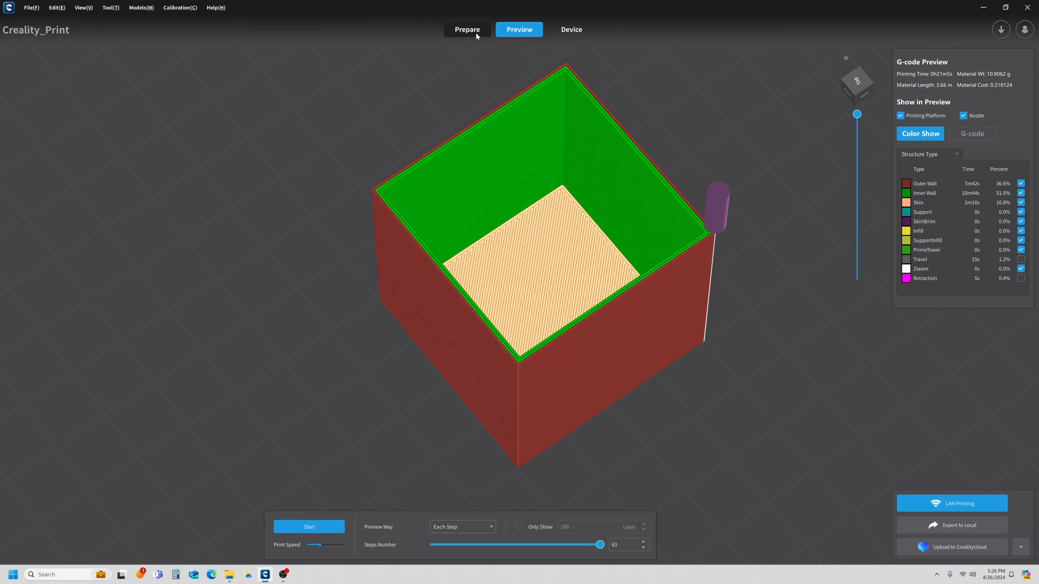
click(466, 30)
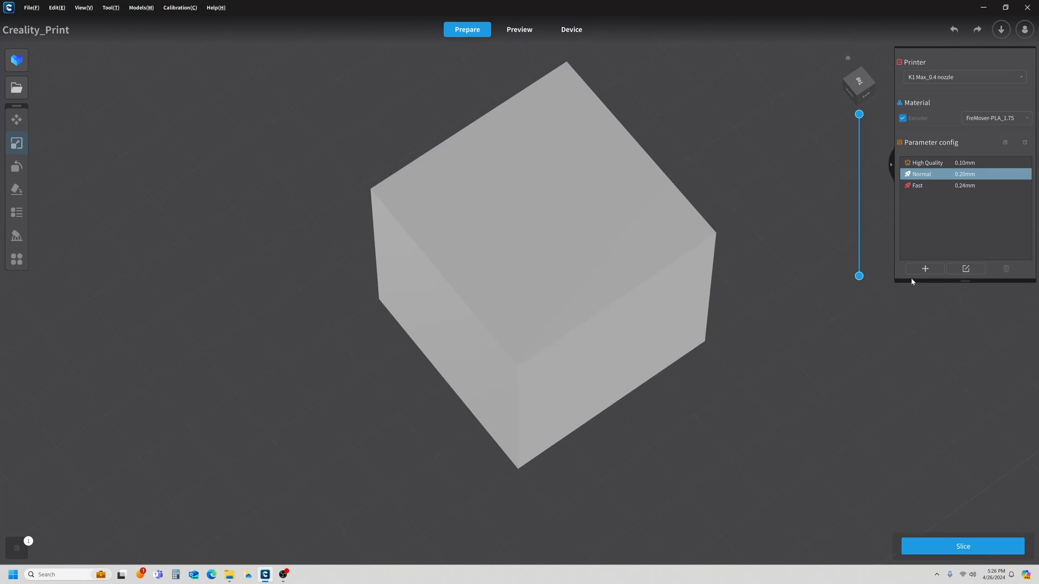
click(965, 269)
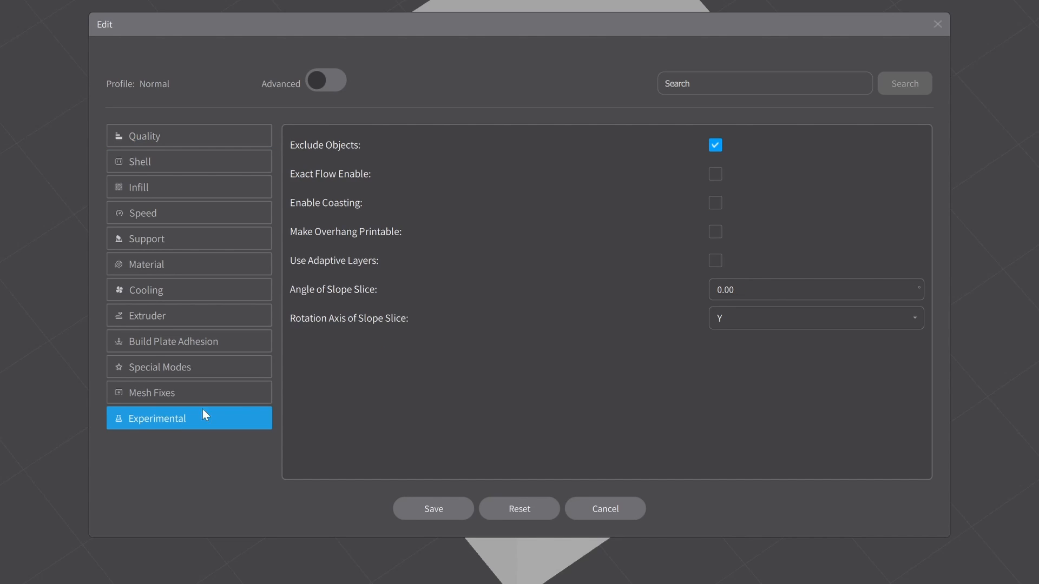
mouse_move(352, 180)
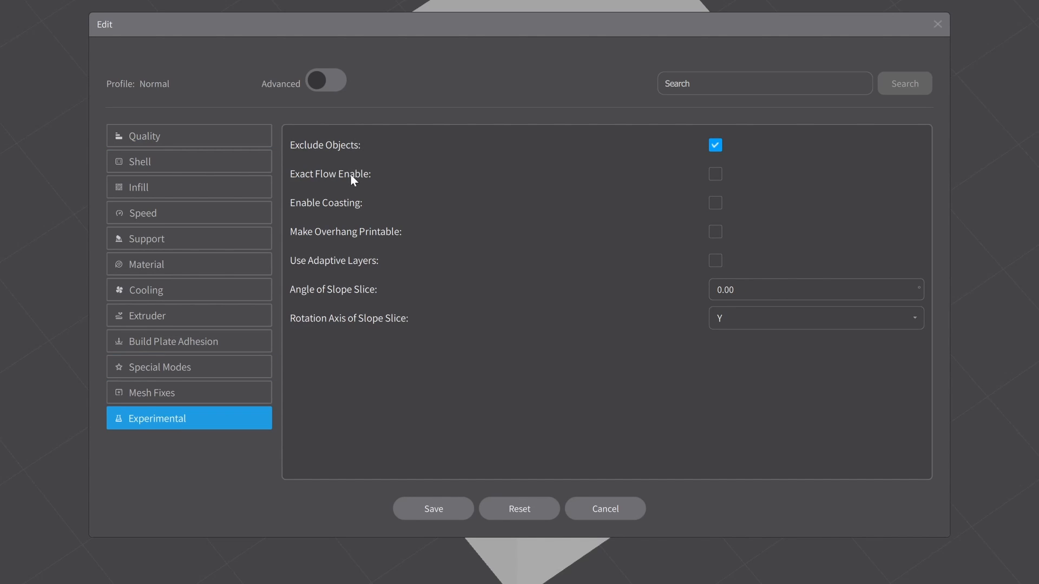
mouse_move(333, 90)
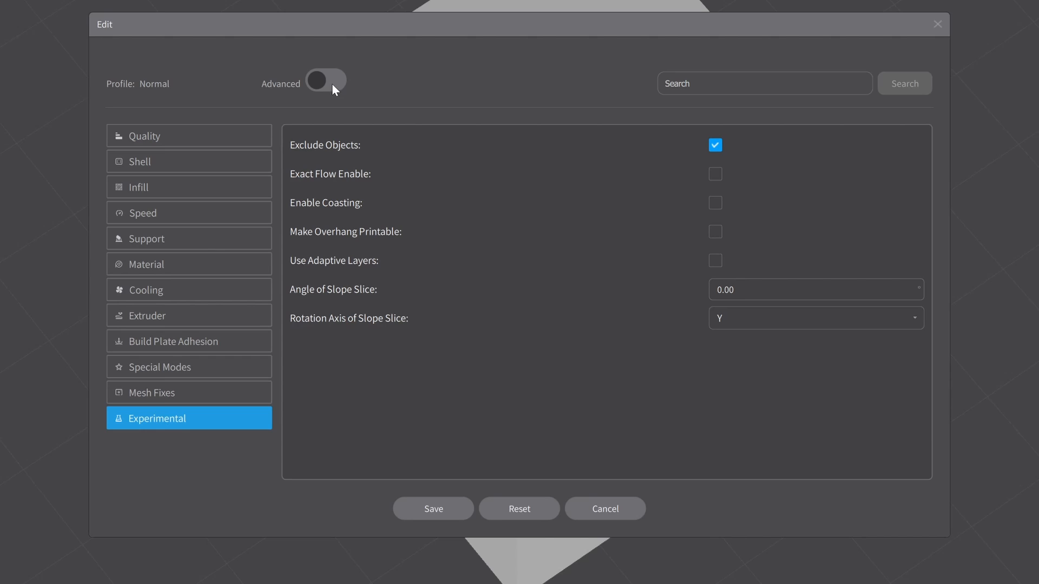
mouse_move(336, 84)
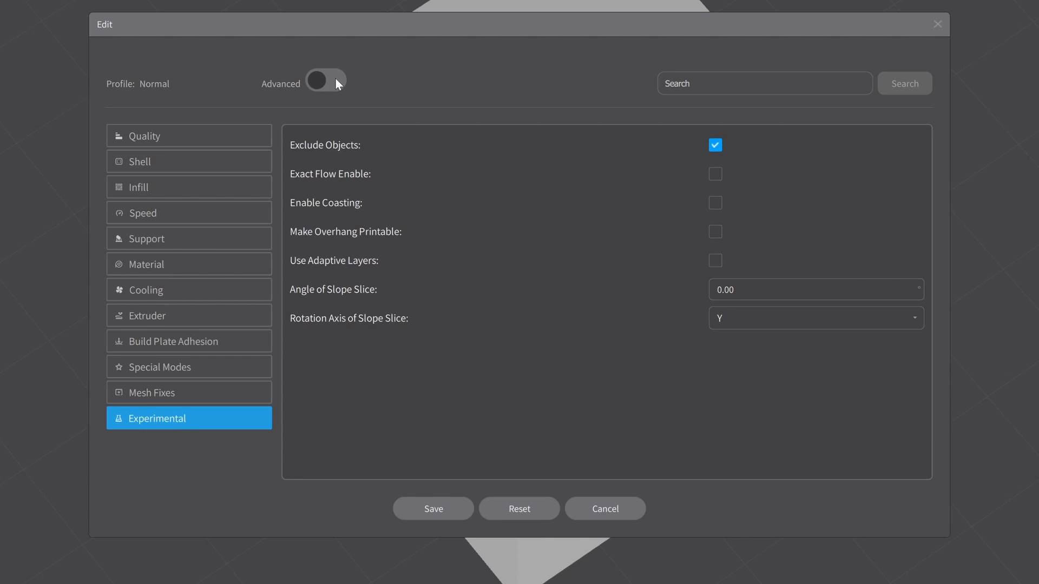
Show Advanced settings and enable Fuzzy Skin under Experimental.
click(325, 80)
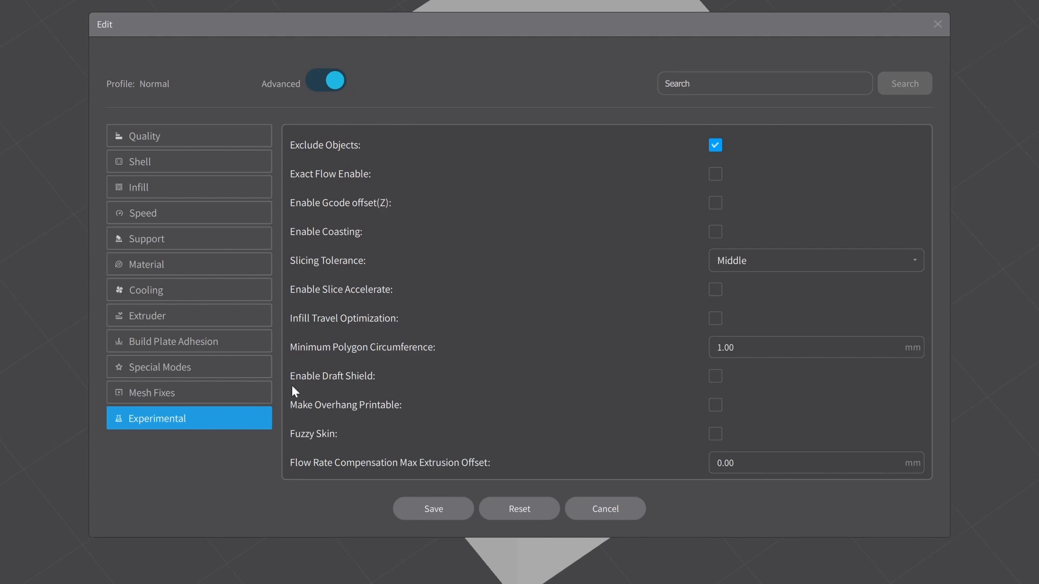
mouse_move(328, 436)
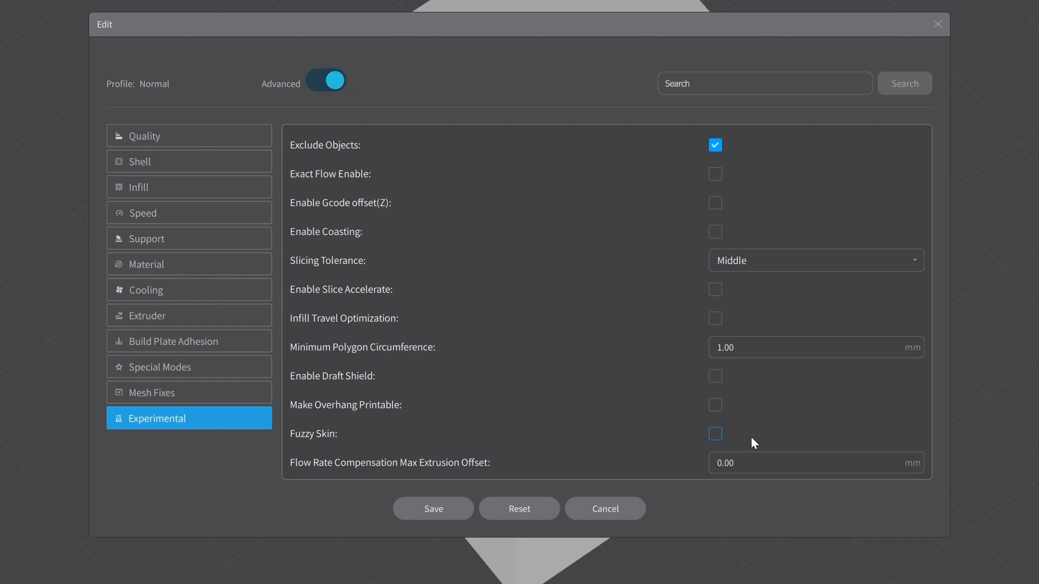
mouse_move(716, 442)
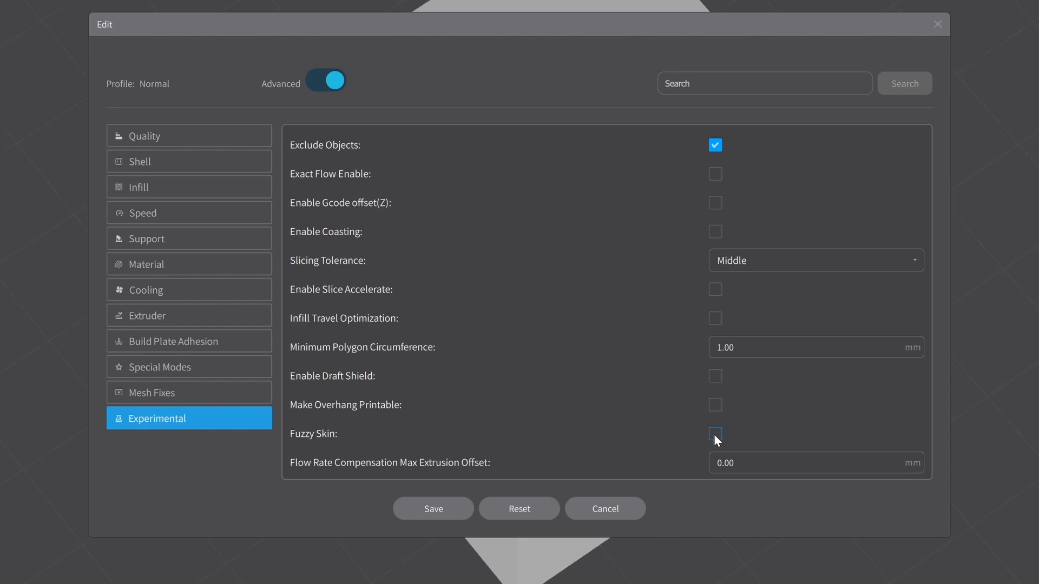
click(716, 434)
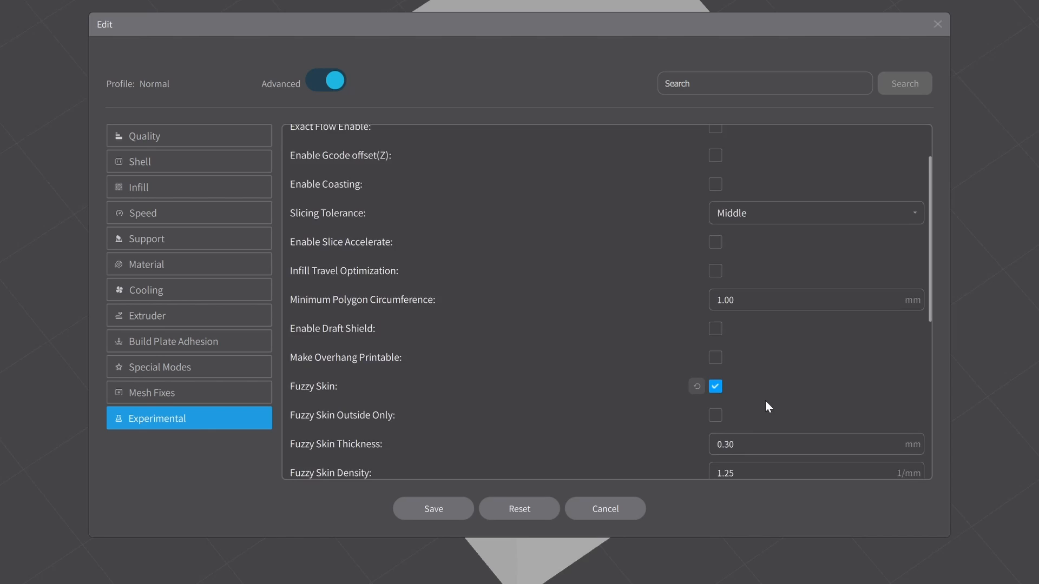
scroll(down, 3)
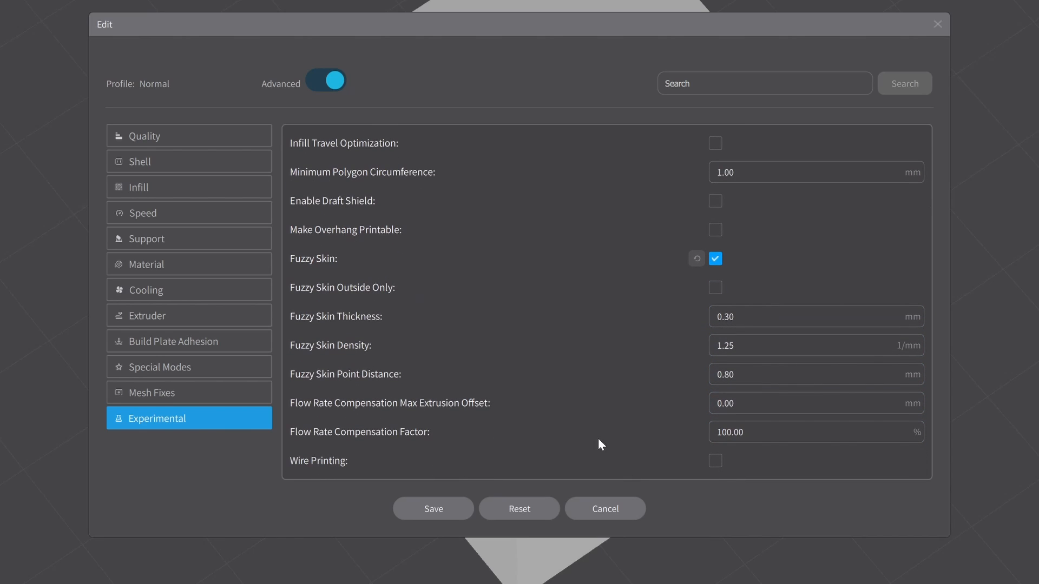
mouse_move(423, 302)
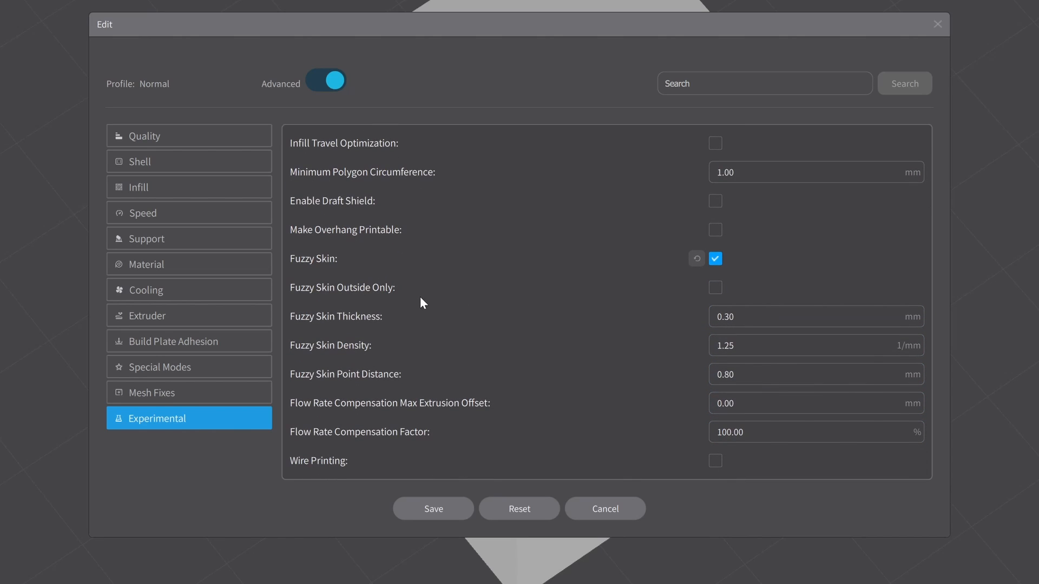
mouse_move(715, 288)
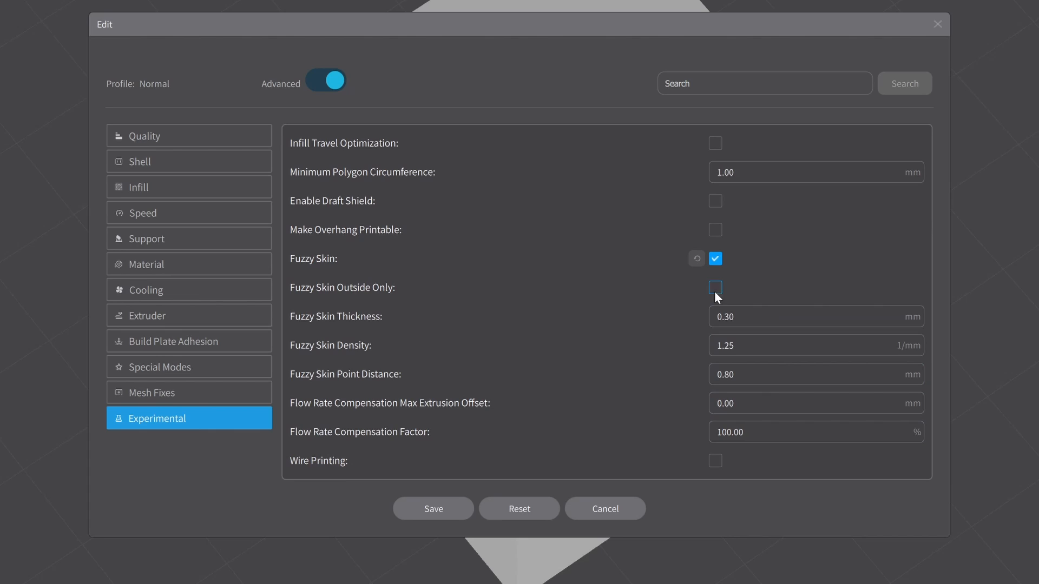
Enable Fuzzy Skin Outside Only, keeping thickness at 0.30 mm.
click(715, 288)
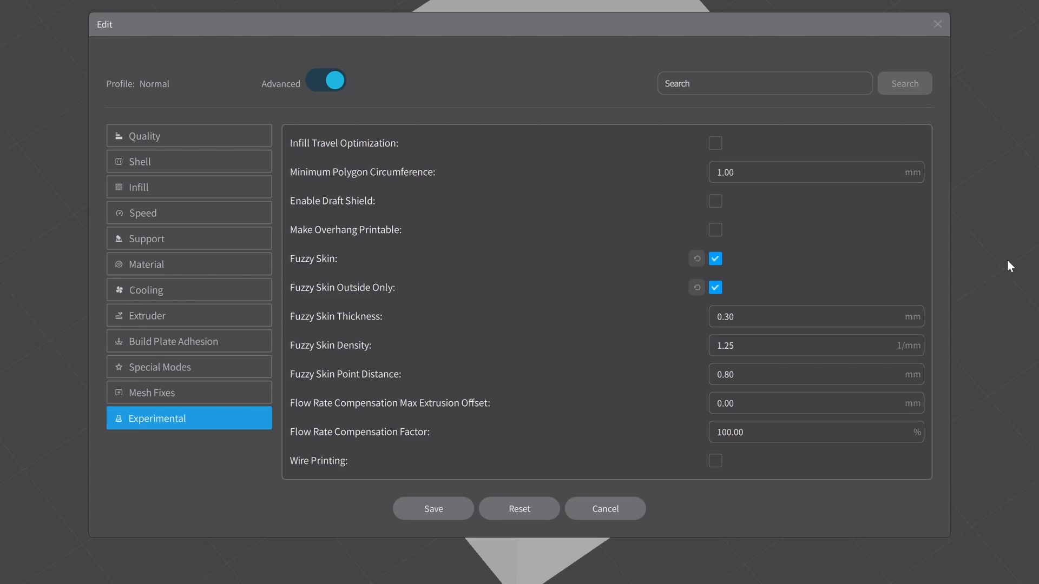
mouse_move(656, 335)
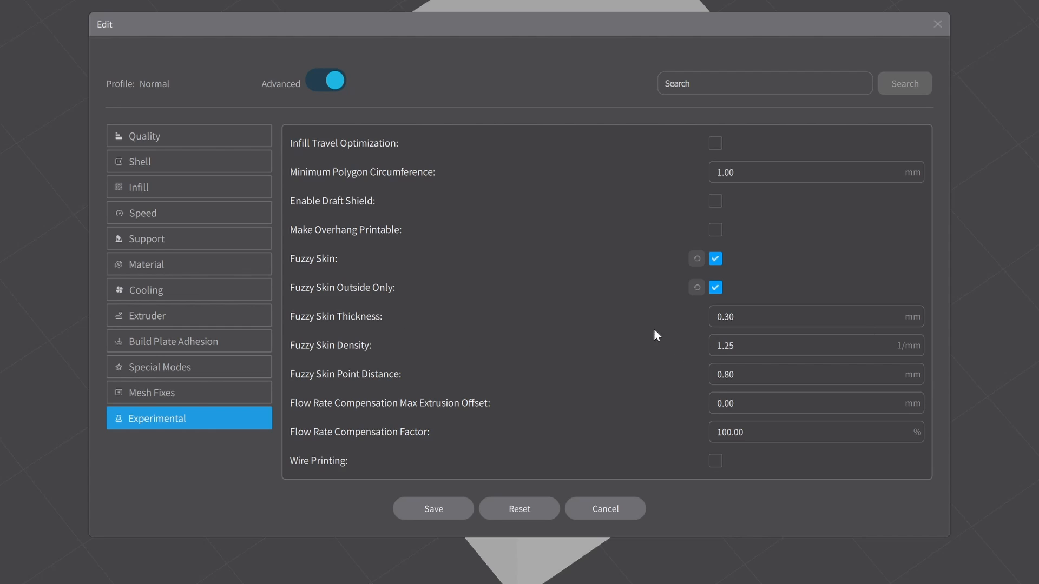
click(815, 316)
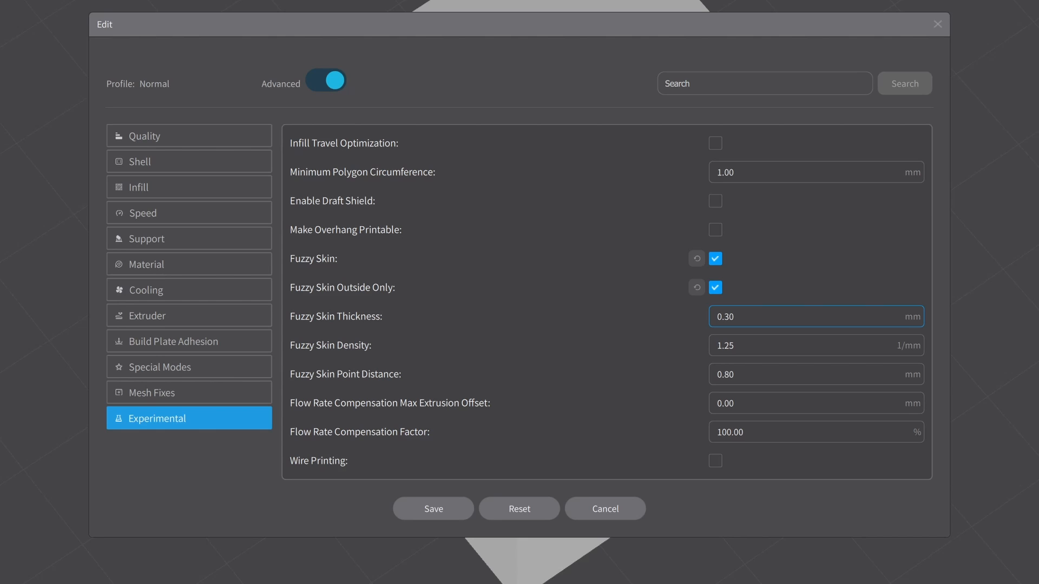
mouse_move(433, 508)
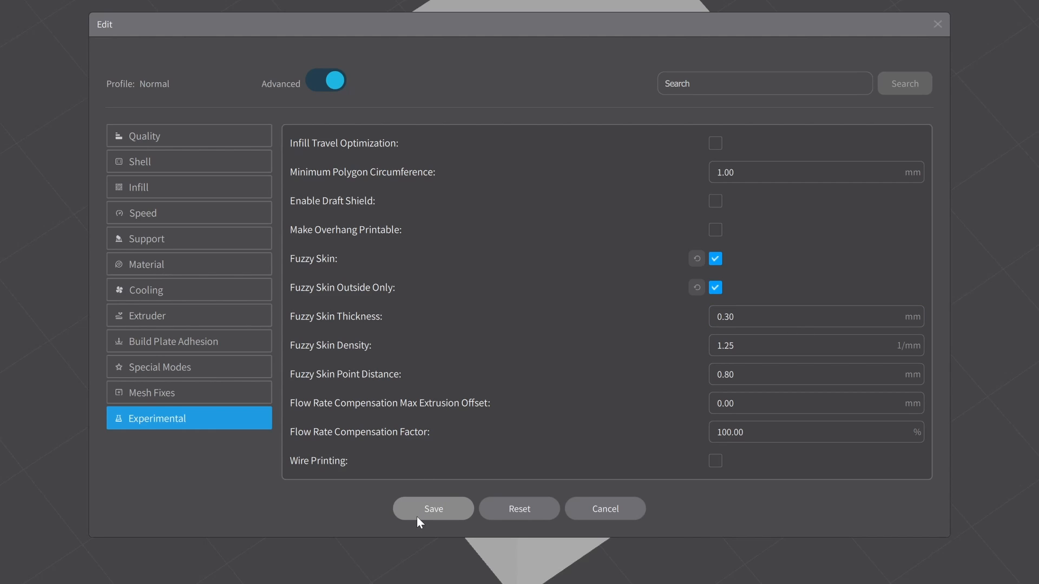
Save the profile, re-slice the cube and inspect its rough walls from the top view.
click(433, 509)
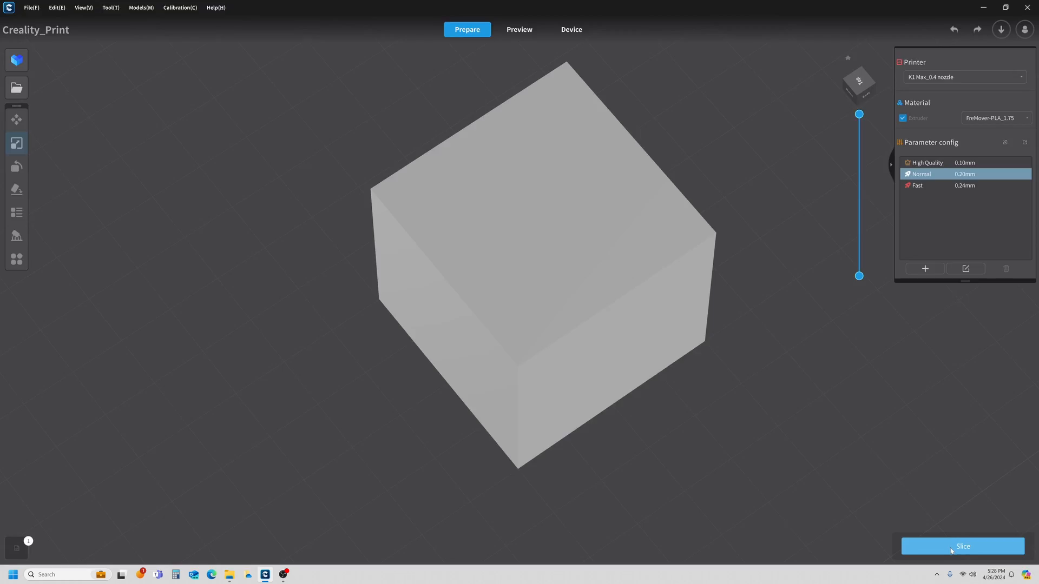
click(962, 546)
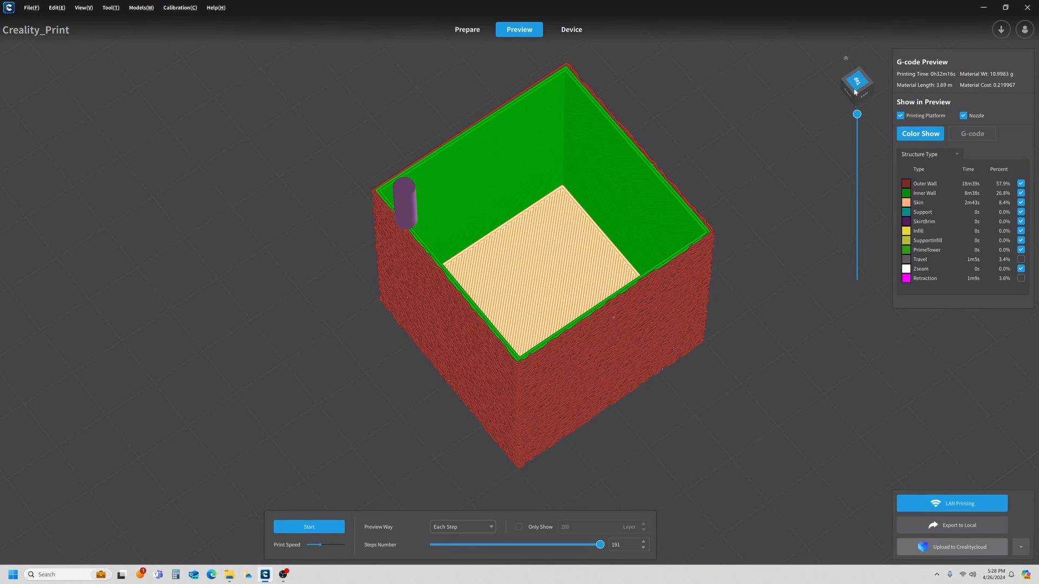
click(857, 83)
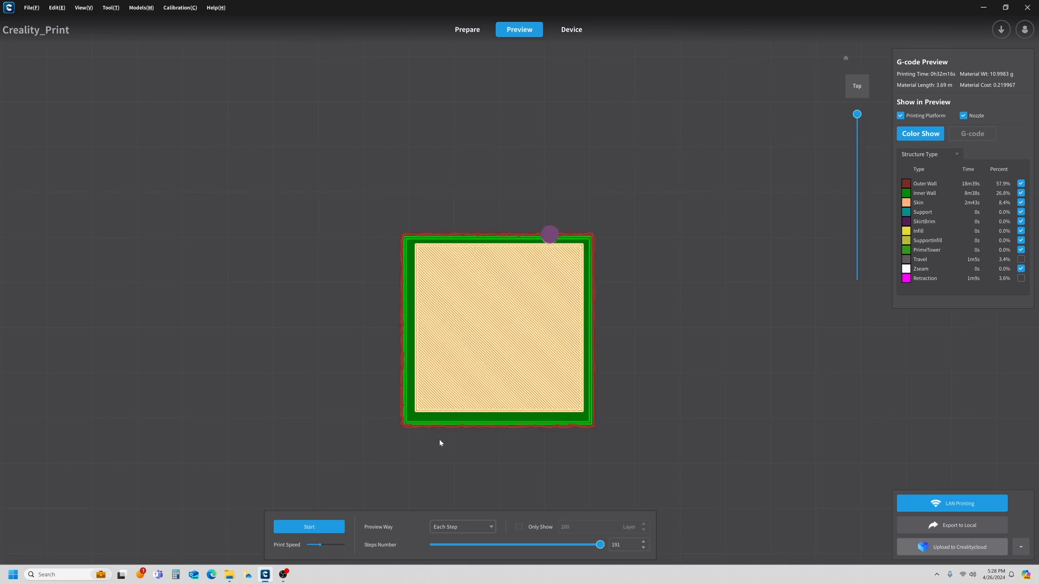
scroll(up, 3)
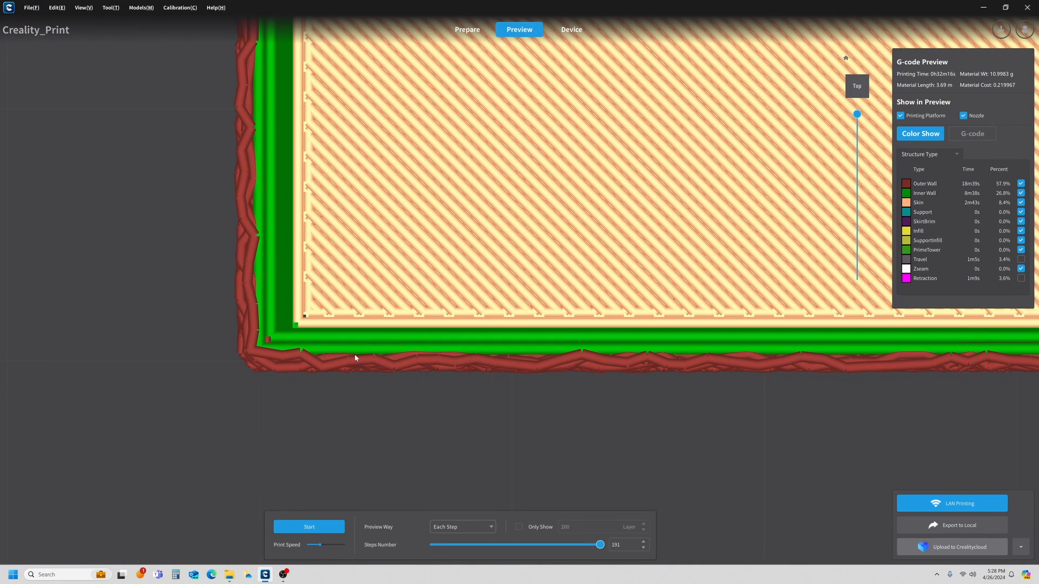
mouse_move(418, 374)
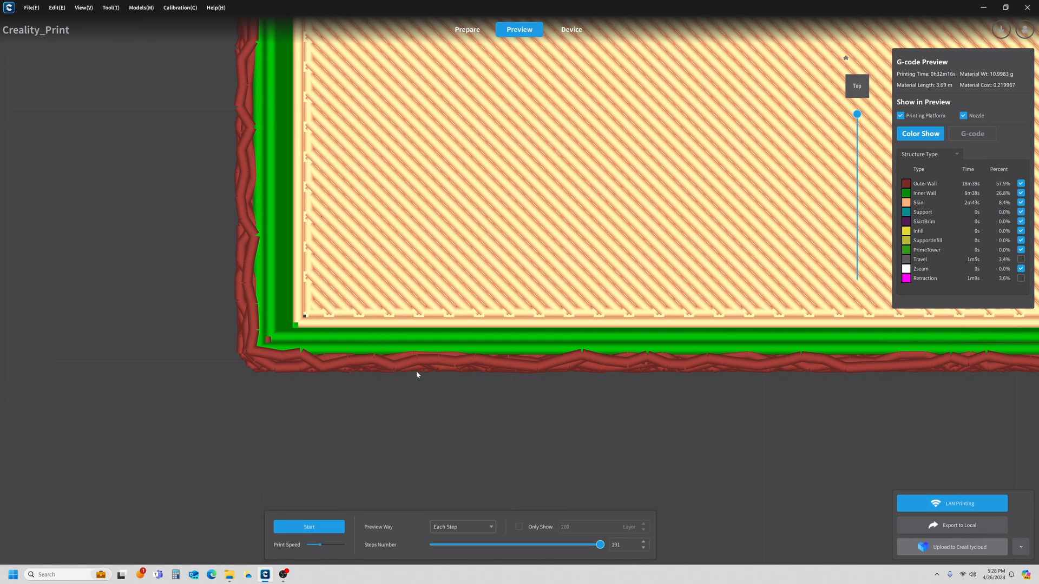
click(467, 29)
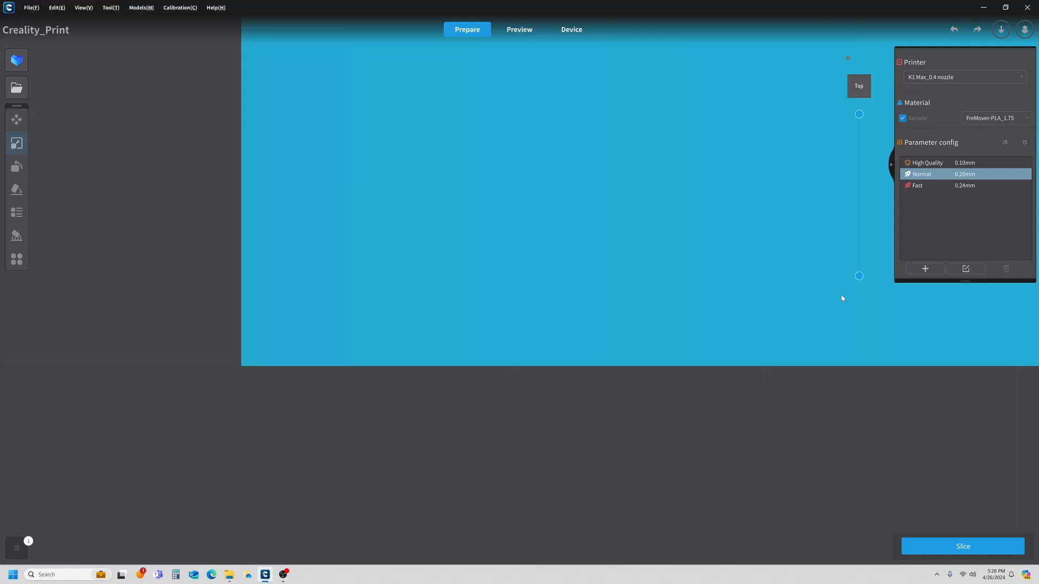
Review the fuzzy skin settings, close the editor and slice the cube for preview.
click(965, 268)
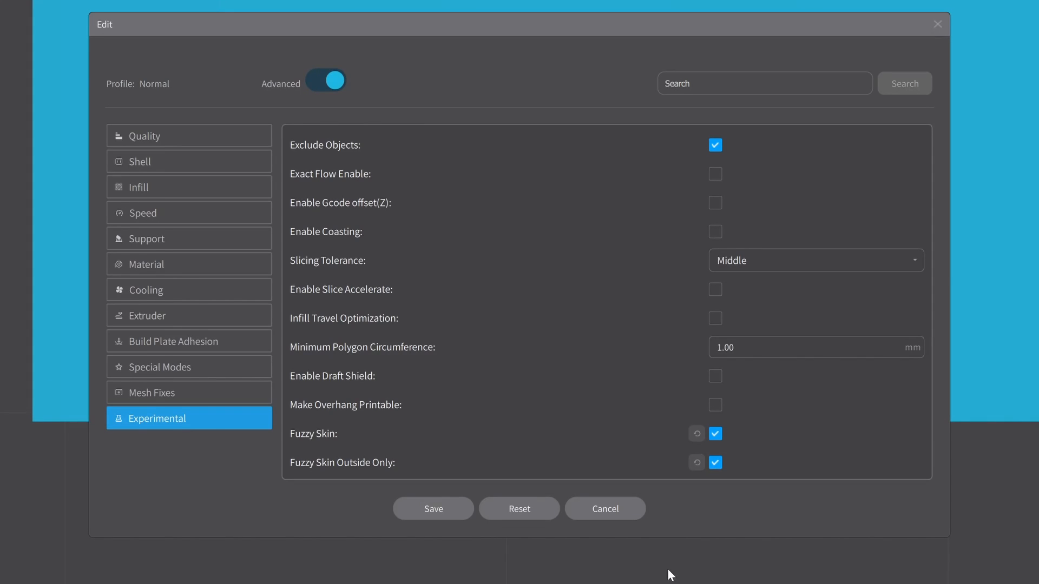
scroll(down, 3)
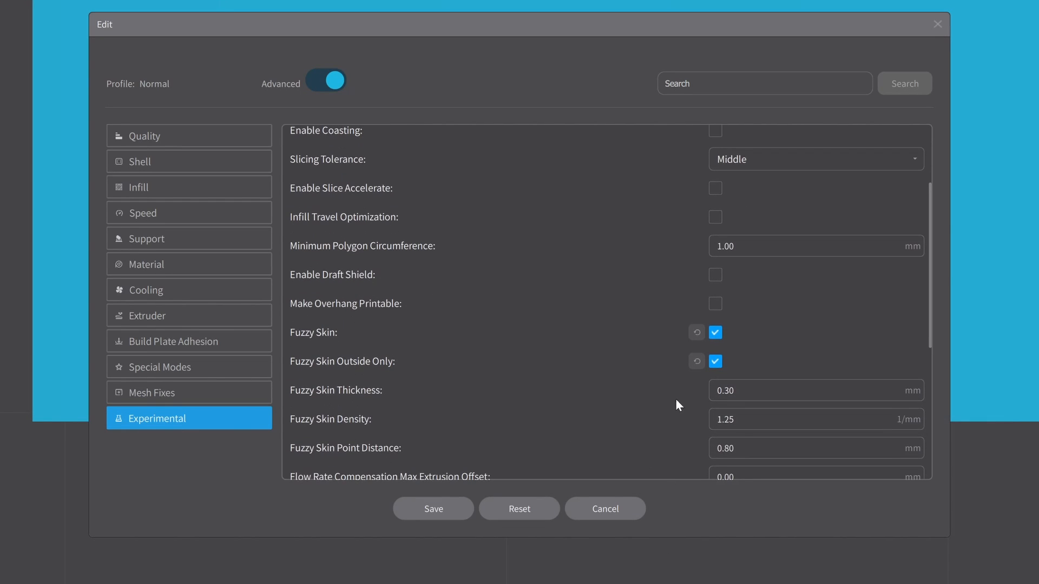
click(816, 390)
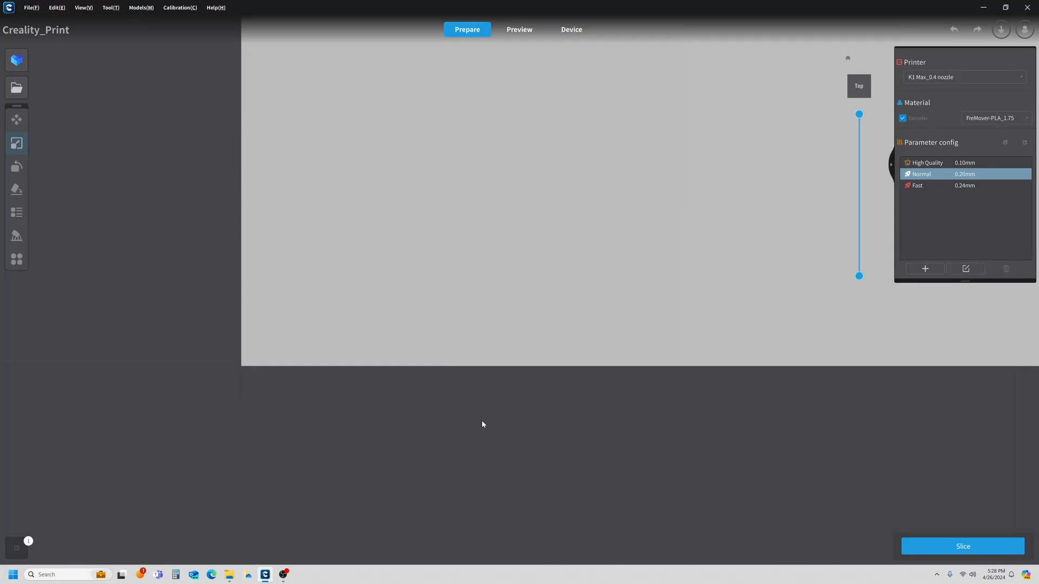
click(962, 546)
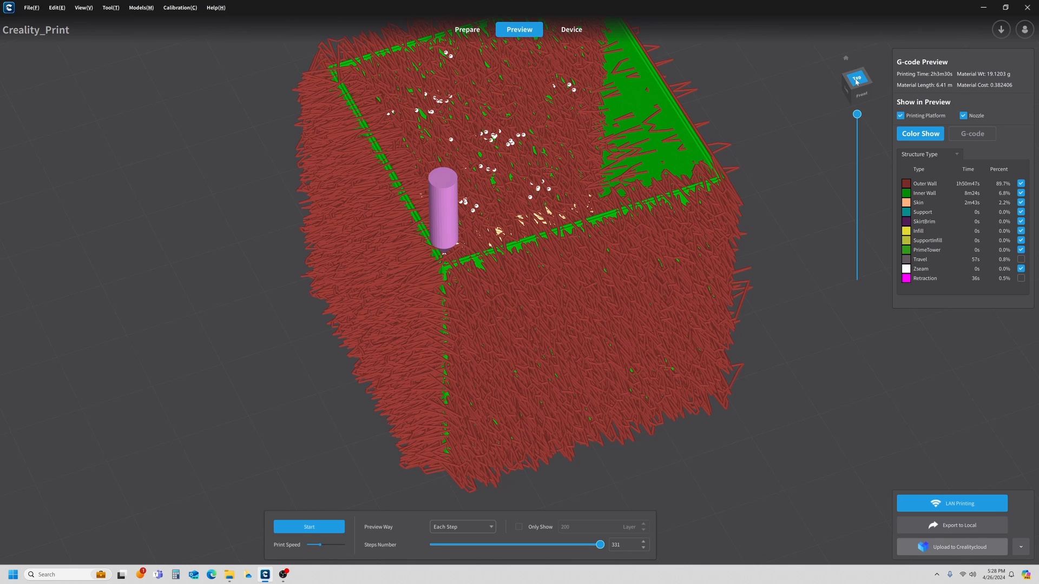
Return to Prepare and scroll the Normal profile to the fuzzy skin settings.
click(466, 29)
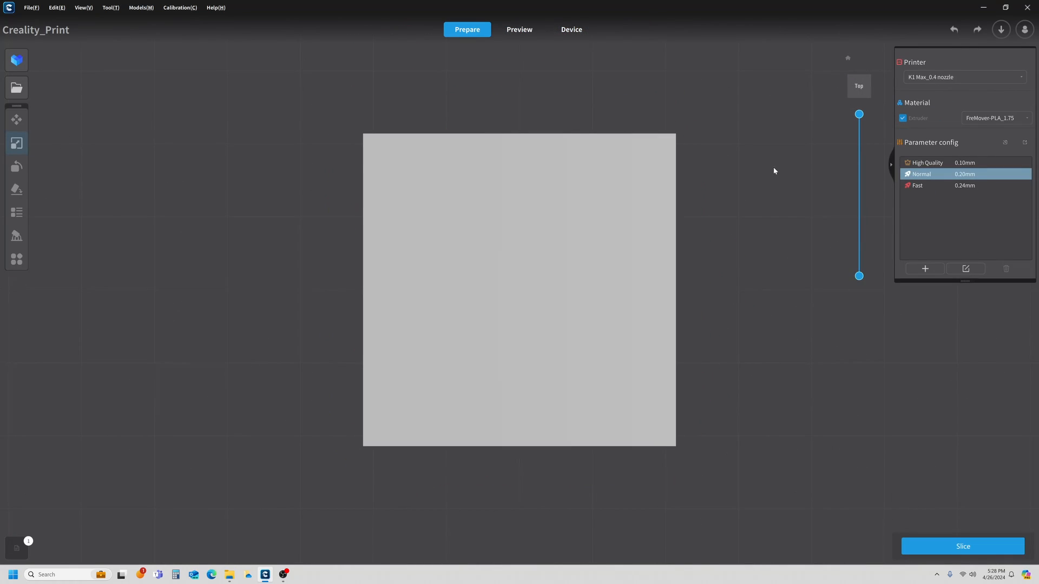
click(965, 269)
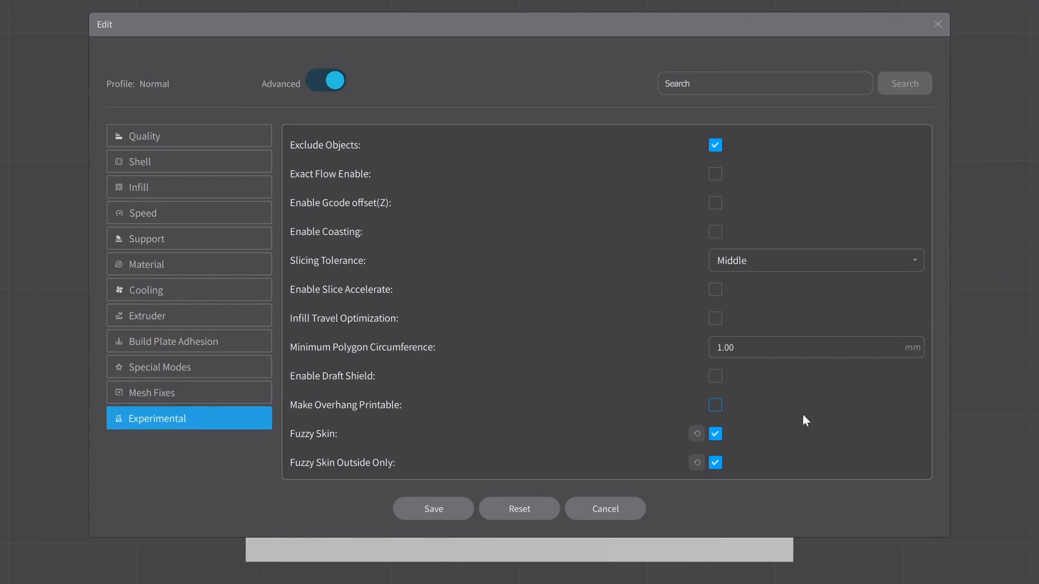
scroll(down, 3)
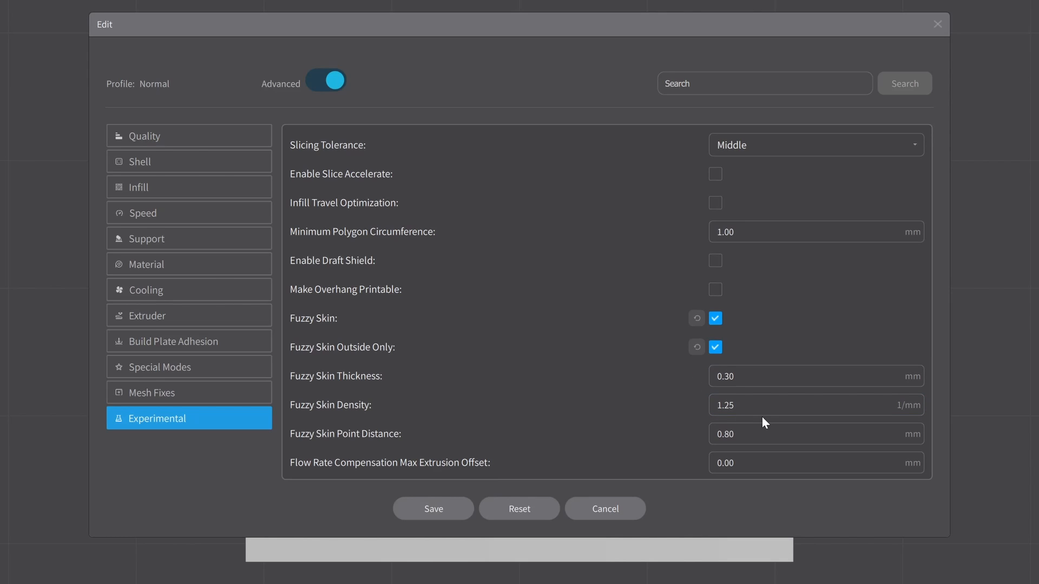
click(815, 405)
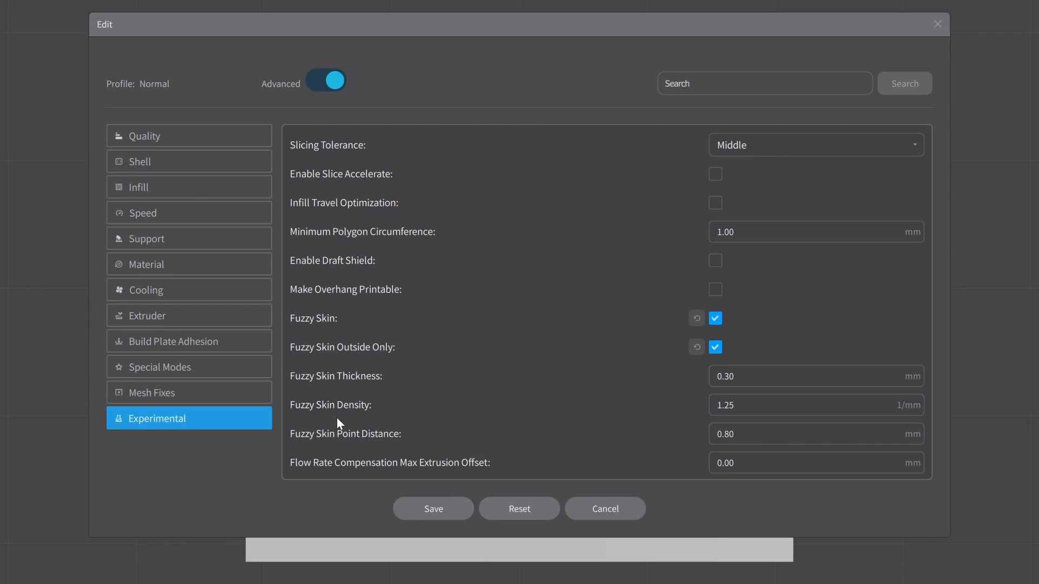
Change Fuzzy Skin Density from 1.25 to 5 per mm.
click(816, 405)
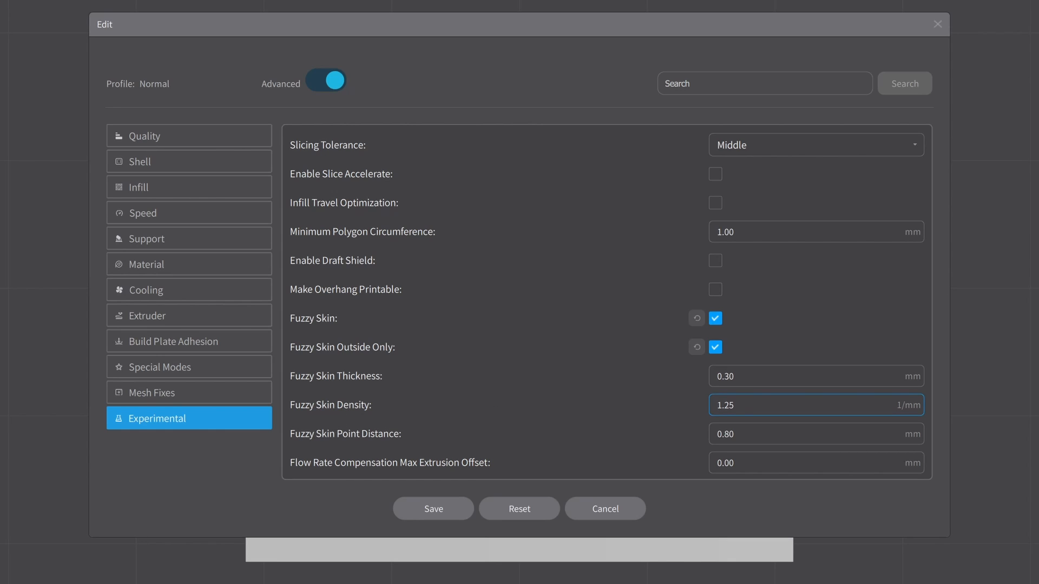
mouse_move(381, 456)
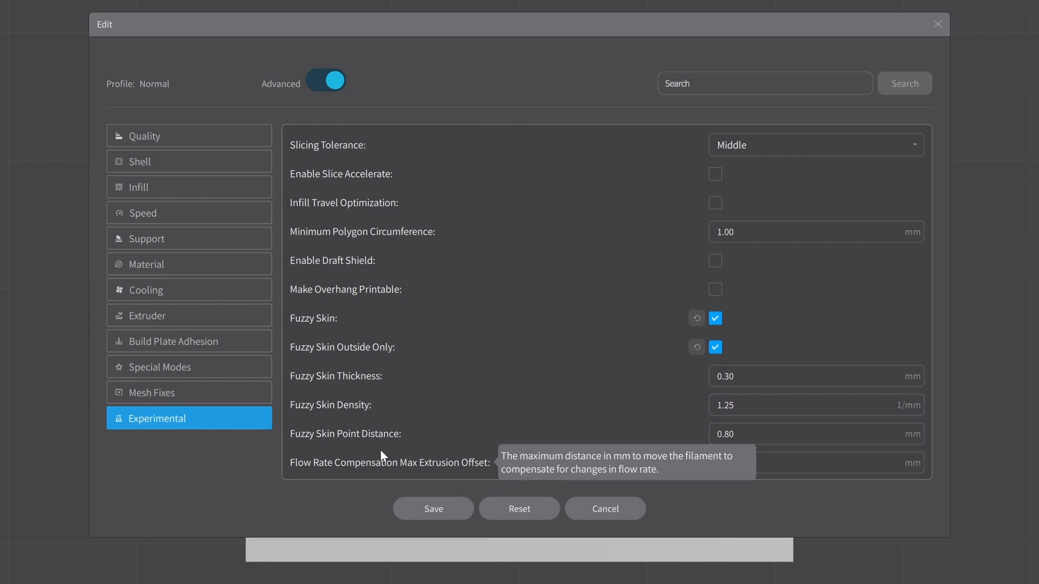
mouse_move(389, 461)
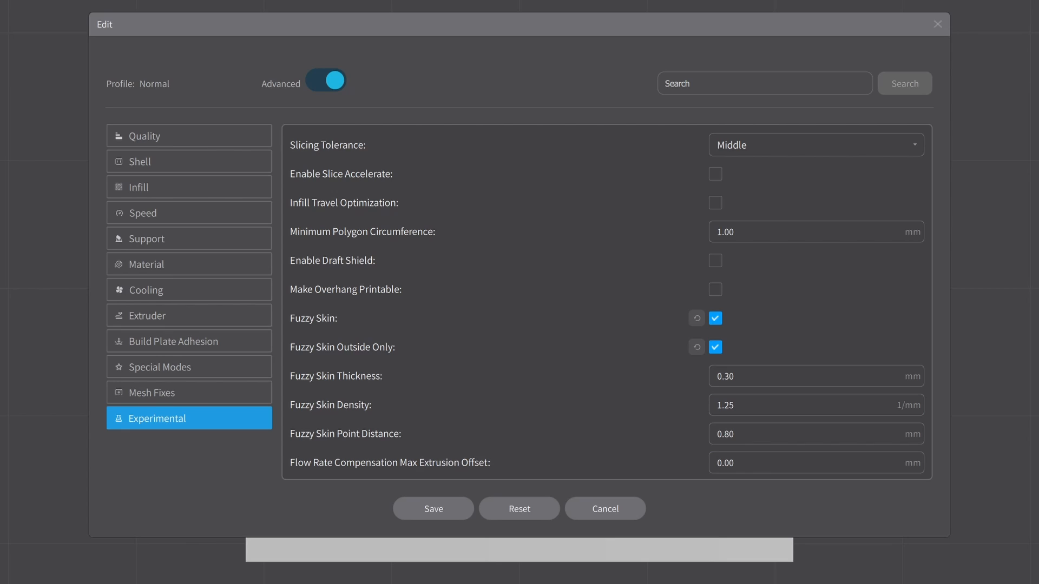
click(815, 405)
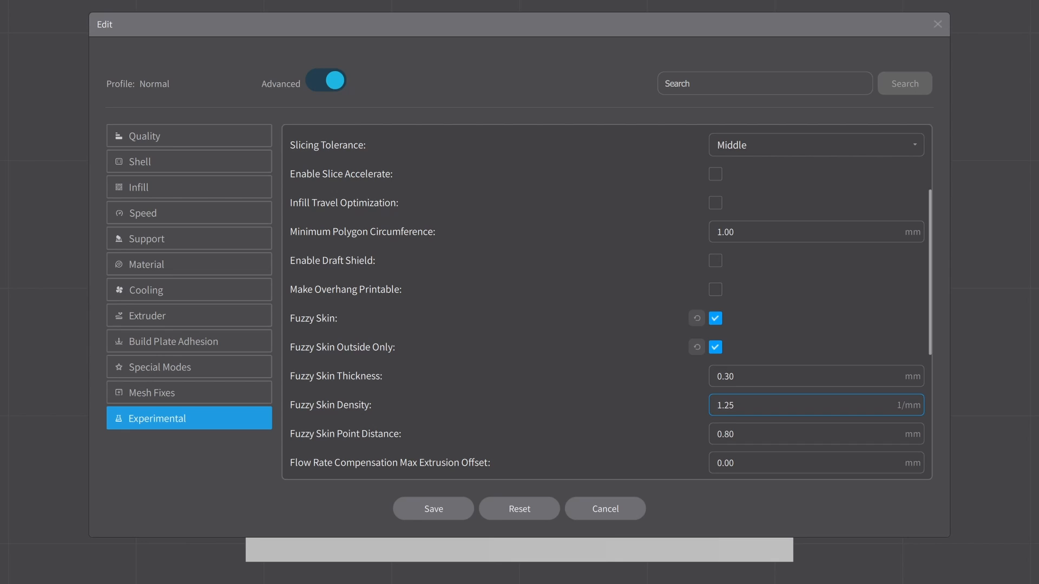
double_click(724, 404)
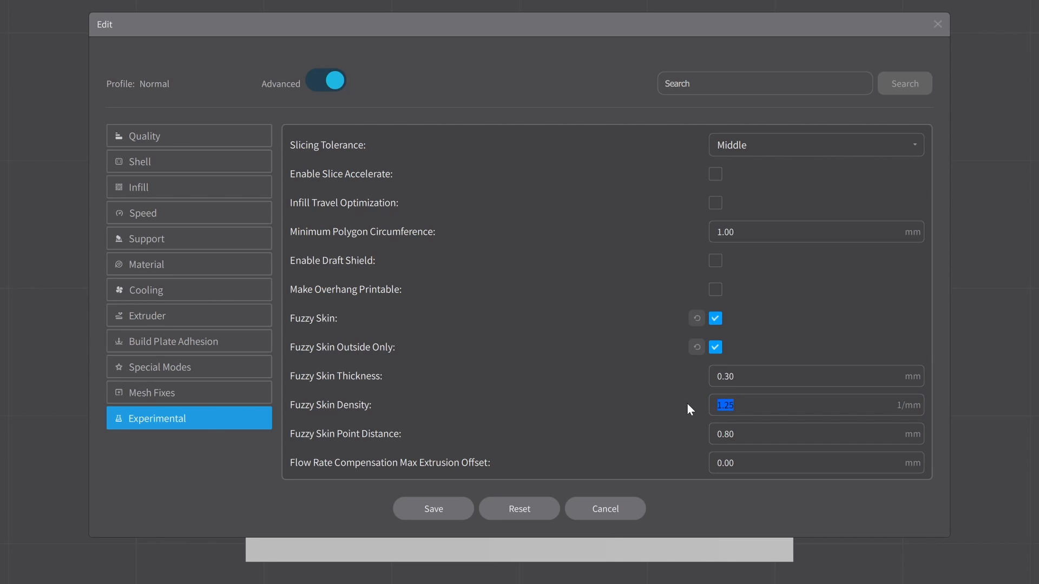
text(5)
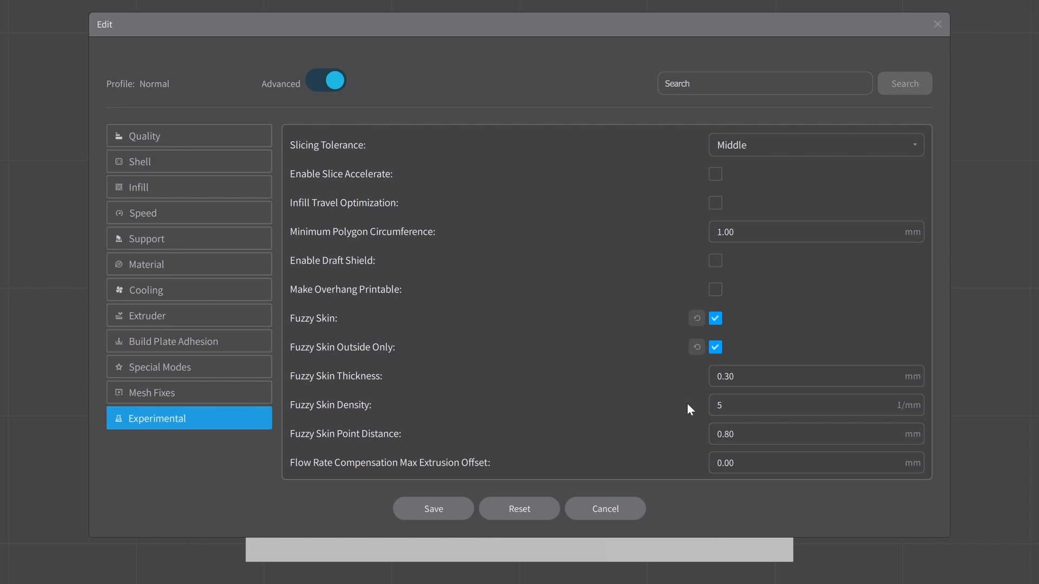
click(795, 405)
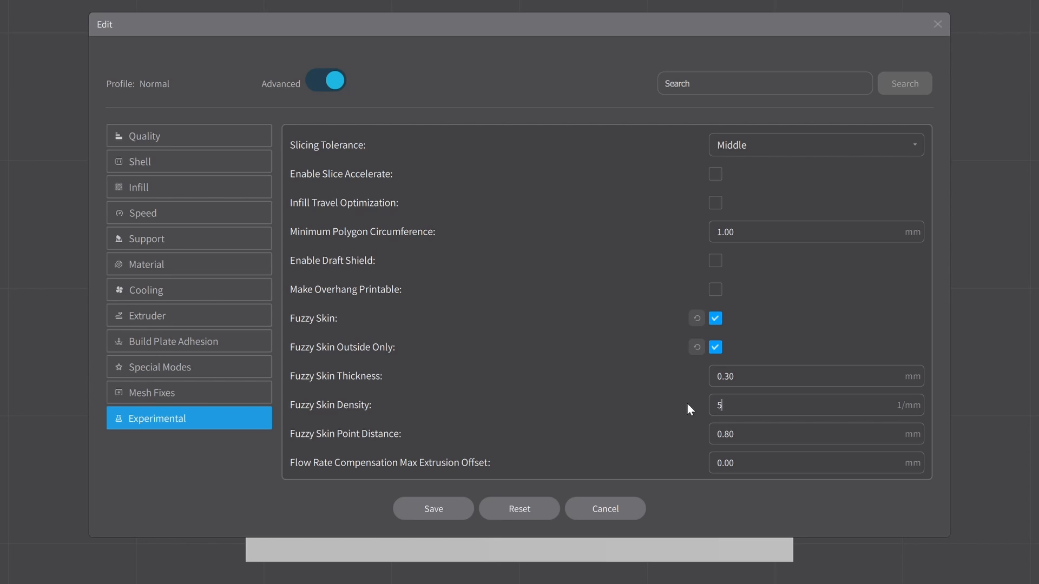
mouse_move(394, 539)
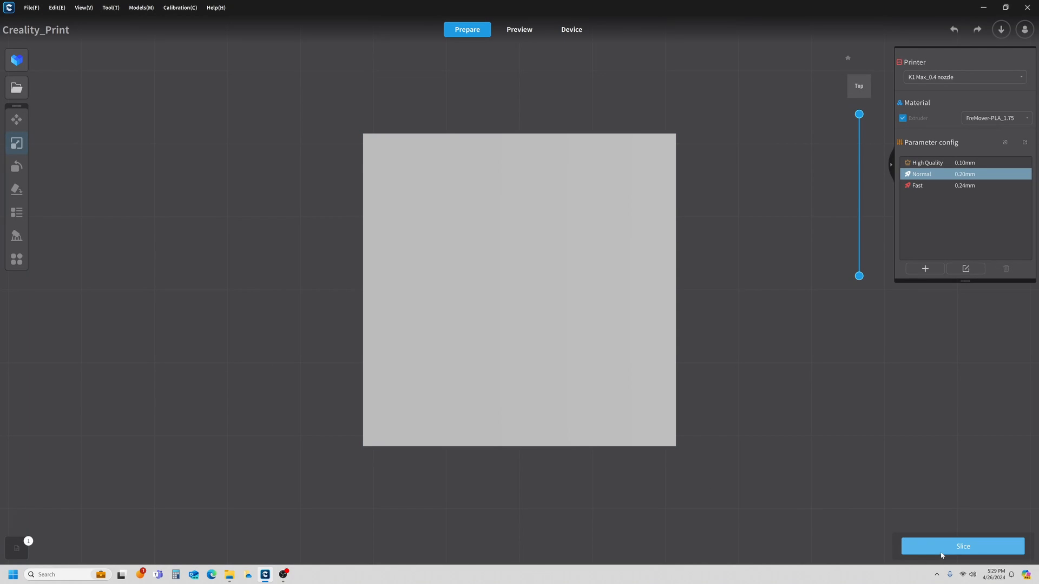
Slice and preview the density-5 fuzzy cube, then reopen the Normal profile.
click(960, 545)
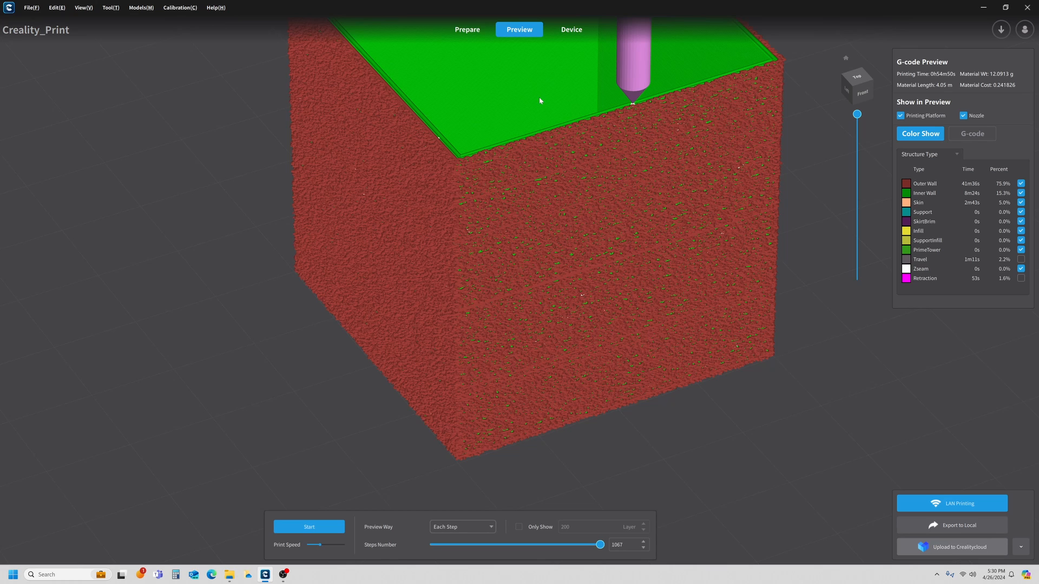
mouse_move(466, 29)
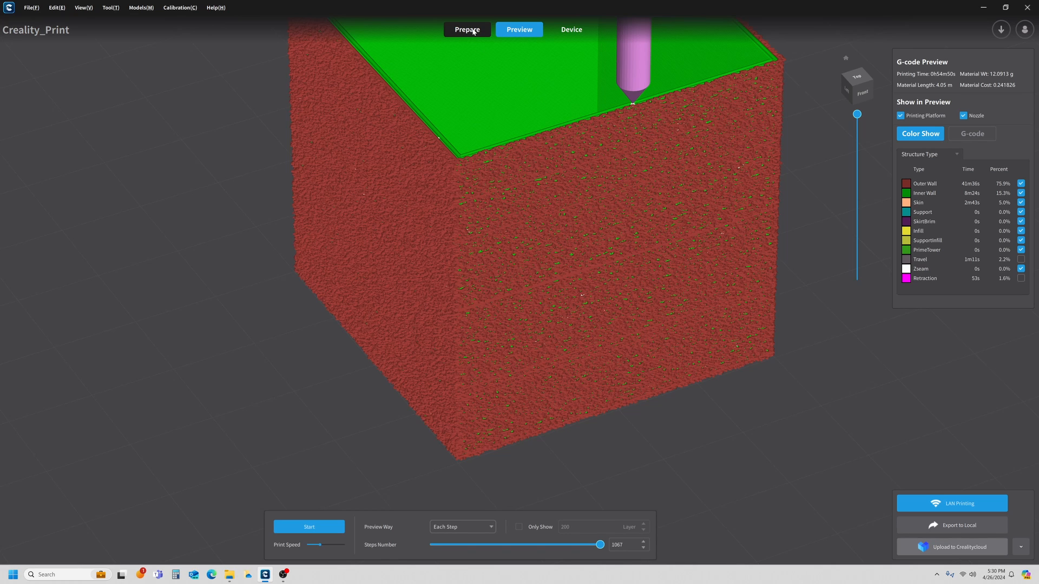
click(467, 29)
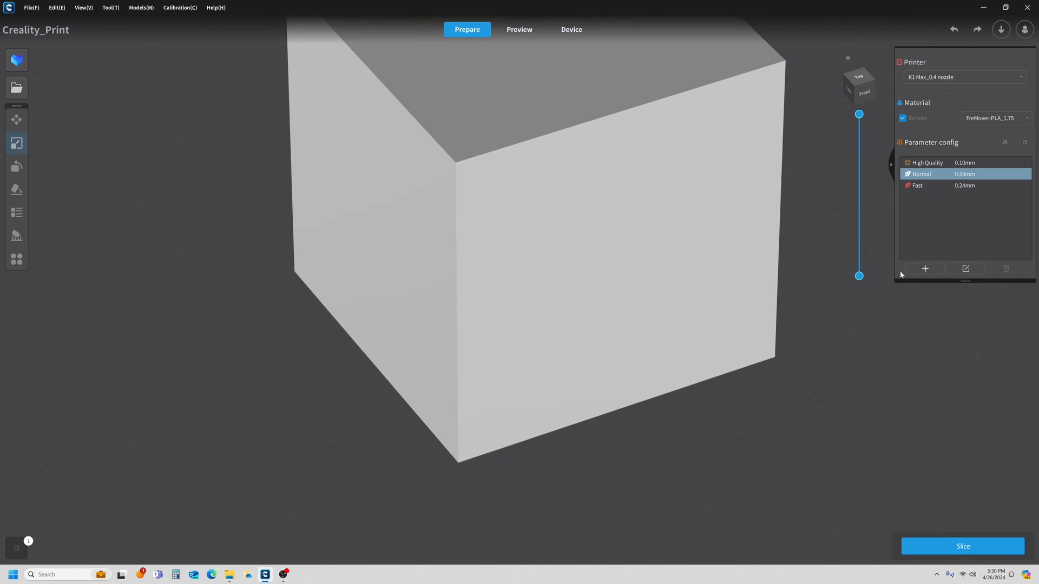
click(965, 268)
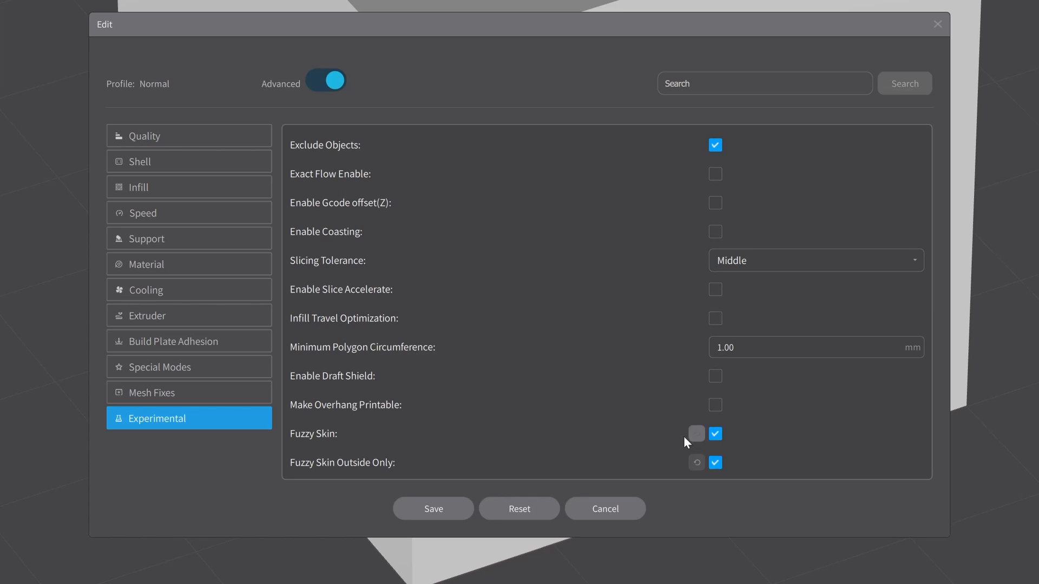
Reset Fuzzy Skin Density to 1.25, save and re-slice for comparison.
scroll(down, 3)
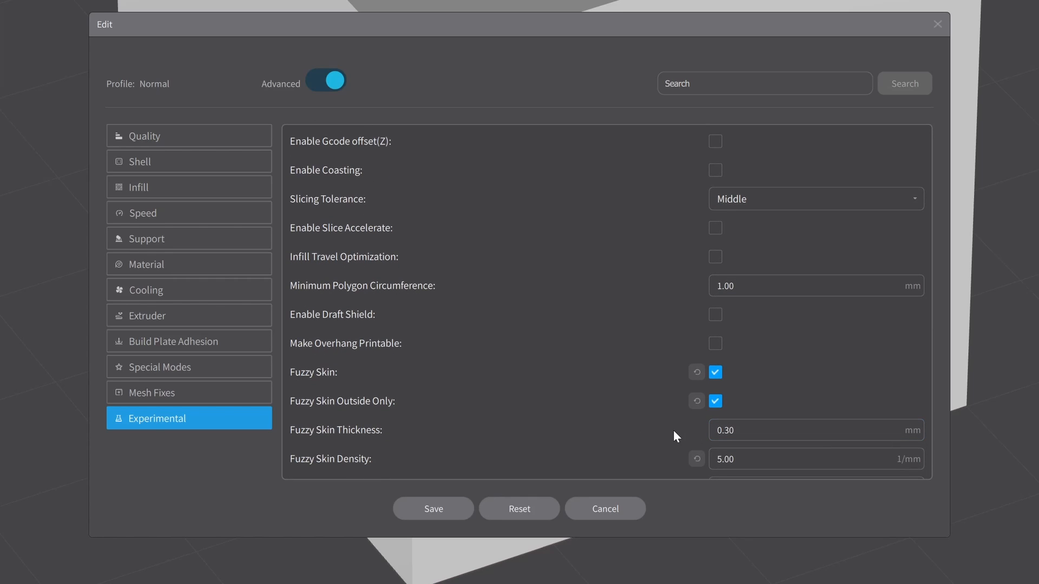
scroll(down, 3)
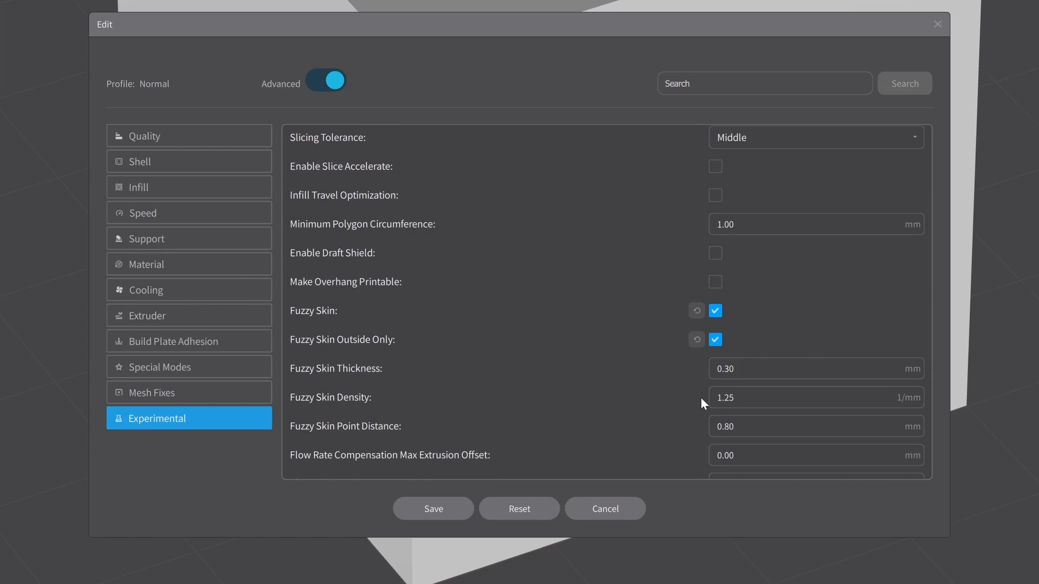
mouse_move(433, 508)
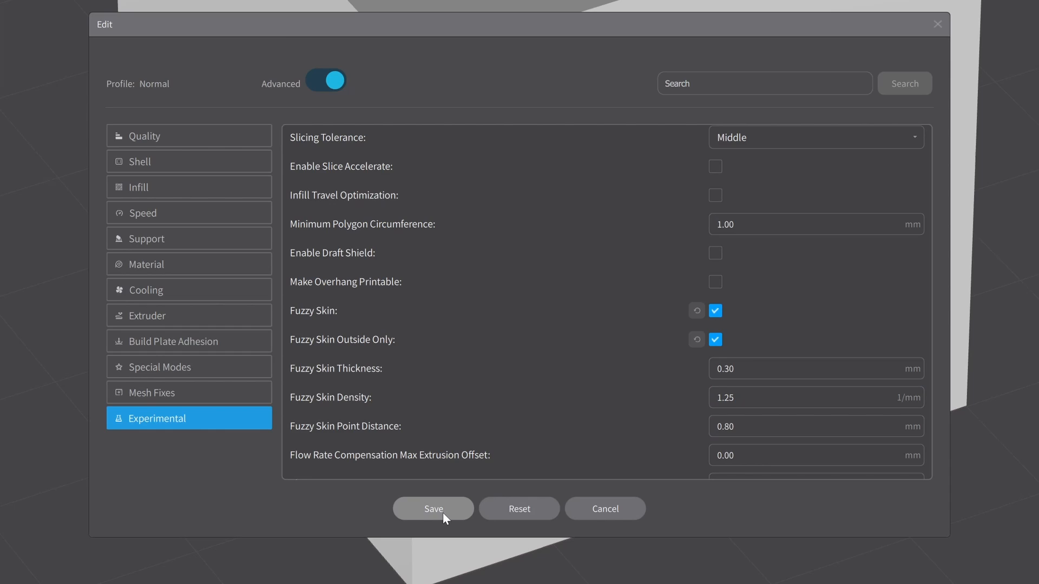
click(433, 509)
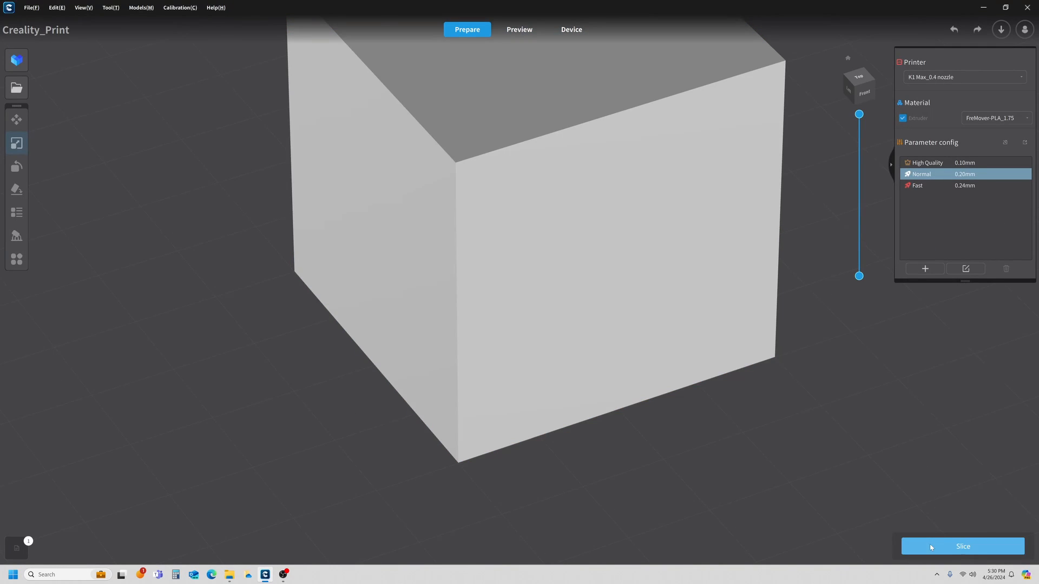
click(960, 545)
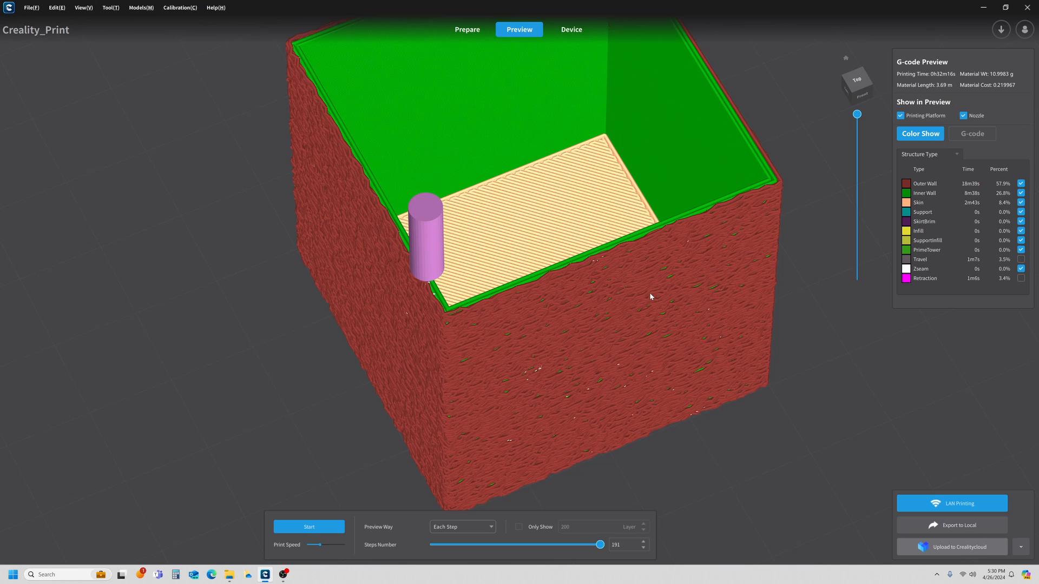
mouse_move(967, 285)
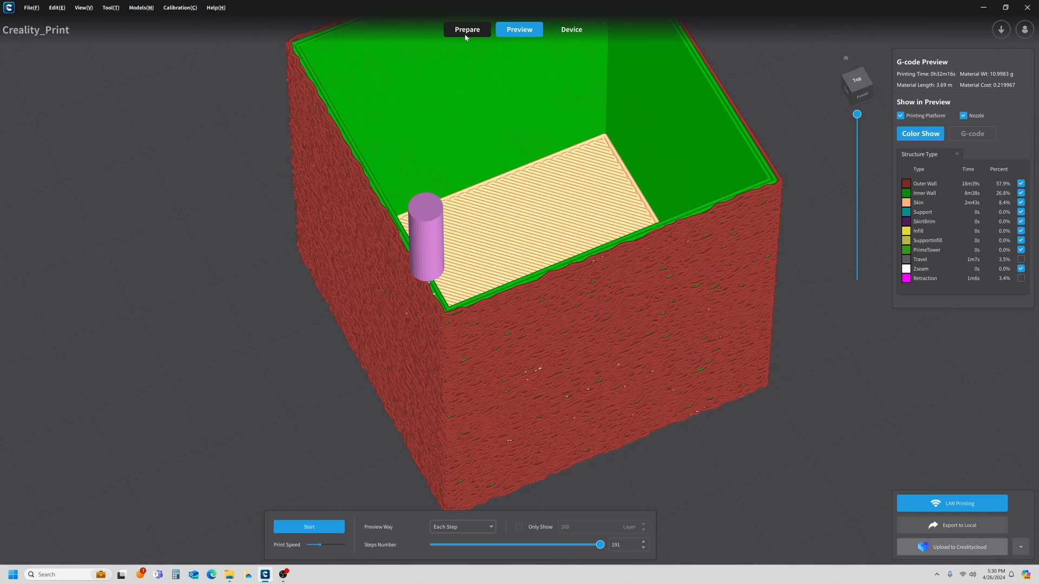
Set Fuzzy Skin Point Distance to 10 mm in the Normal profile and save.
click(467, 30)
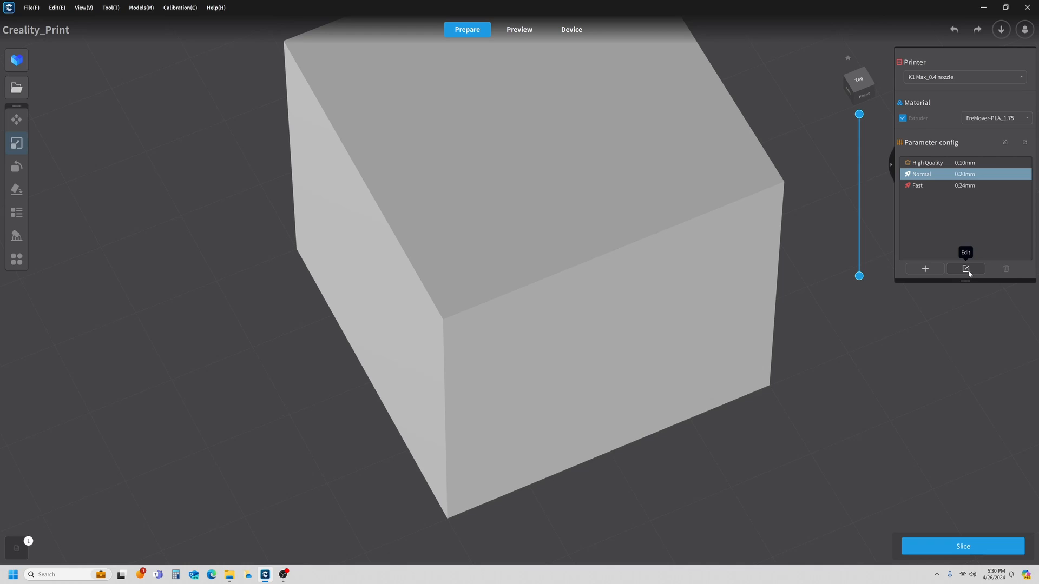
click(965, 268)
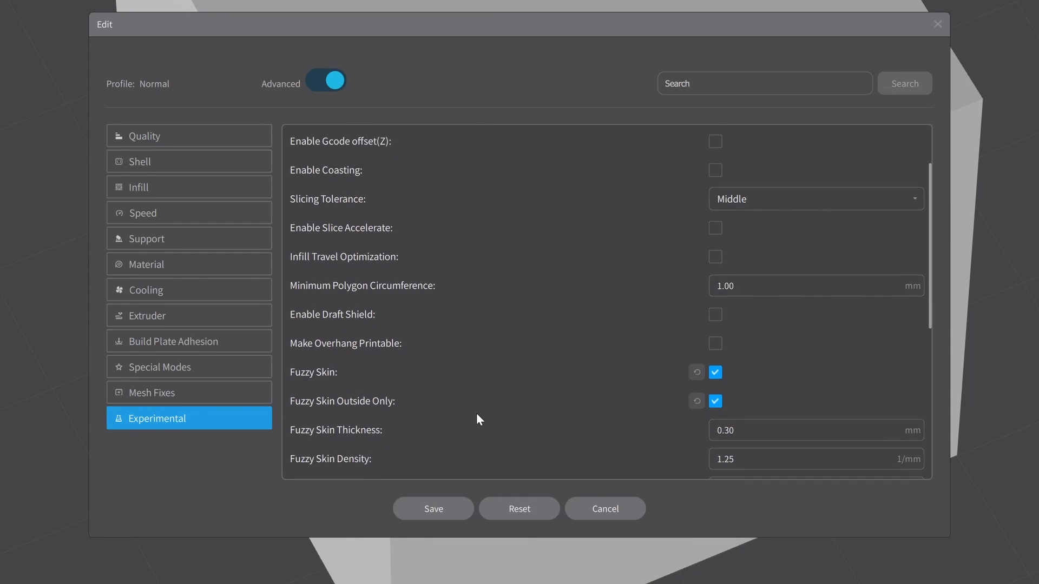
scroll(down, 3)
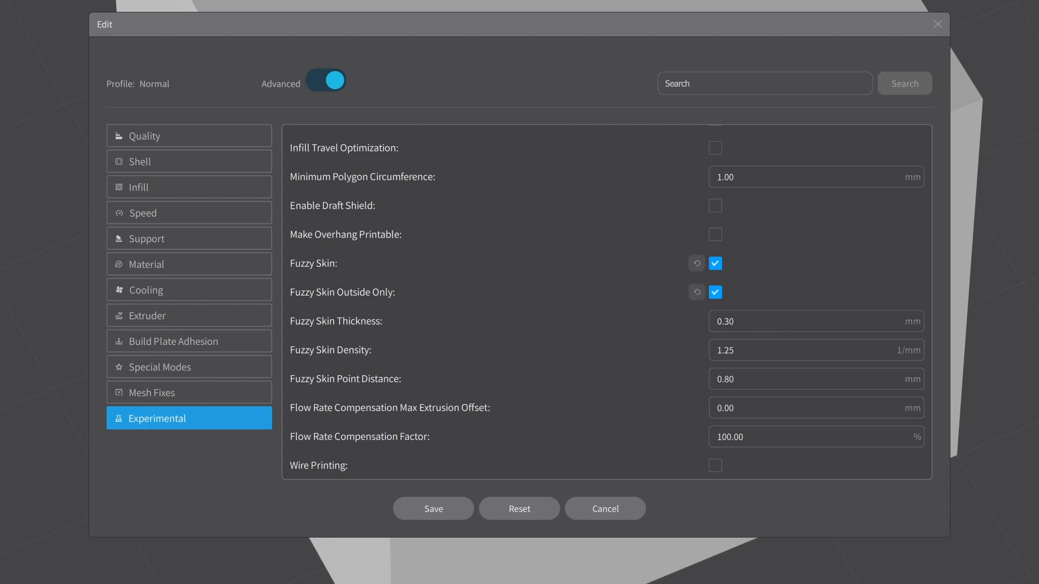
click(815, 379)
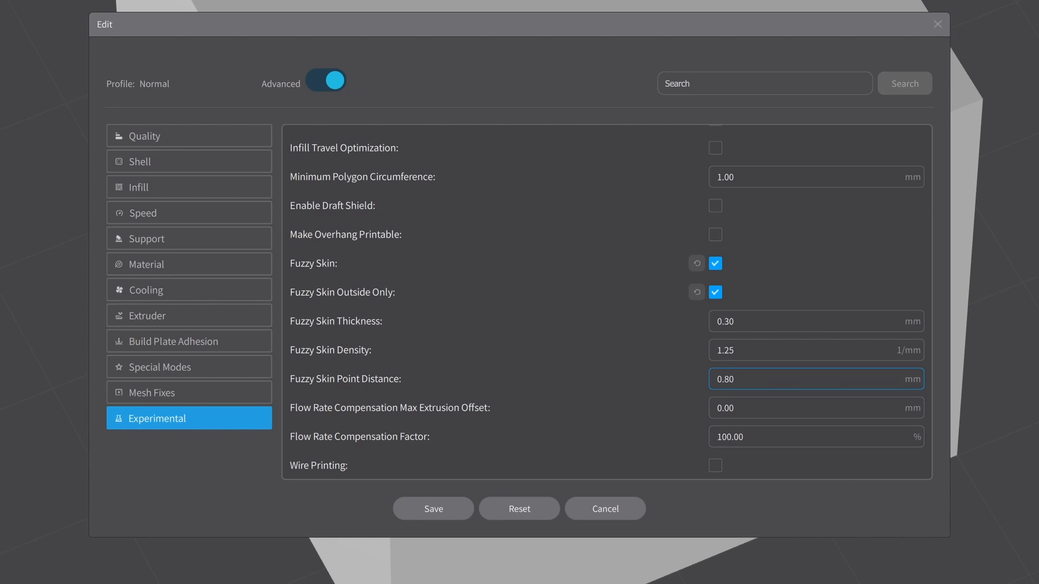
double_click(724, 379)
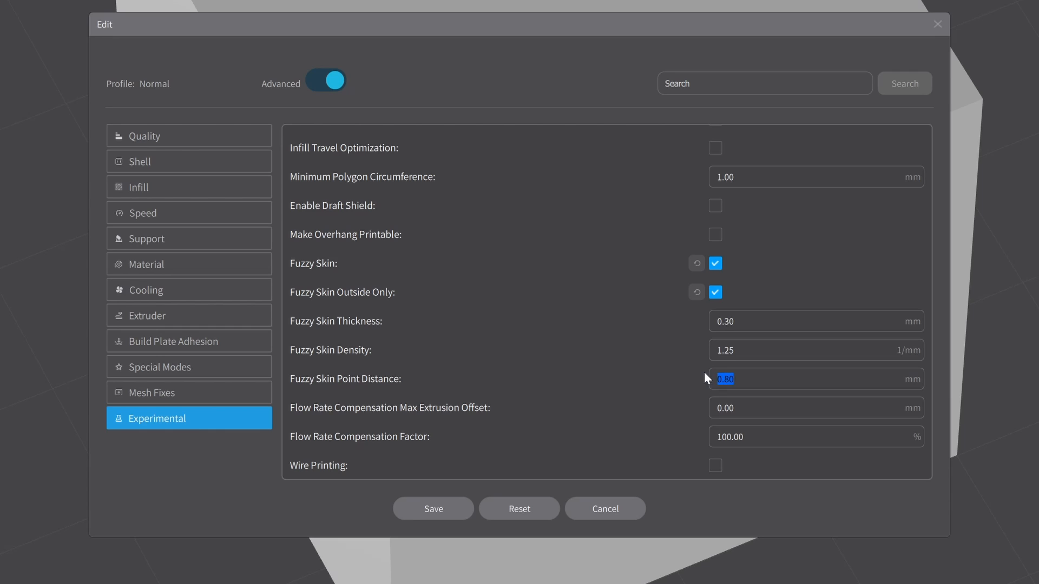
text(10)
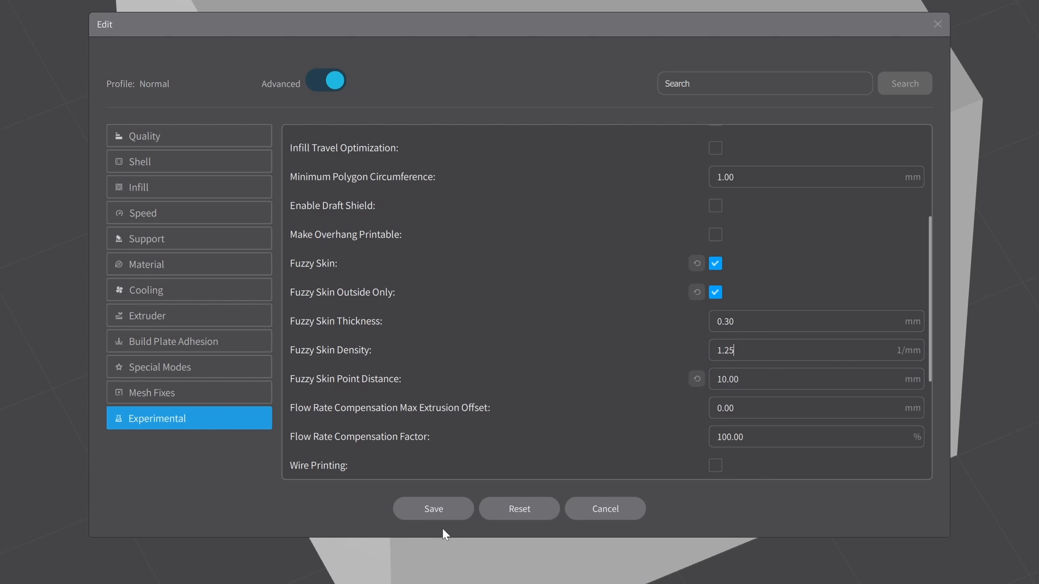
click(433, 508)
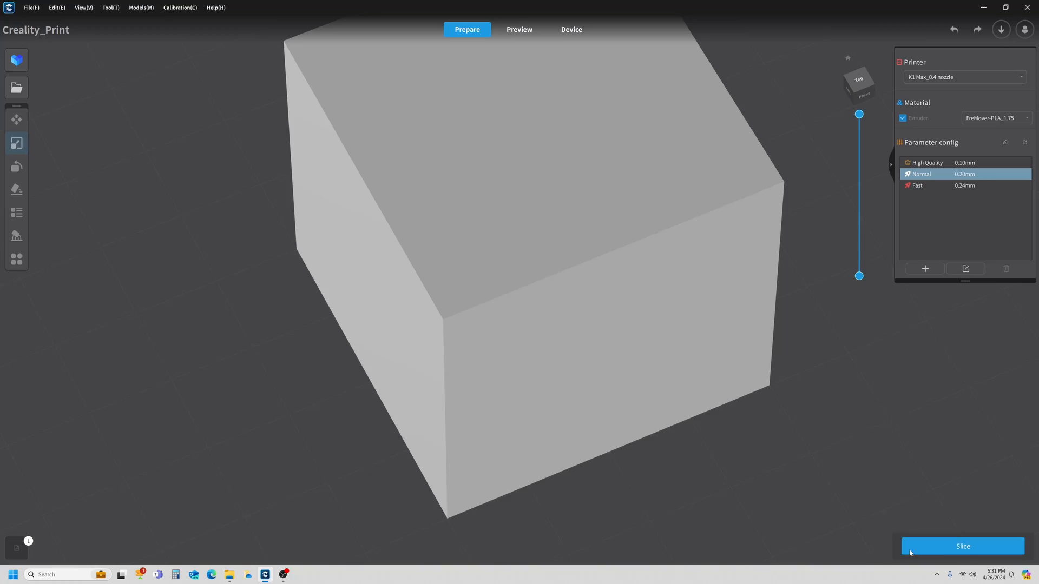
Slice the cube with the 10 mm point distance (about 24 min, 10.74 g).
click(962, 545)
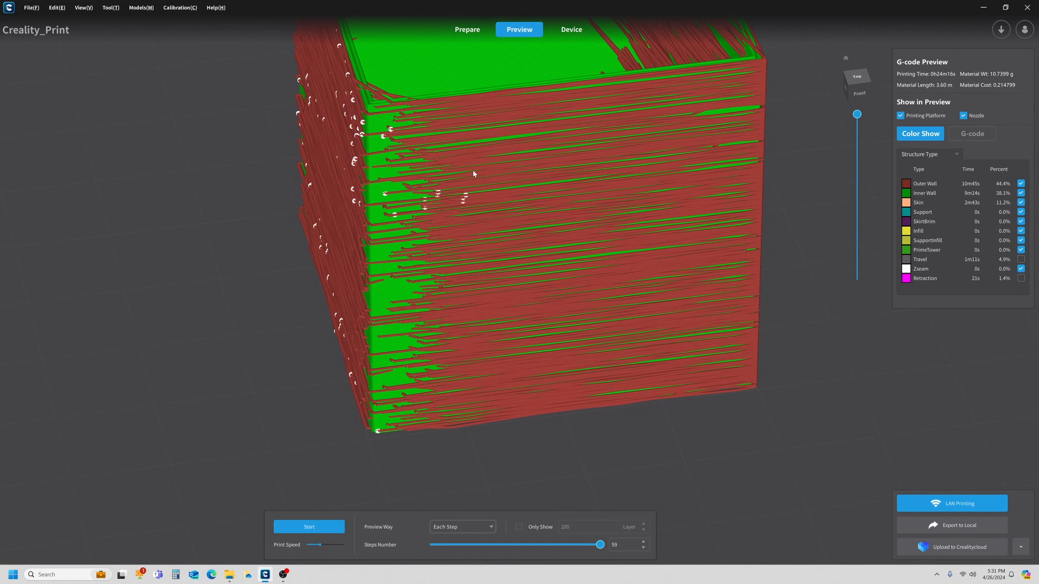
mouse_move(467, 29)
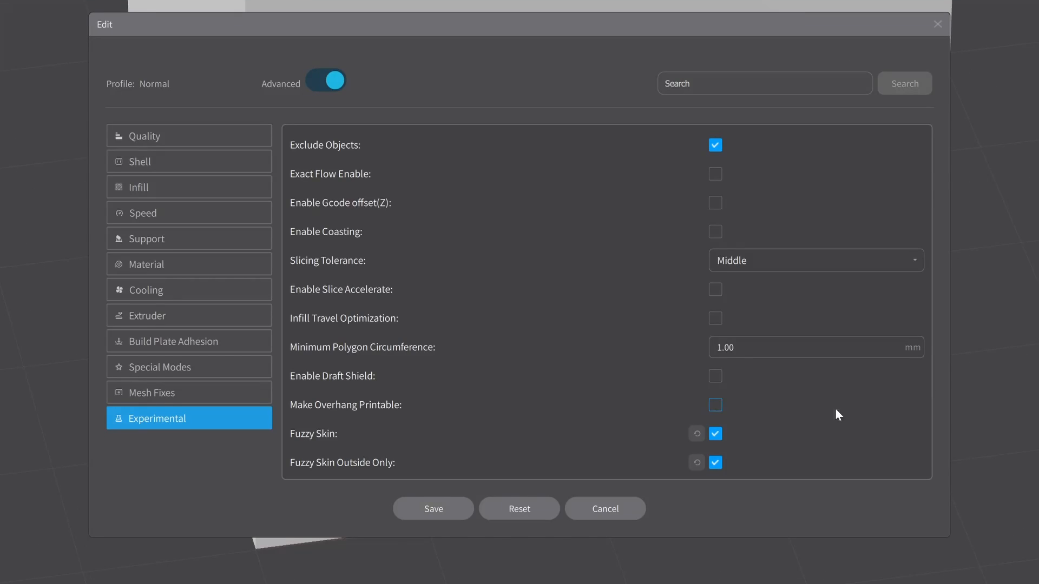
Set Fuzzy Skin Point Distance to 3 mm and slice the cube again.
scroll(down, 3)
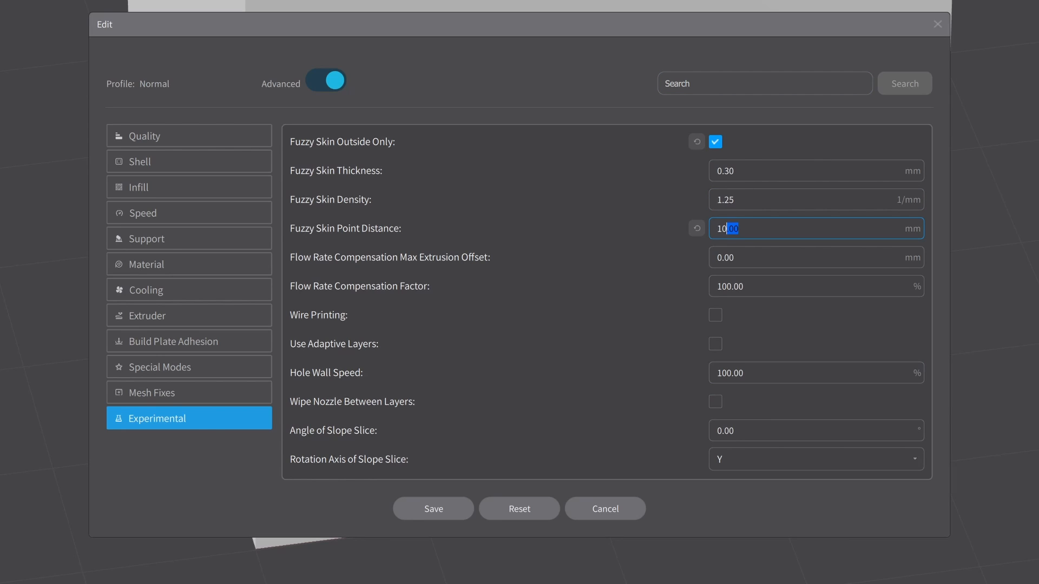
text(3)
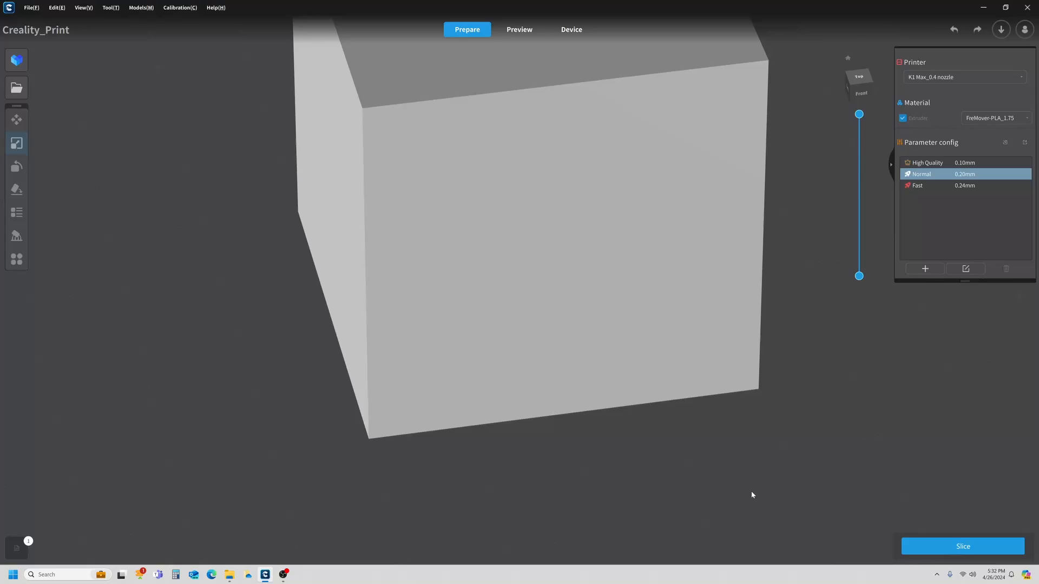
click(962, 545)
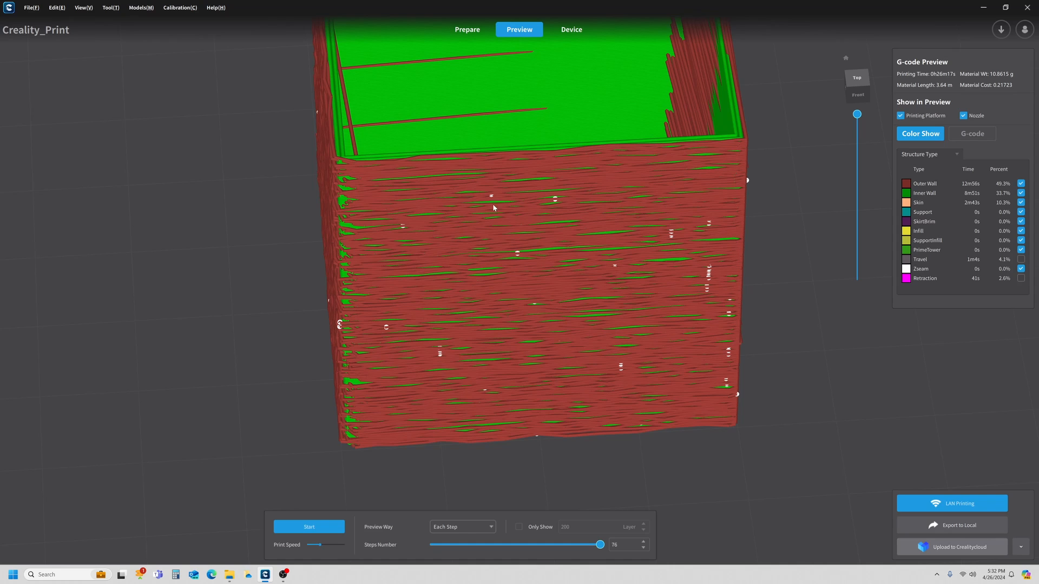
mouse_move(699, 205)
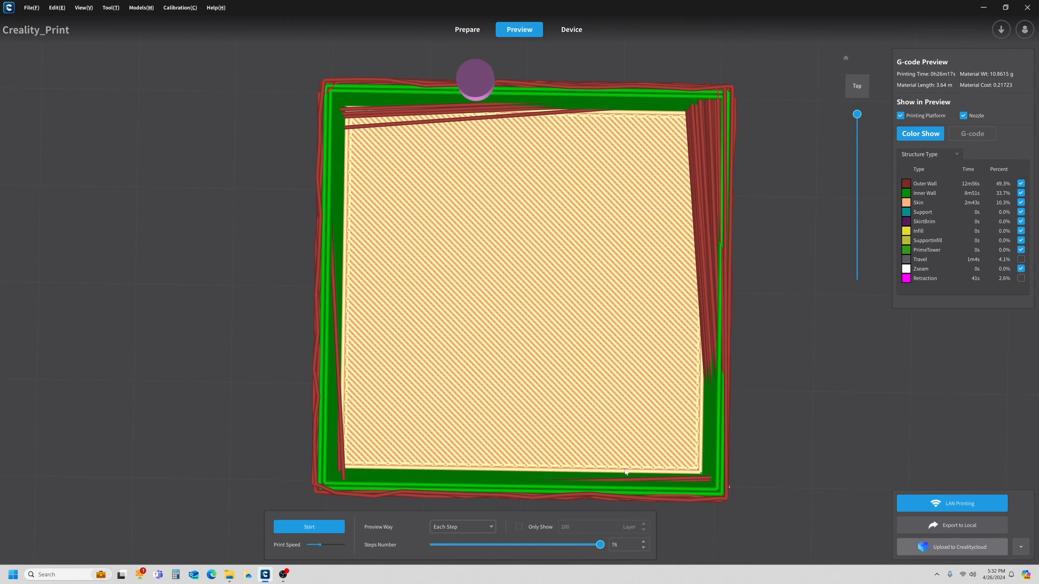
mouse_move(429, 508)
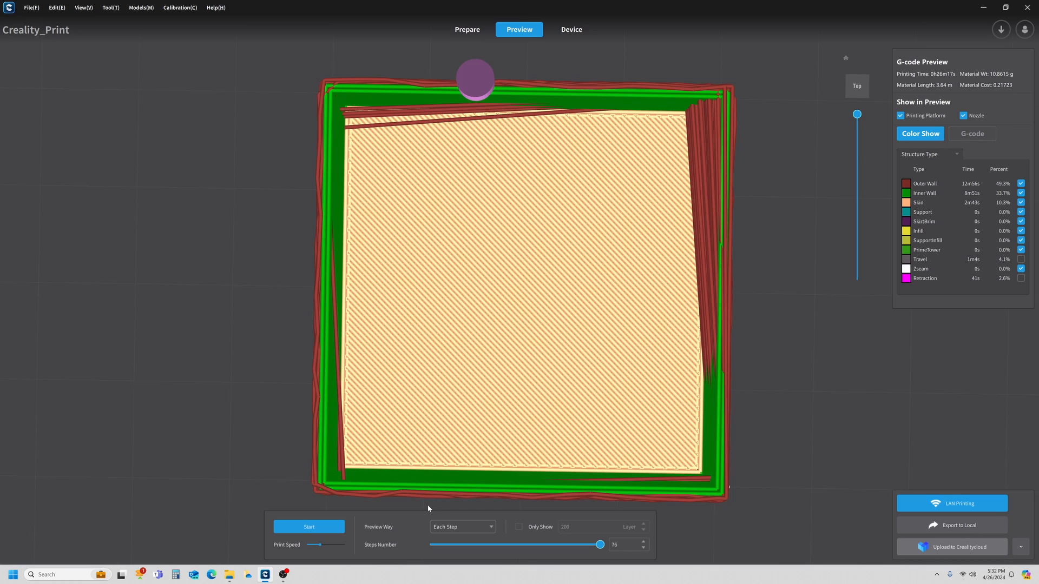
mouse_move(683, 503)
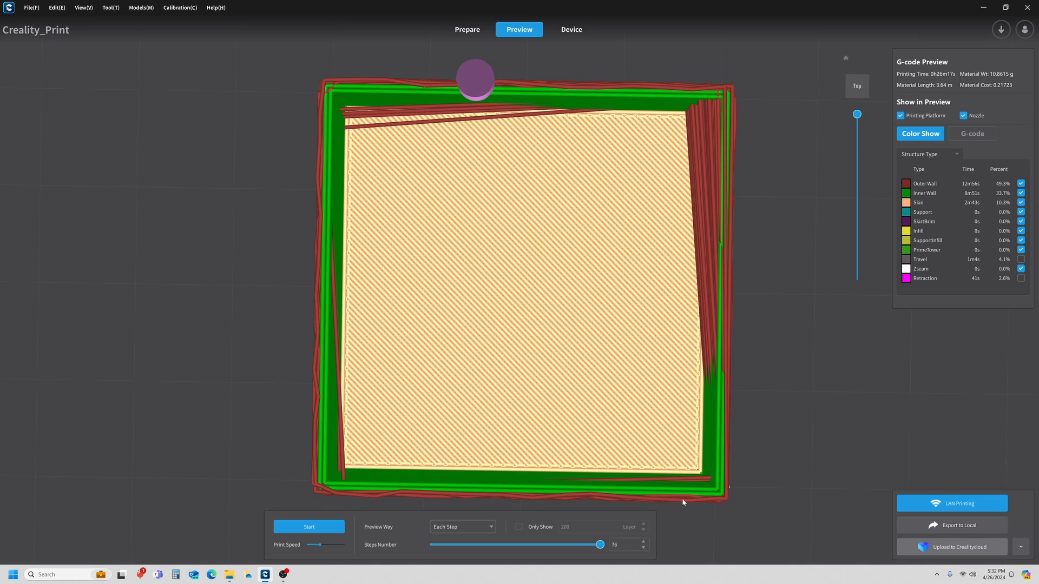
mouse_move(461, 500)
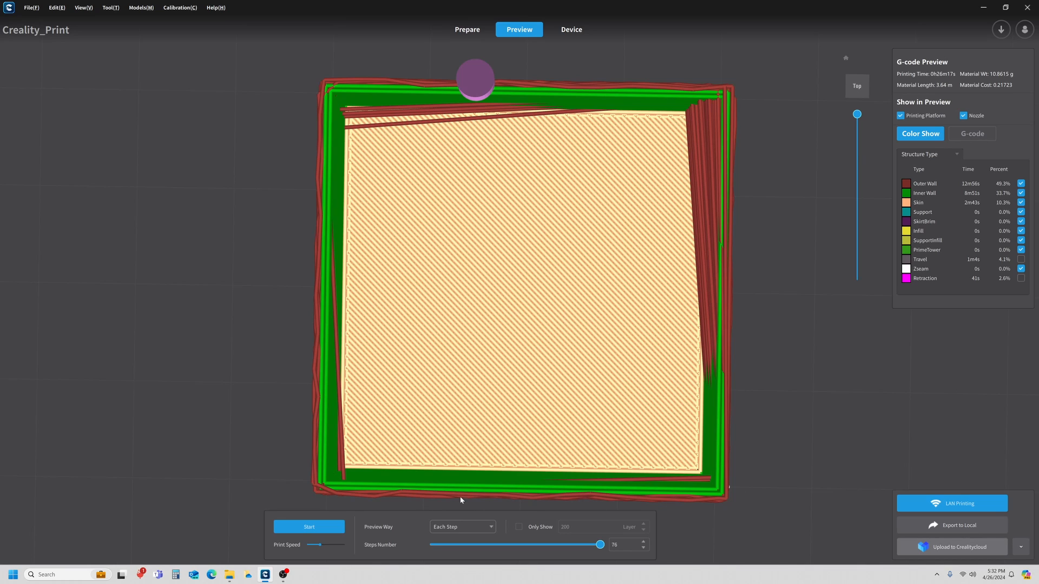
mouse_move(466, 29)
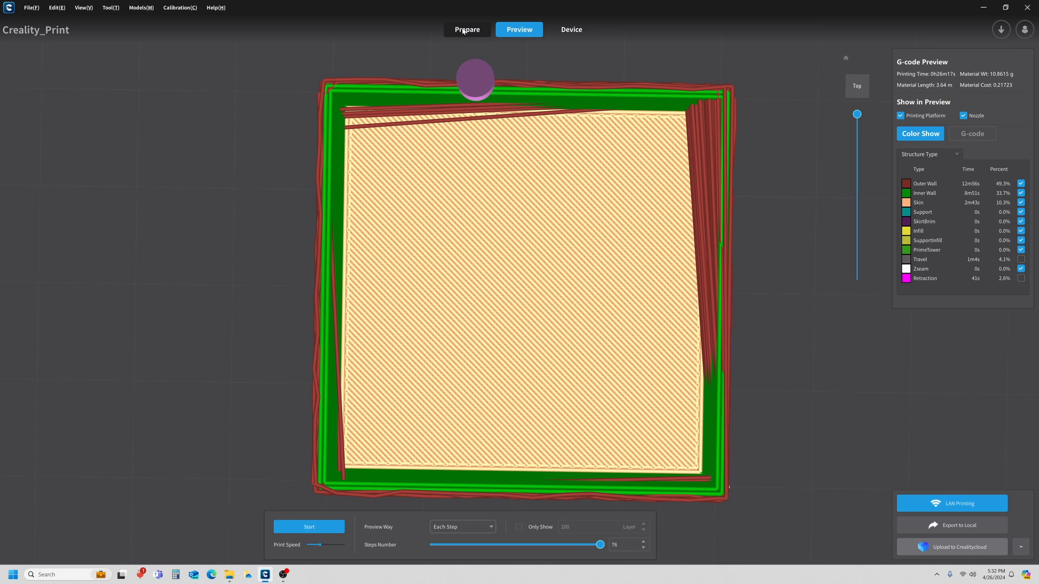
Set Fuzzy Skin Point Distance to 0.80 mm in the Normal profile and save.
click(466, 29)
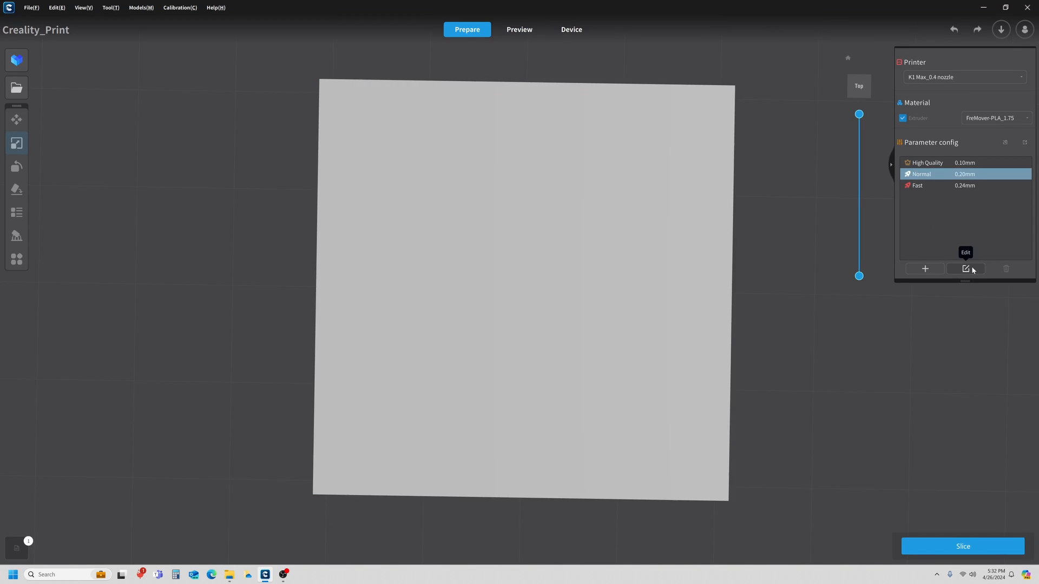
click(965, 269)
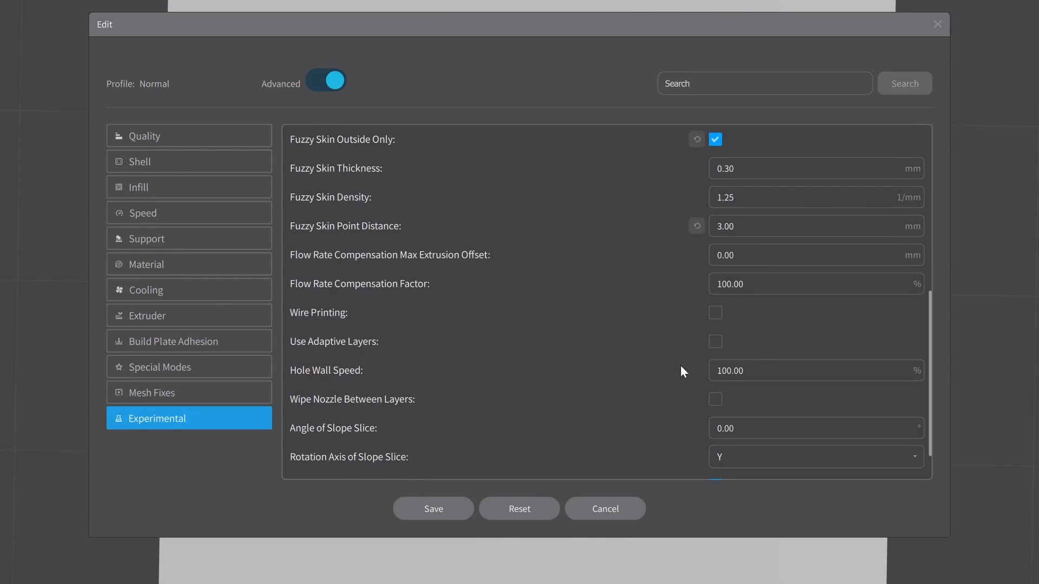
scroll(down, 3)
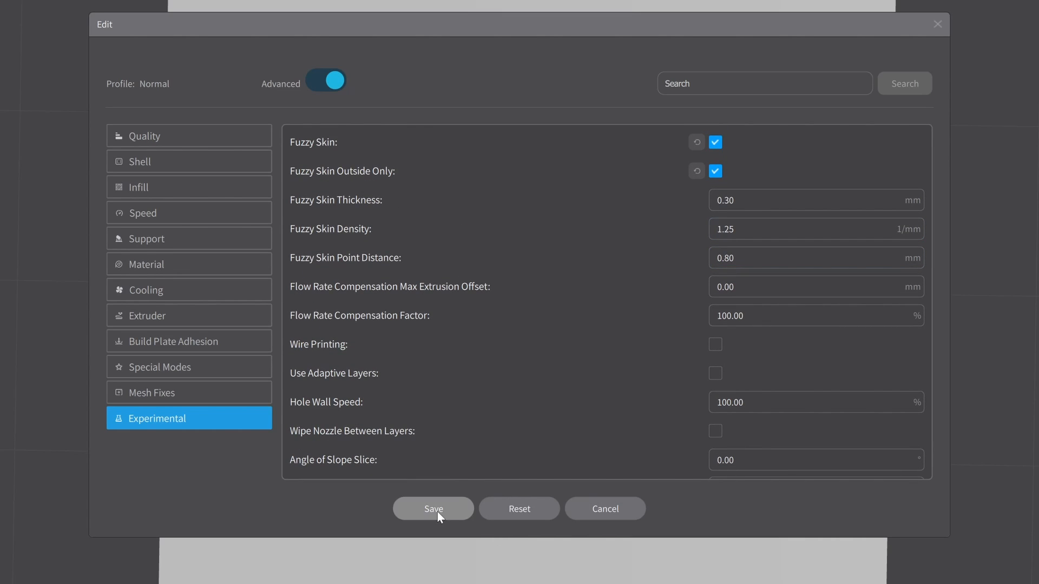
click(433, 508)
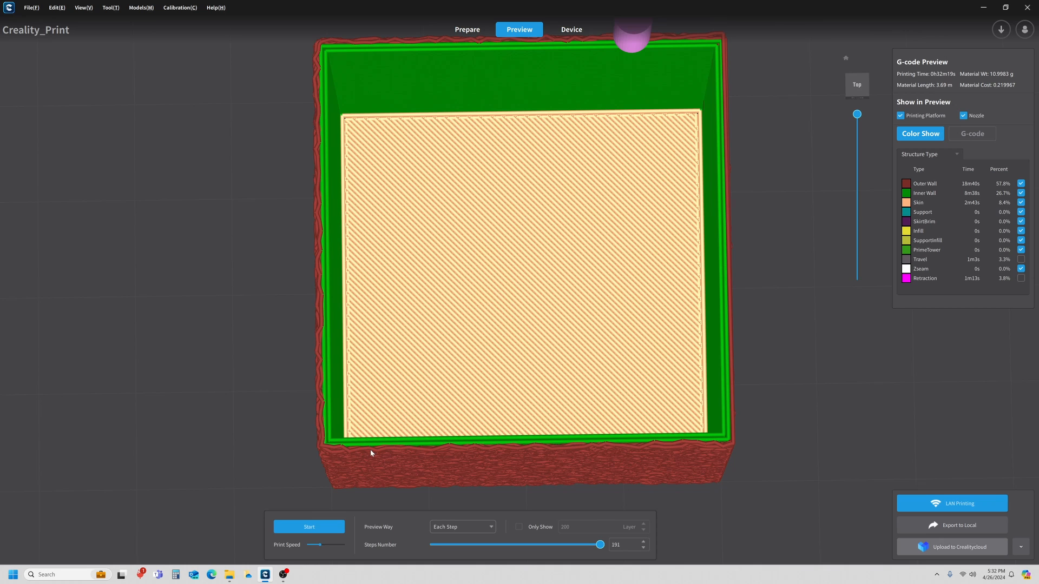
mouse_move(771, 470)
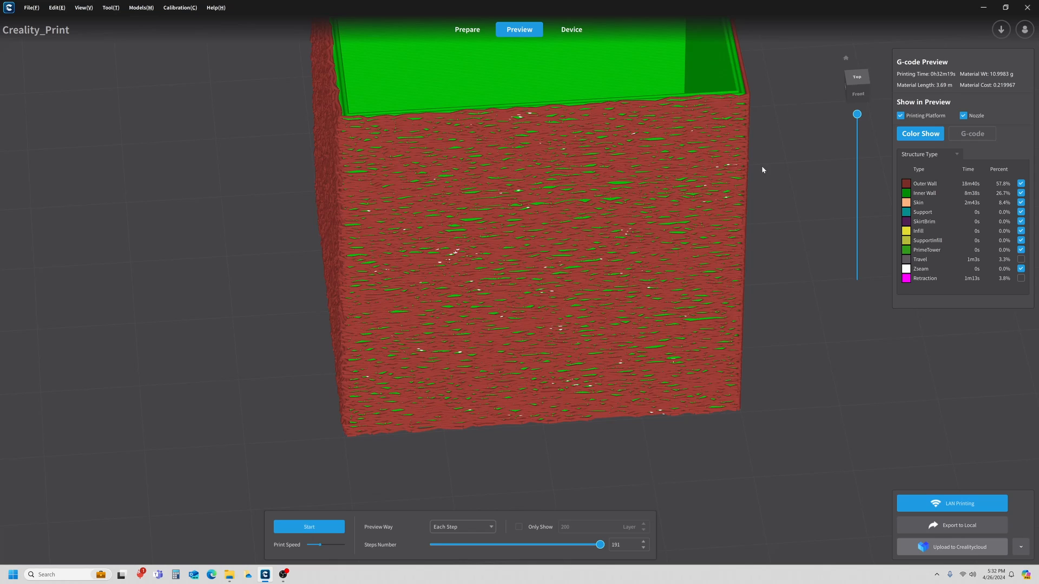
Try a Fuzzy Skin Density of 0.10 in the Normal profile's settings.
click(466, 29)
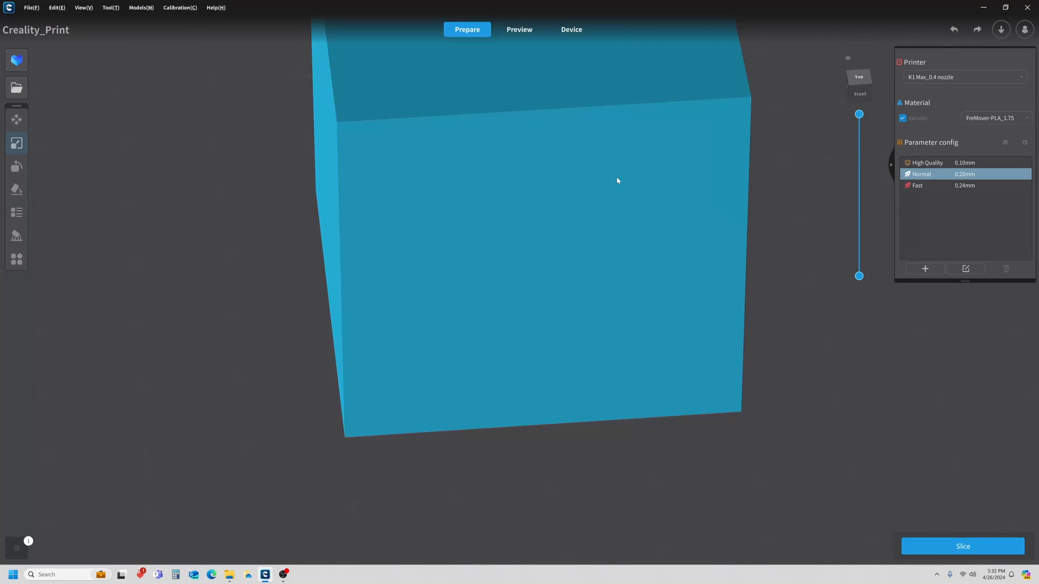
click(965, 268)
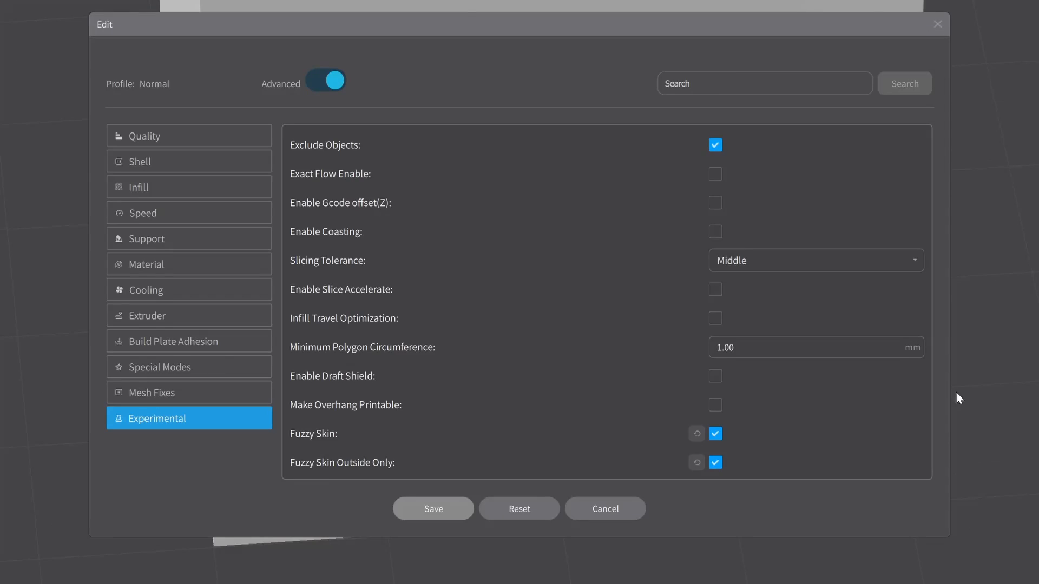
scroll(down, 3)
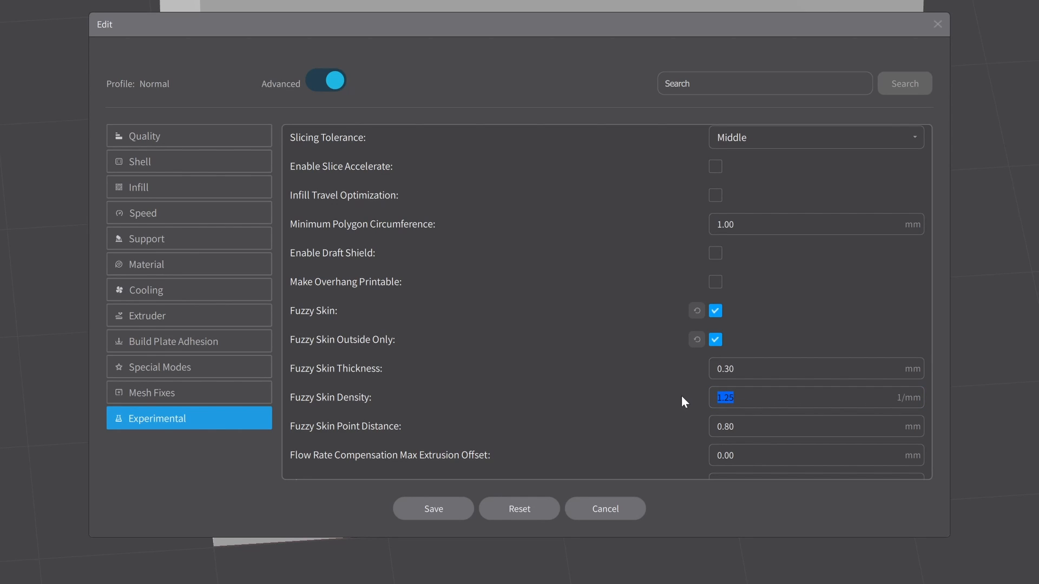
text(1)
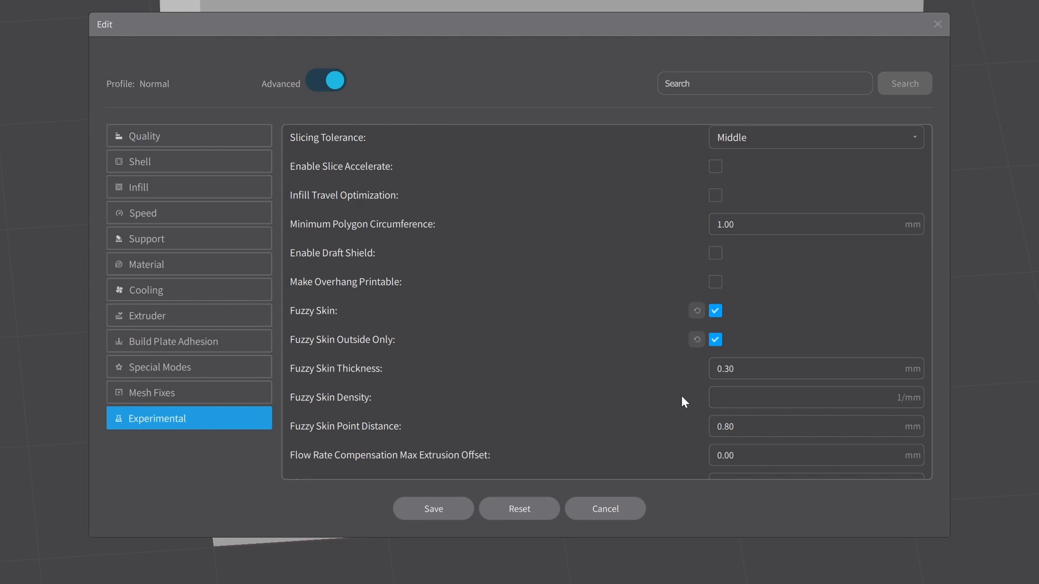
click(815, 397)
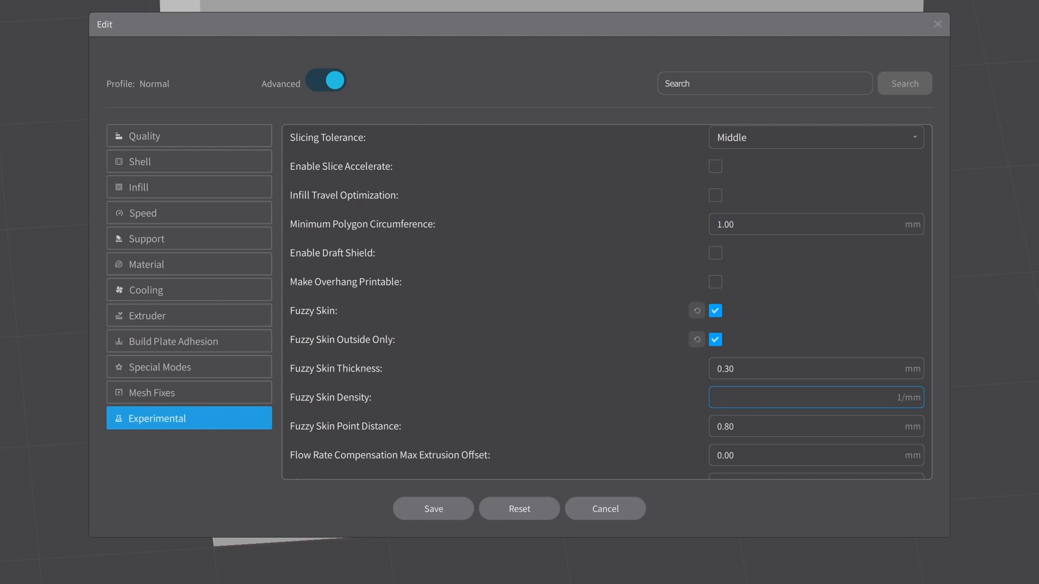
text(0.10)
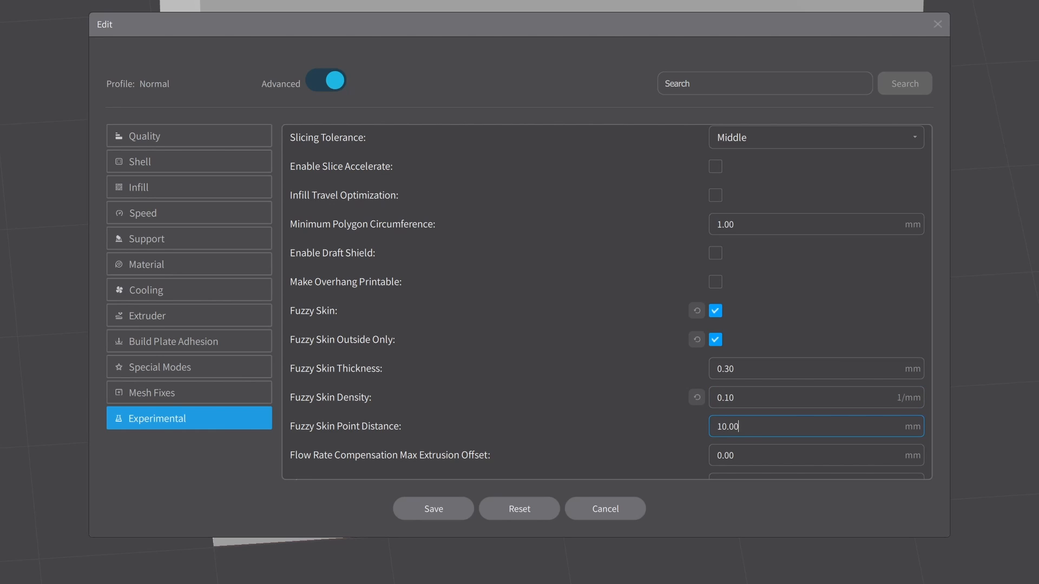
mouse_move(358, 429)
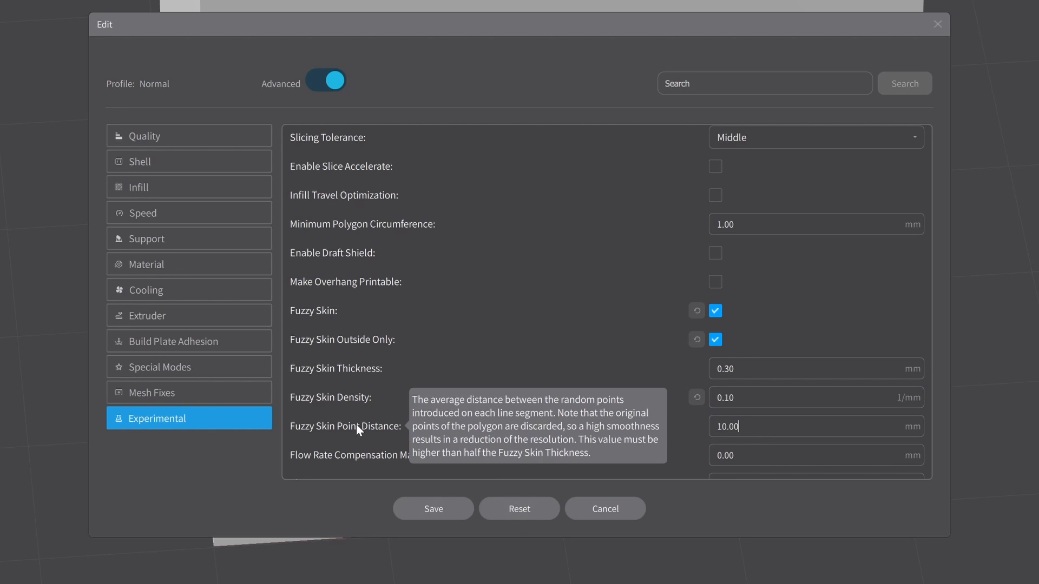
Experiment with point distance, then save density 1.25 and point distance 0.80 mm.
click(816, 427)
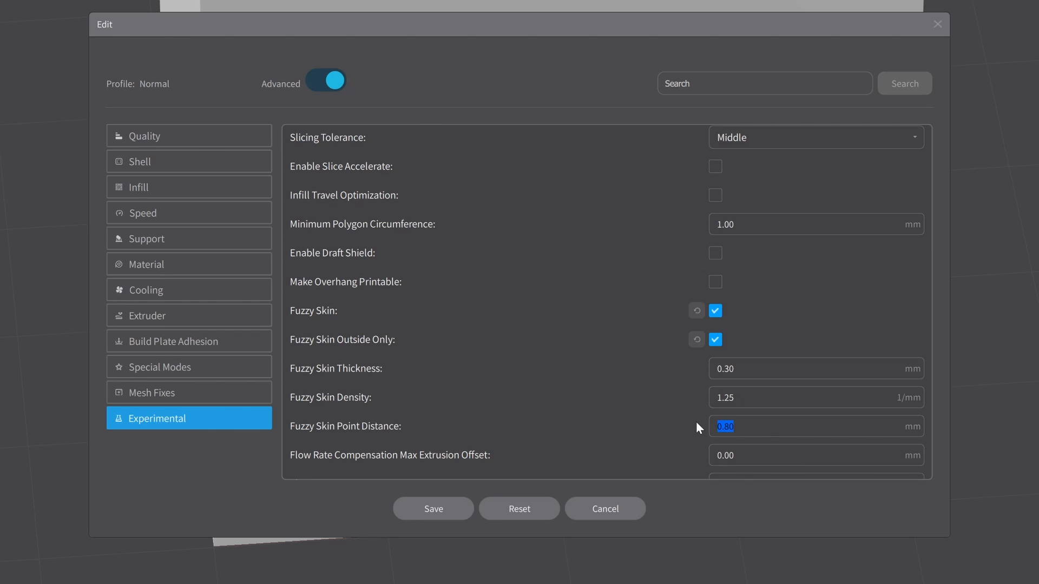
text(5)
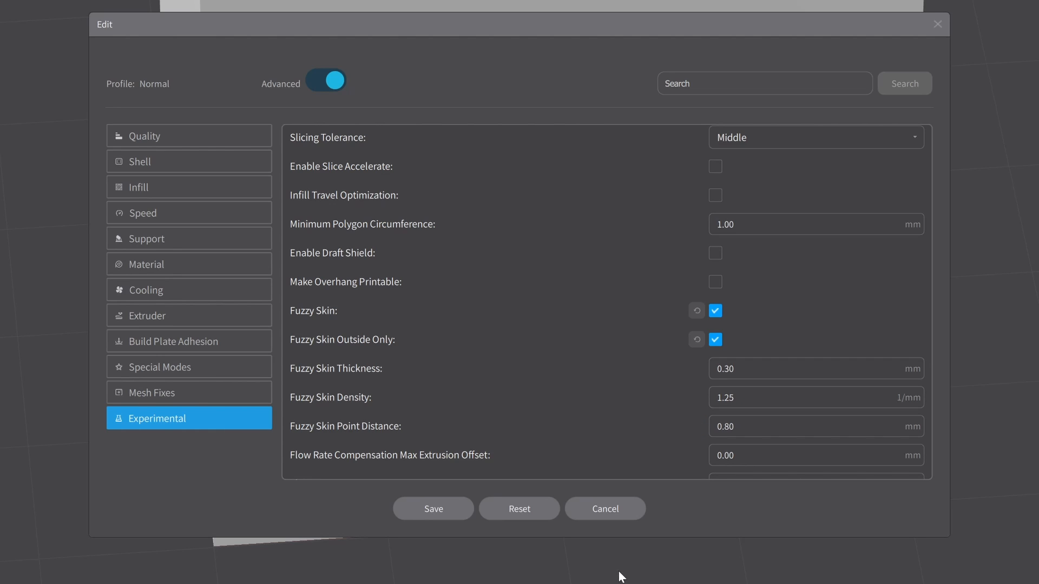
mouse_move(433, 508)
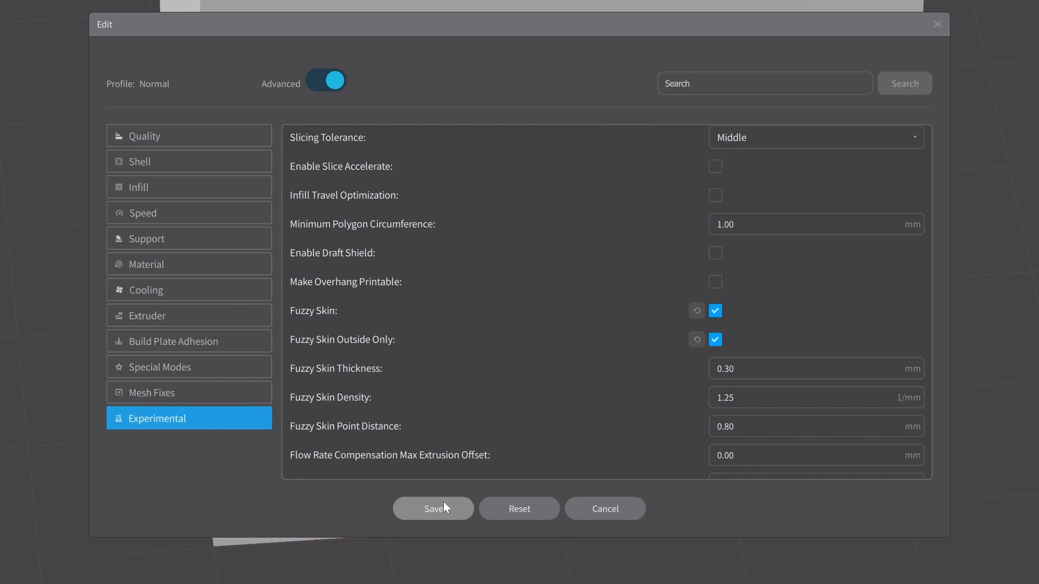
click(433, 509)
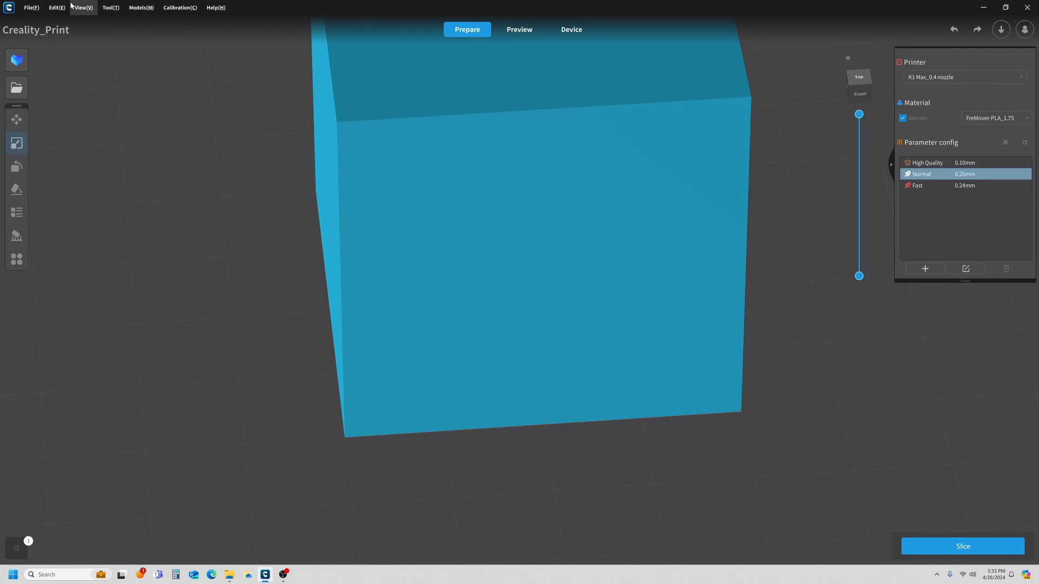
mouse_move(56, 8)
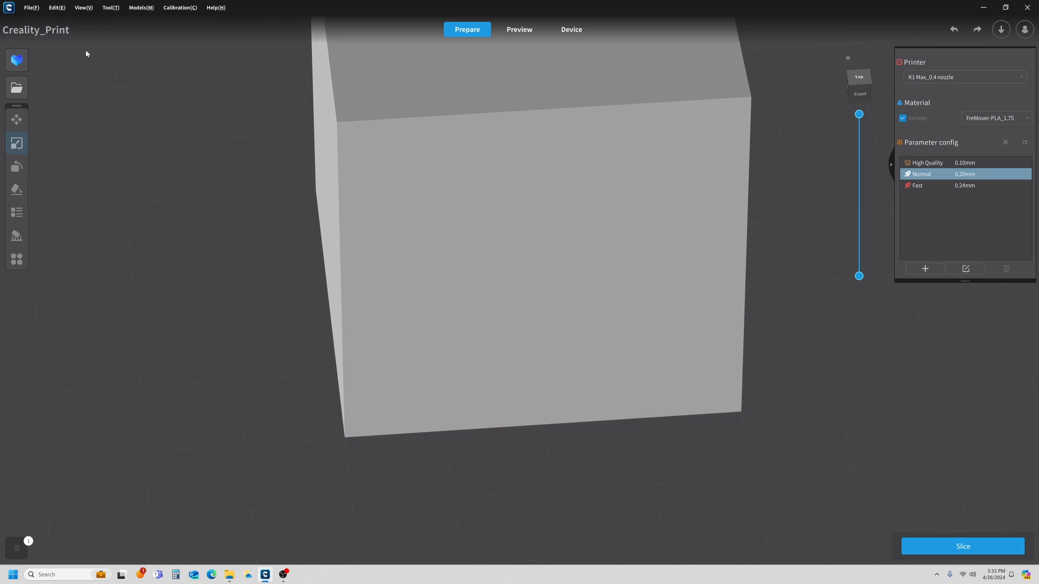
mouse_move(115, 184)
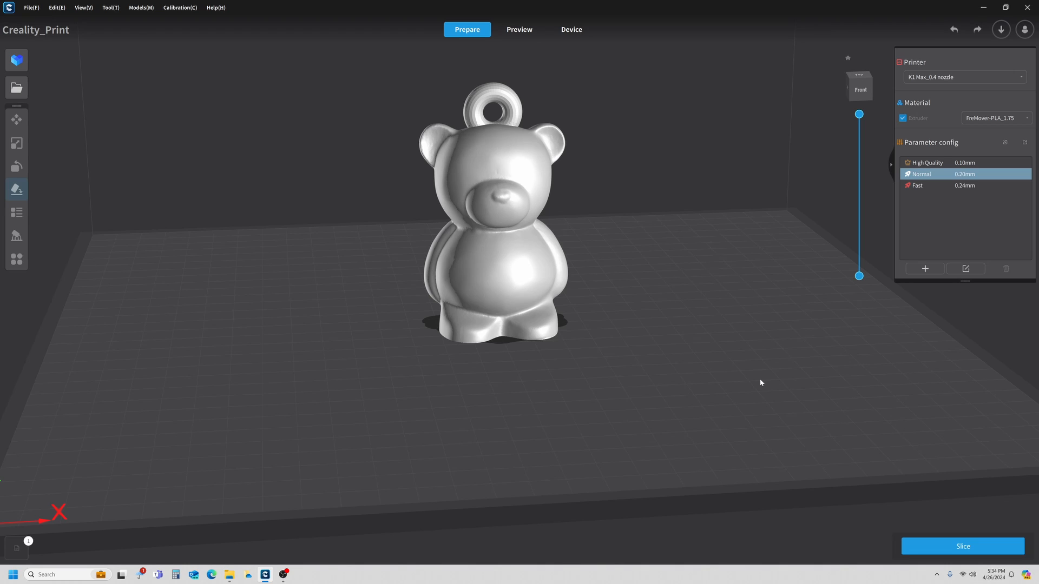
mouse_move(946, 293)
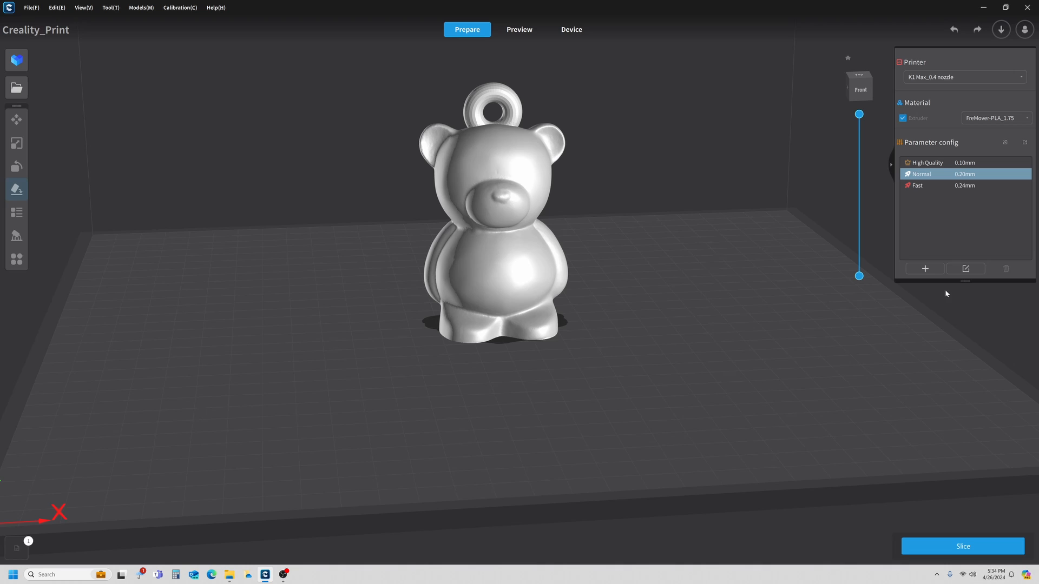
Review the Normal profile's Fuzzy Skin options for the bear and save them.
click(965, 268)
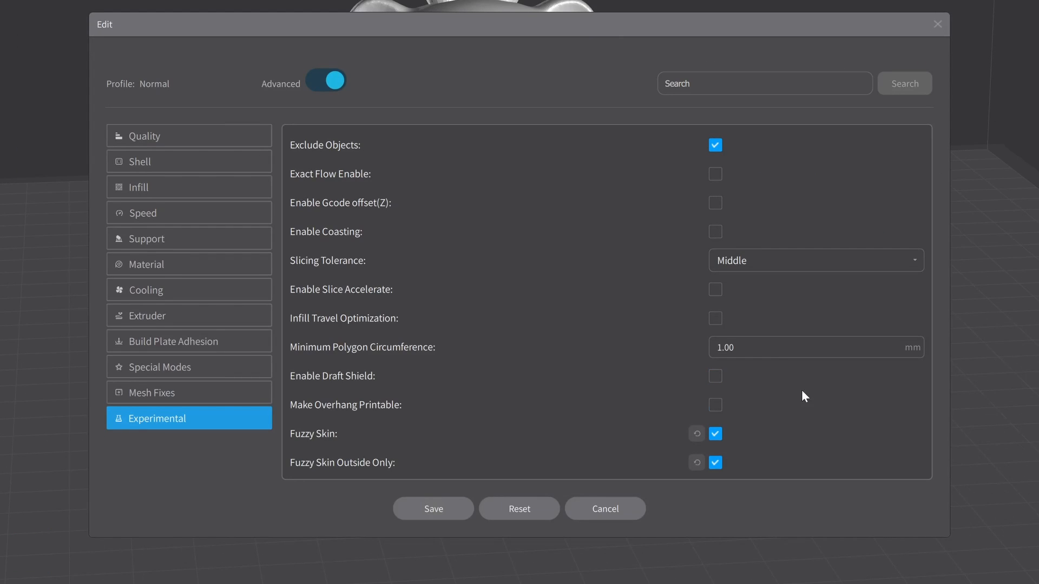
scroll(down, 3)
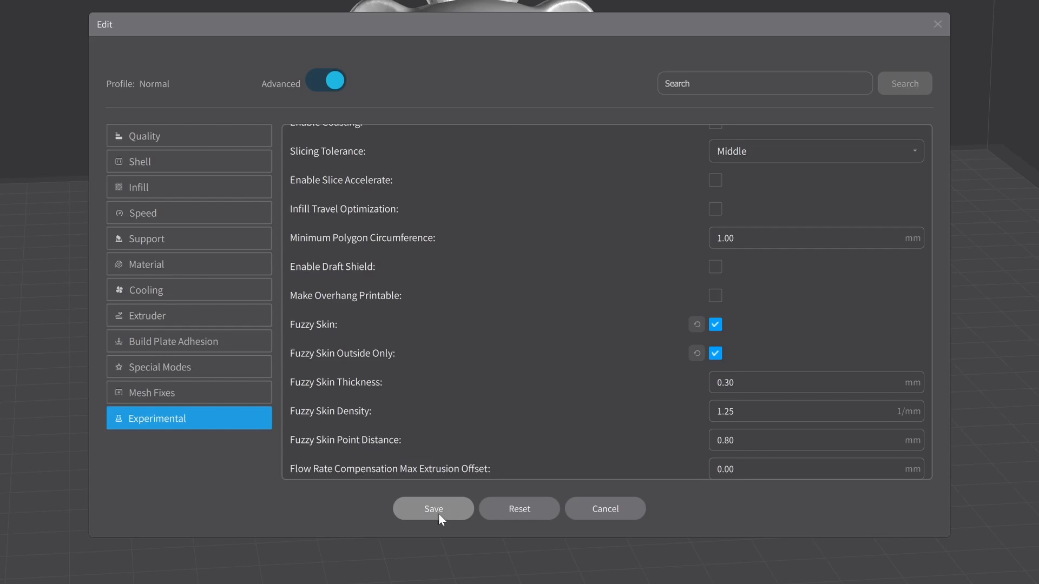
click(433, 509)
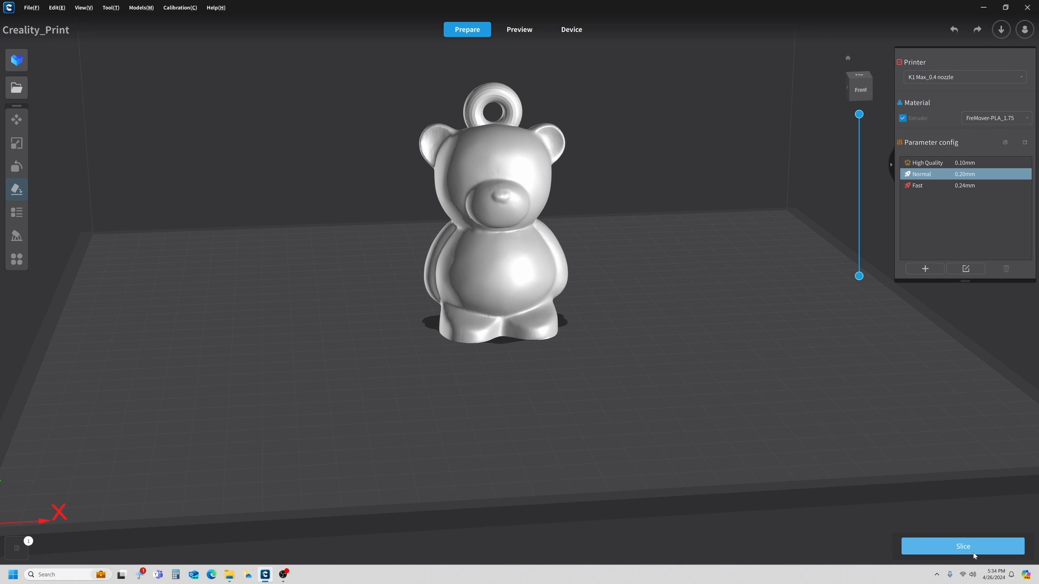
Slice the teddy bear, inspect its fuzzy outer walls, and return to preparation.
click(961, 545)
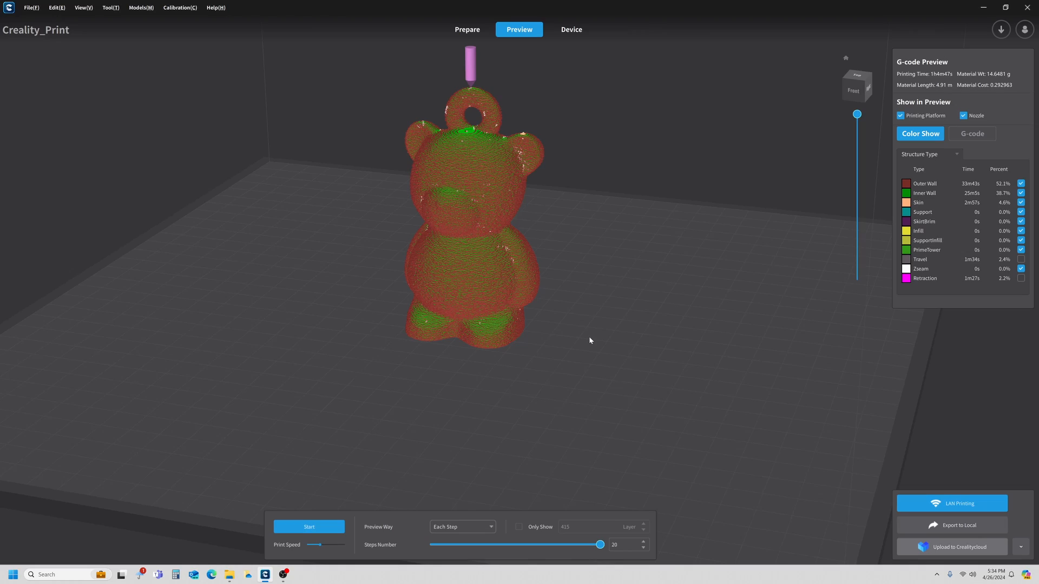
click(466, 30)
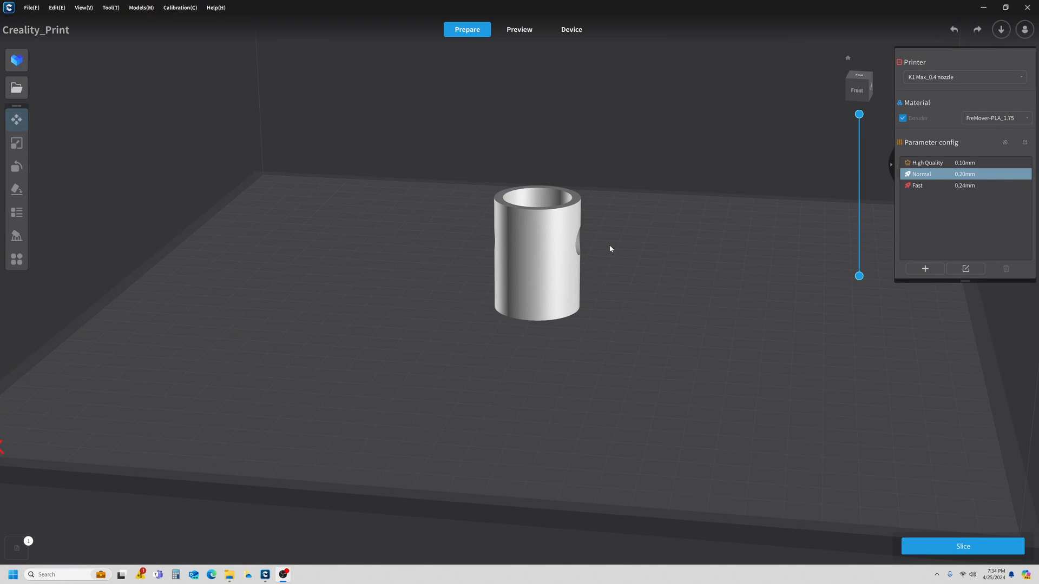
mouse_move(609, 204)
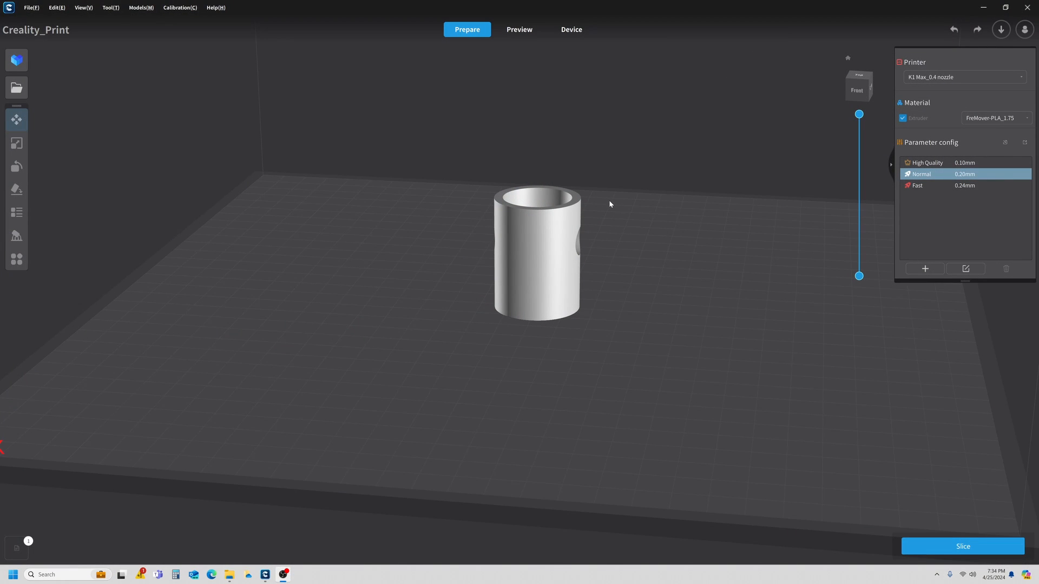
mouse_move(958, 286)
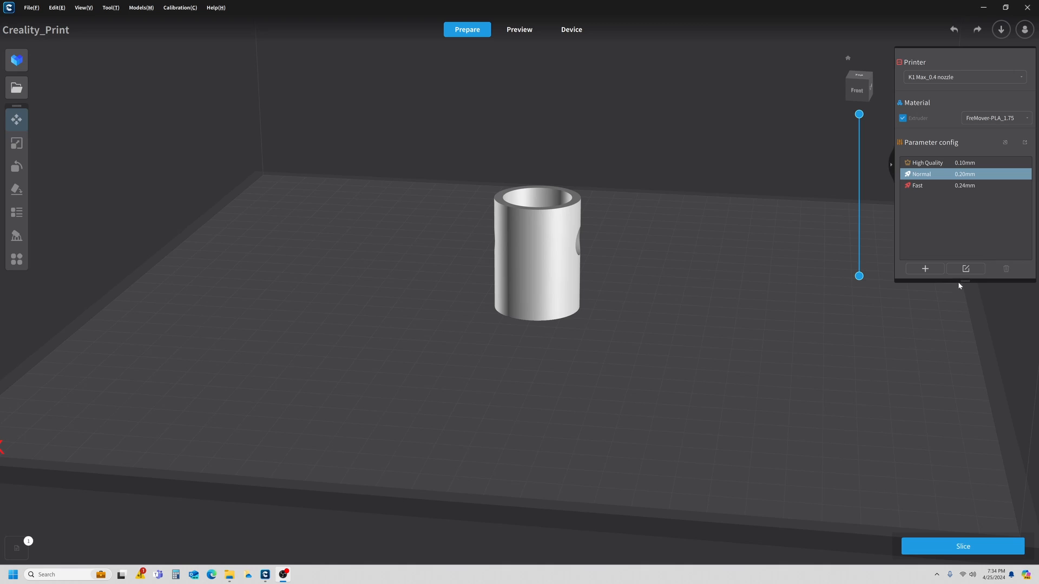
mouse_move(929, 558)
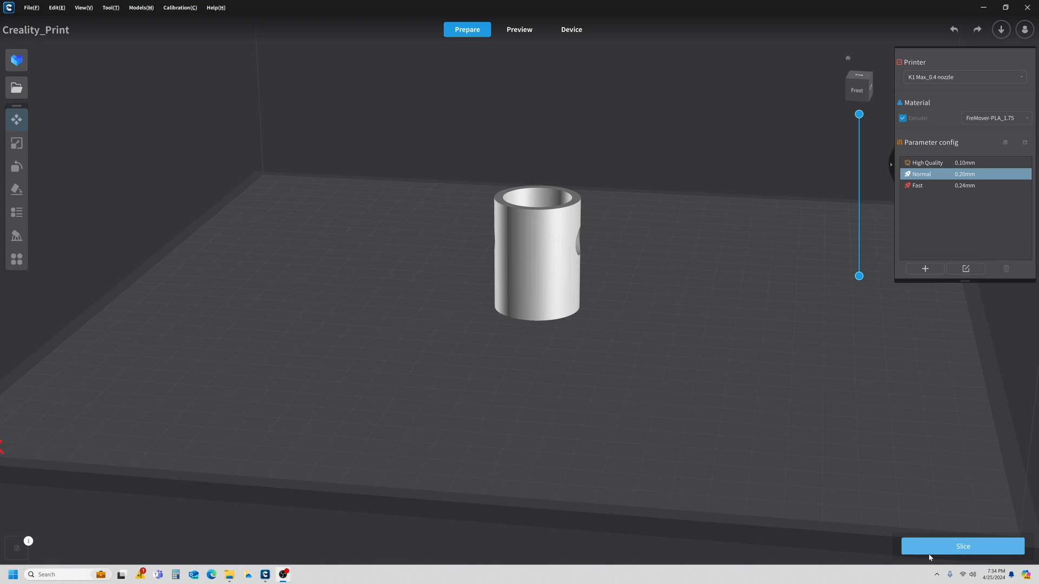
Slice the hollow cylinder, zoom into its fuzzy walls, and return to preparation.
click(962, 546)
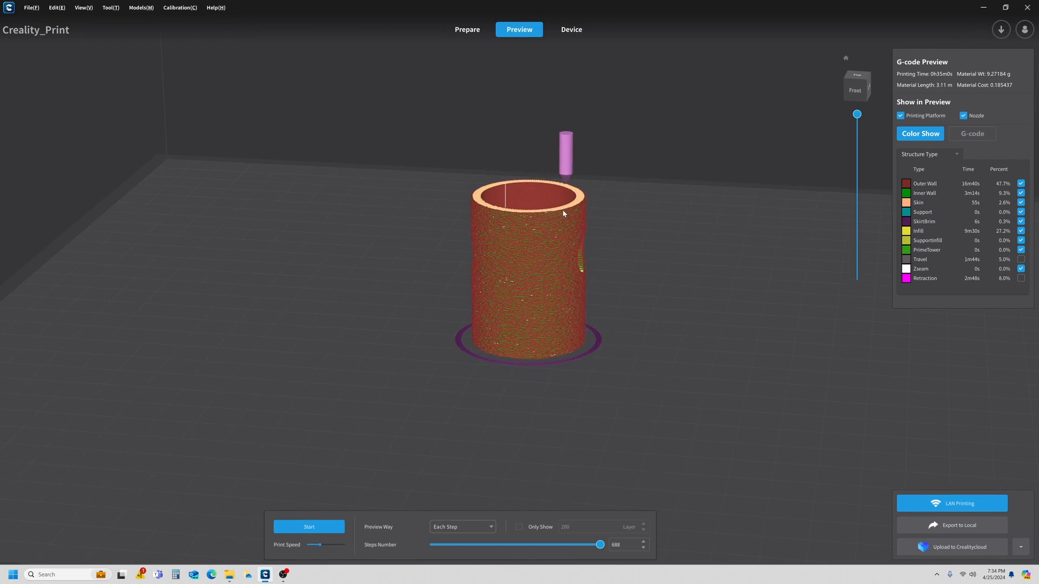
scroll(up, 3)
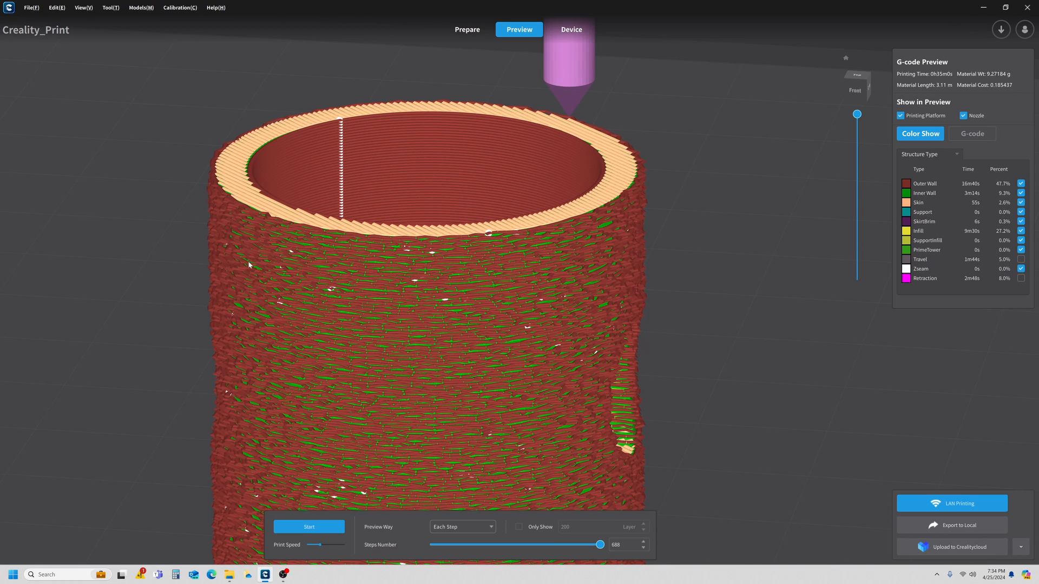
mouse_move(438, 114)
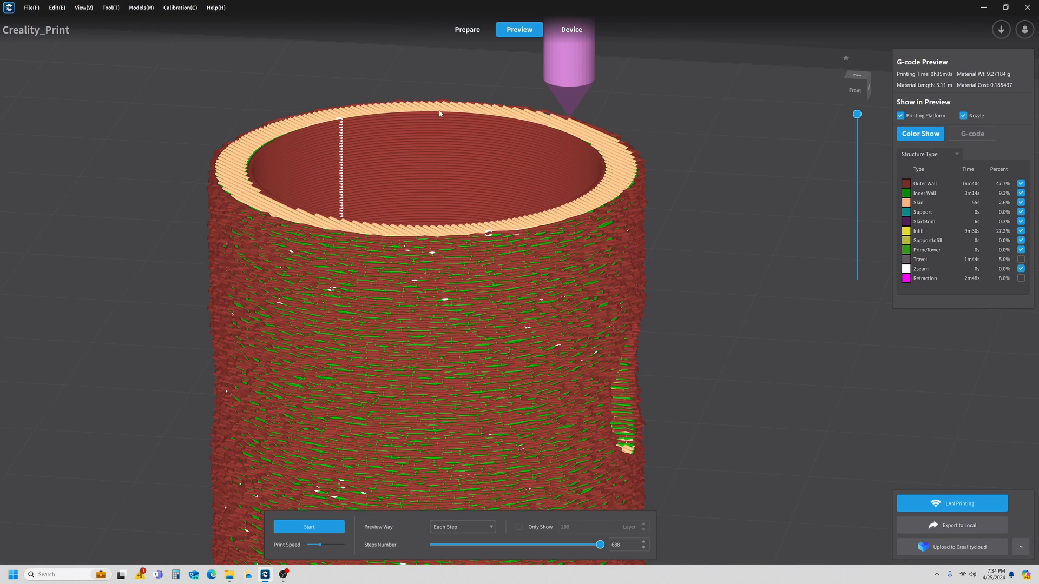
mouse_move(468, 29)
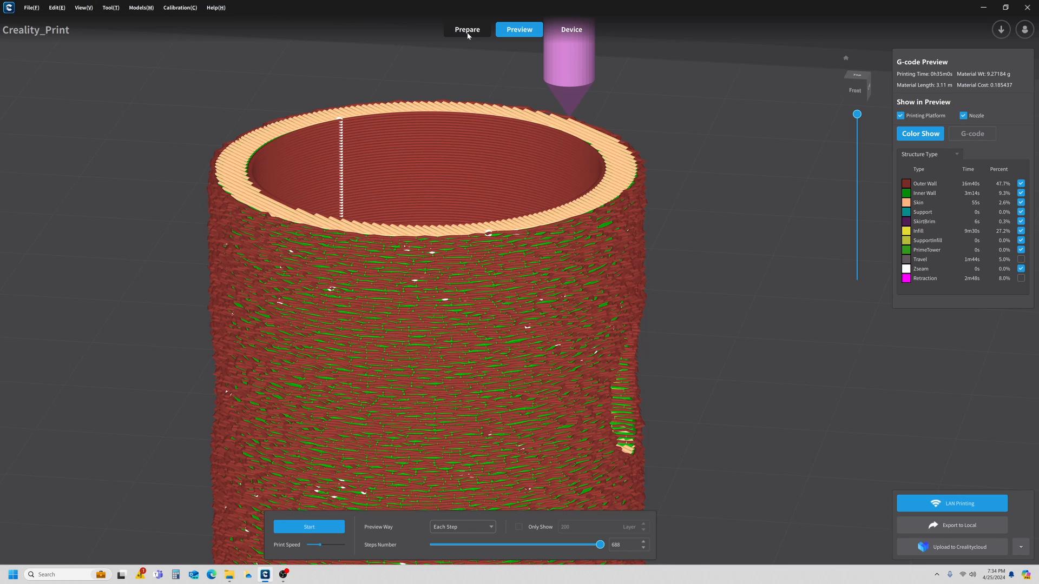
click(466, 29)
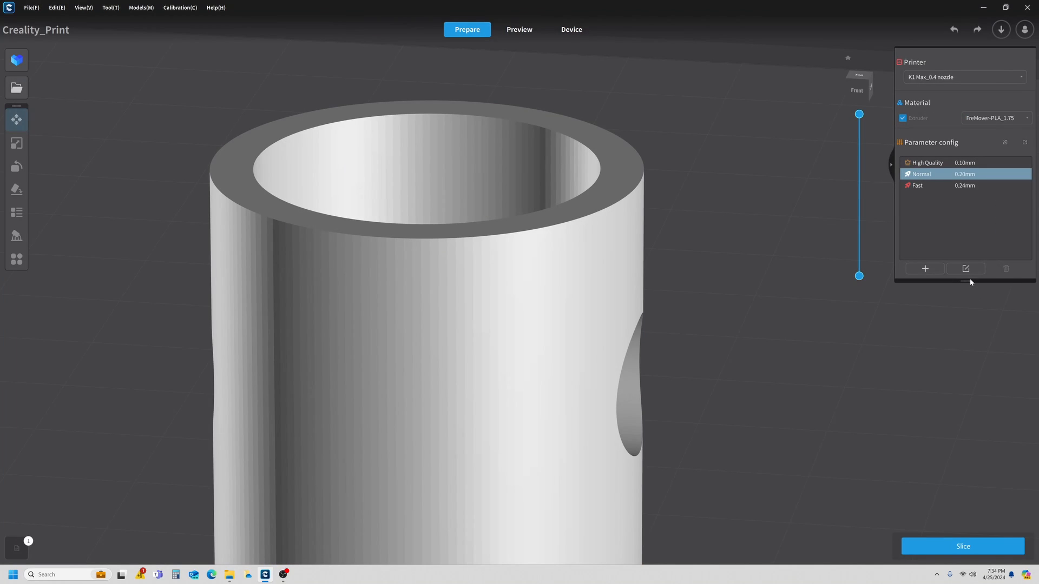
Uncheck Fuzzy Skin Outside Only in the Normal profile and save.
click(965, 268)
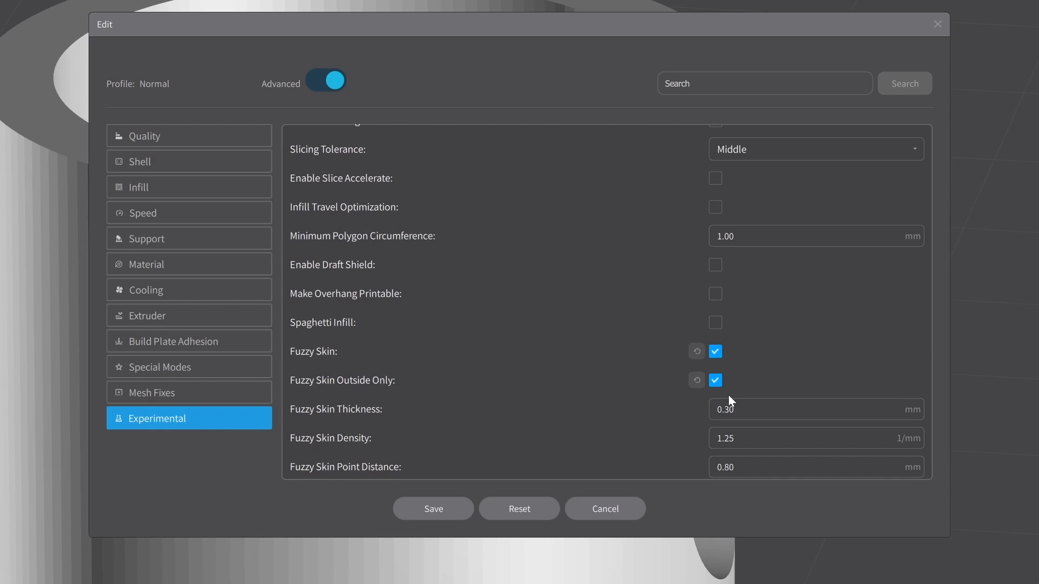
click(715, 379)
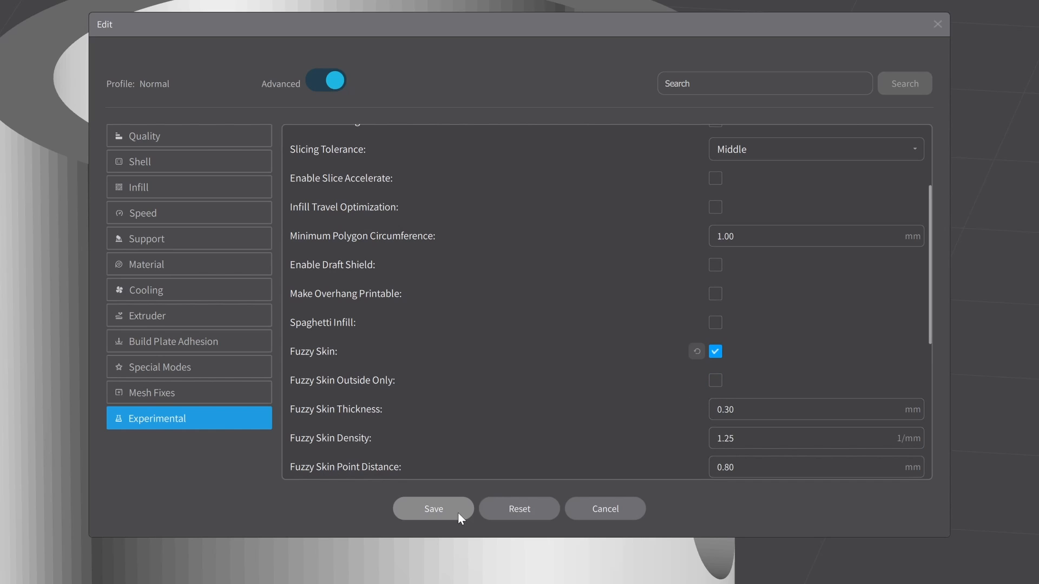
click(433, 508)
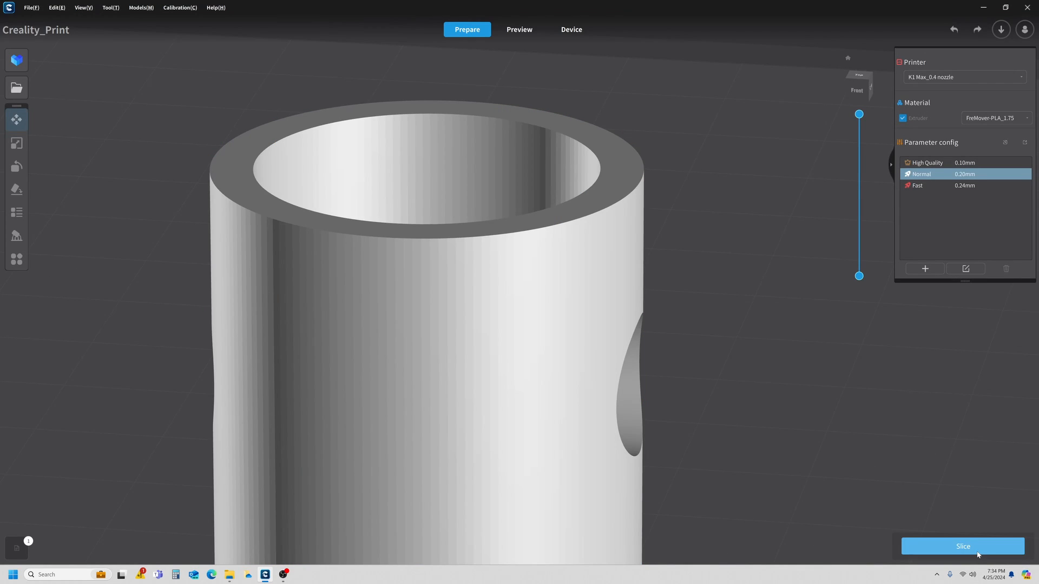
Re-slice the cylinder to confirm rough inner walls, then return to preparation.
click(961, 545)
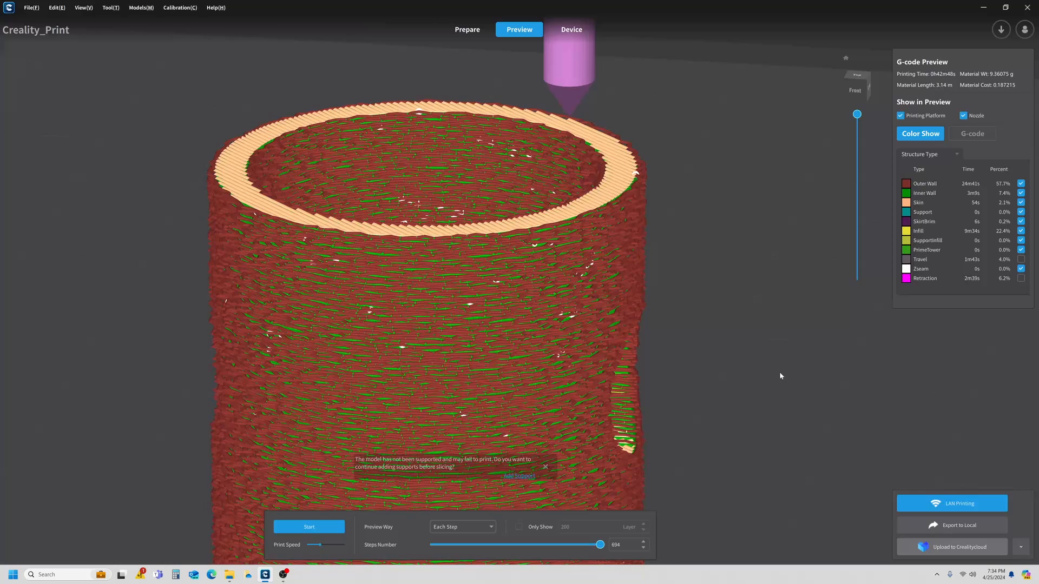
mouse_move(555, 231)
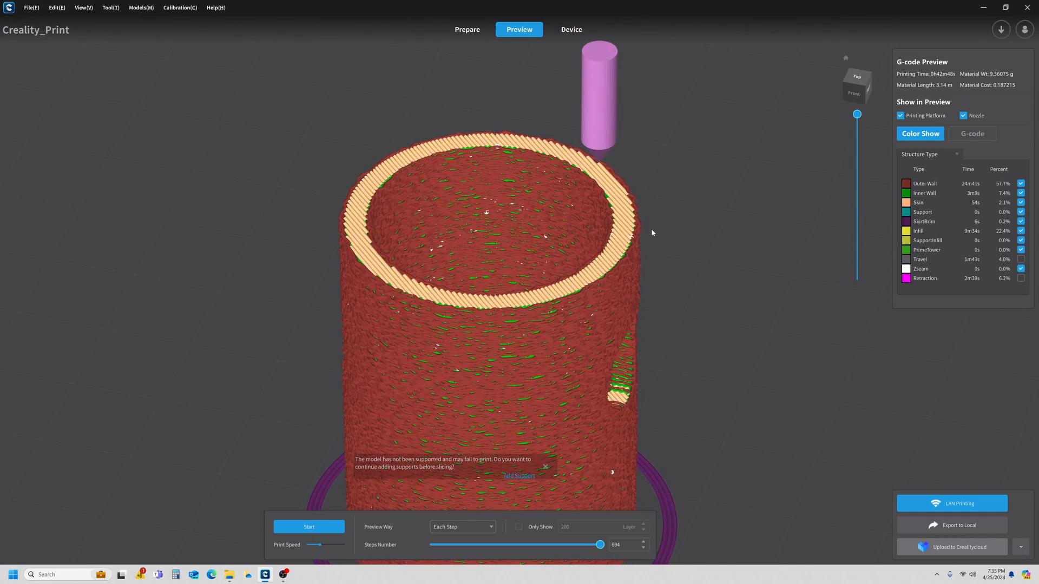
click(466, 29)
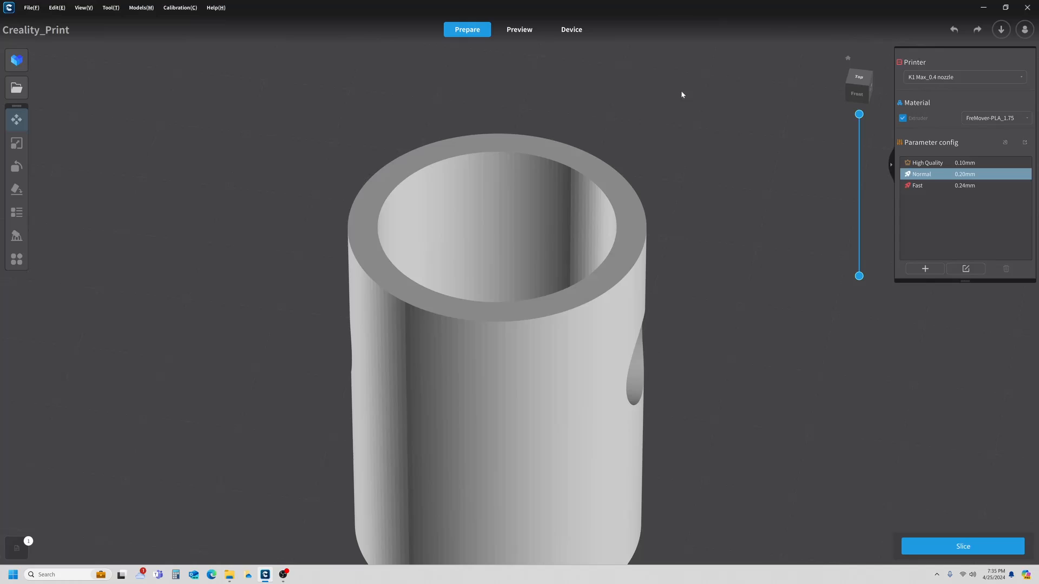
mouse_move(965, 269)
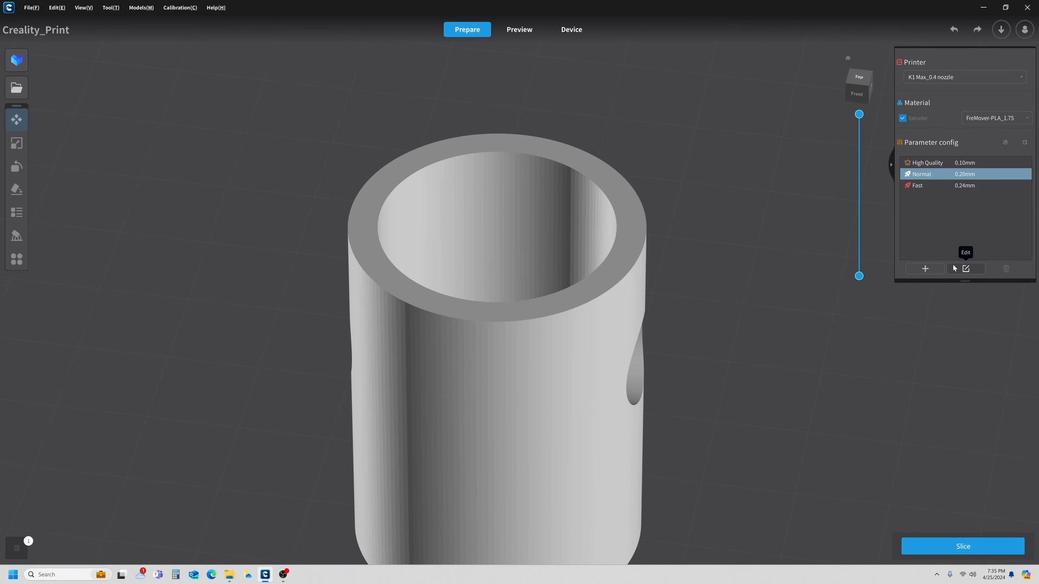
Adjust the Normal profile's Fuzzy Skin options and re-slice the cylinder.
click(966, 268)
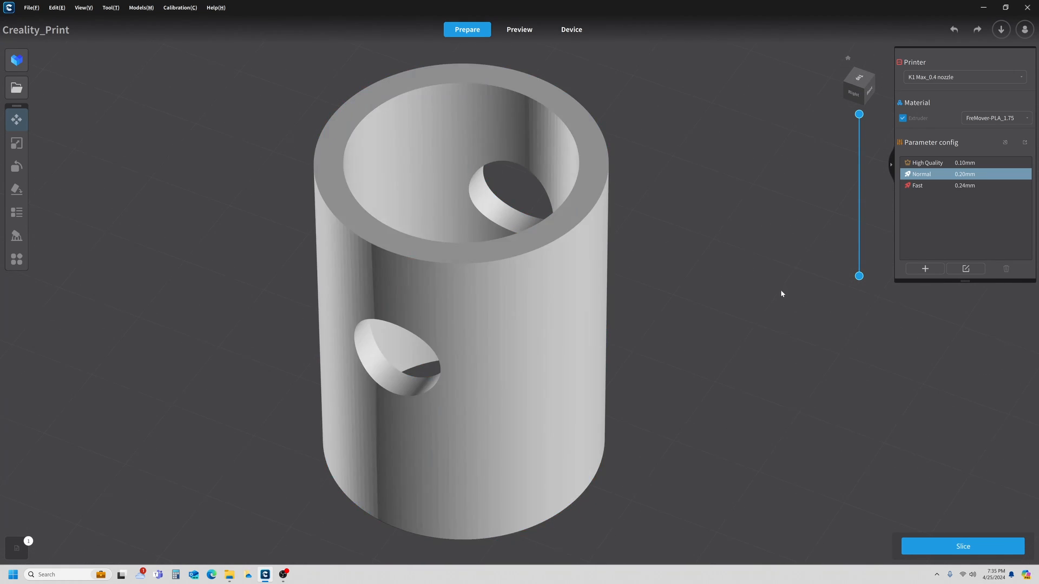
mouse_move(930, 550)
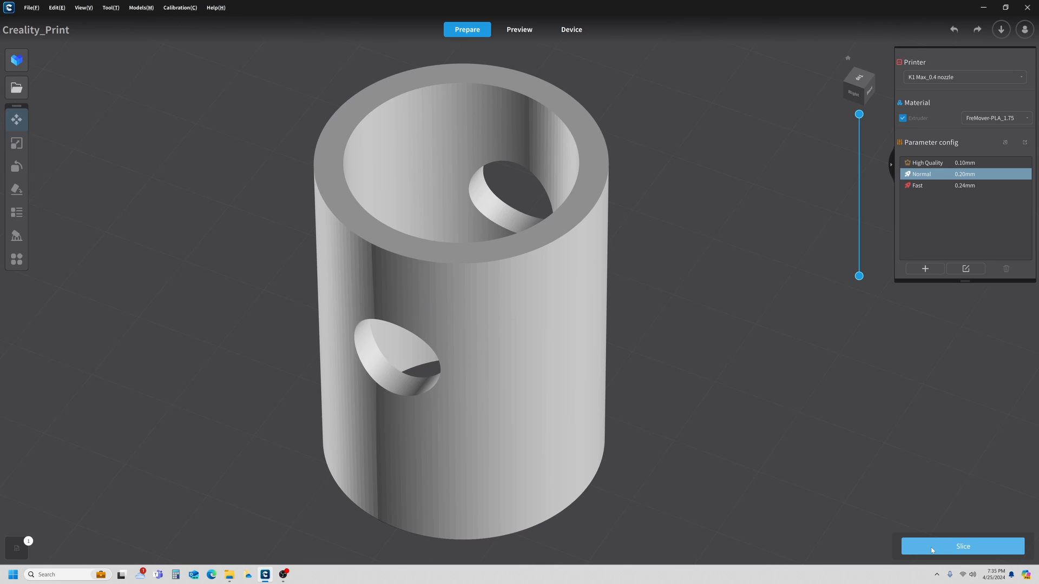
click(961, 546)
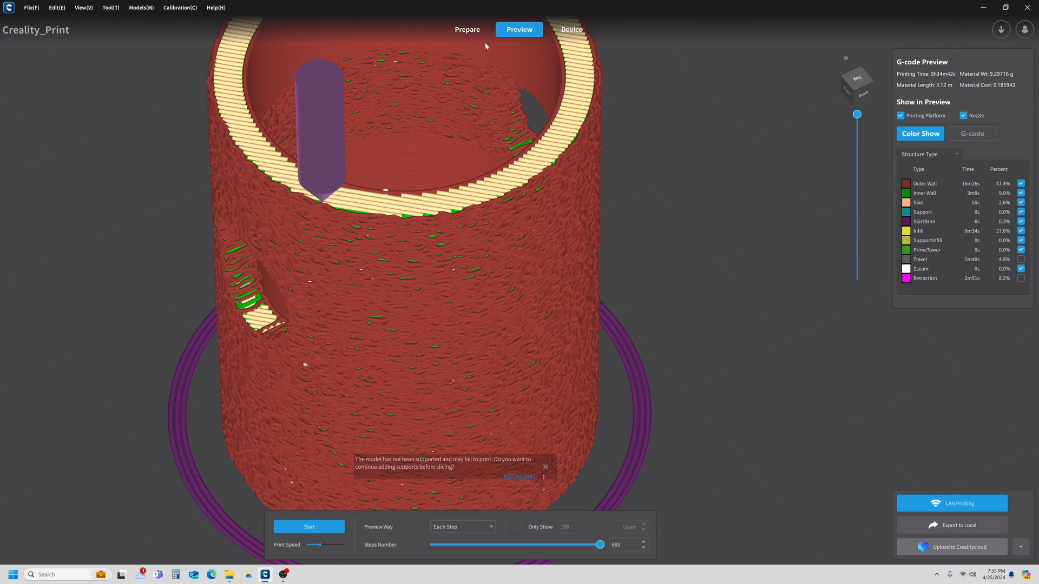
click(466, 29)
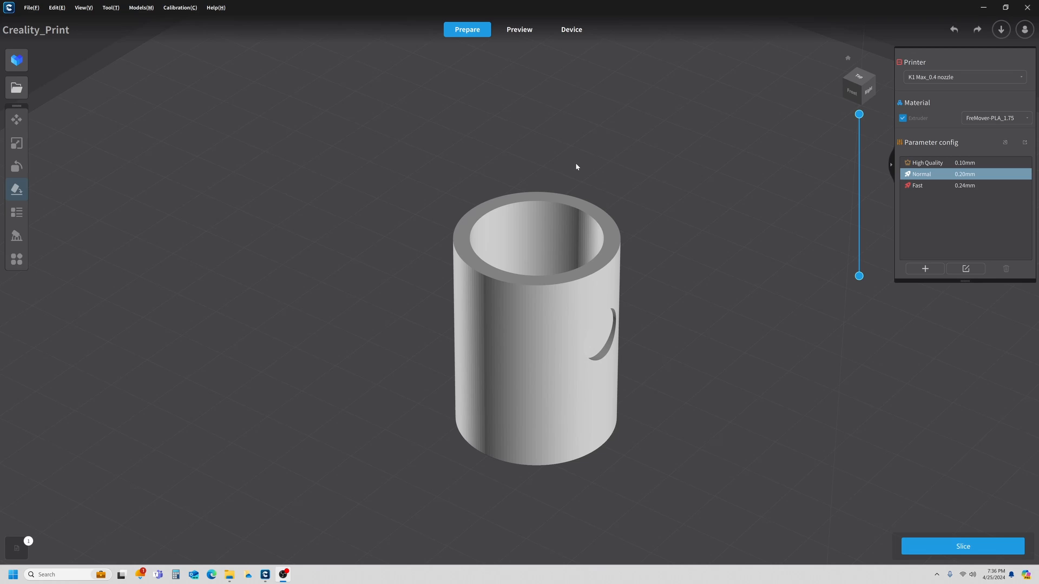
mouse_move(648, 275)
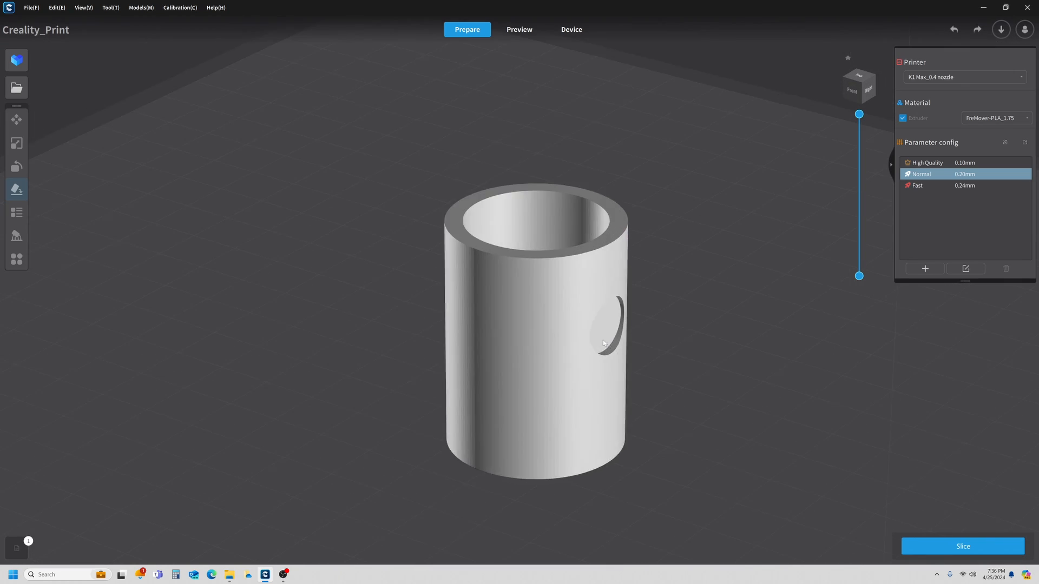
scroll(up, 3)
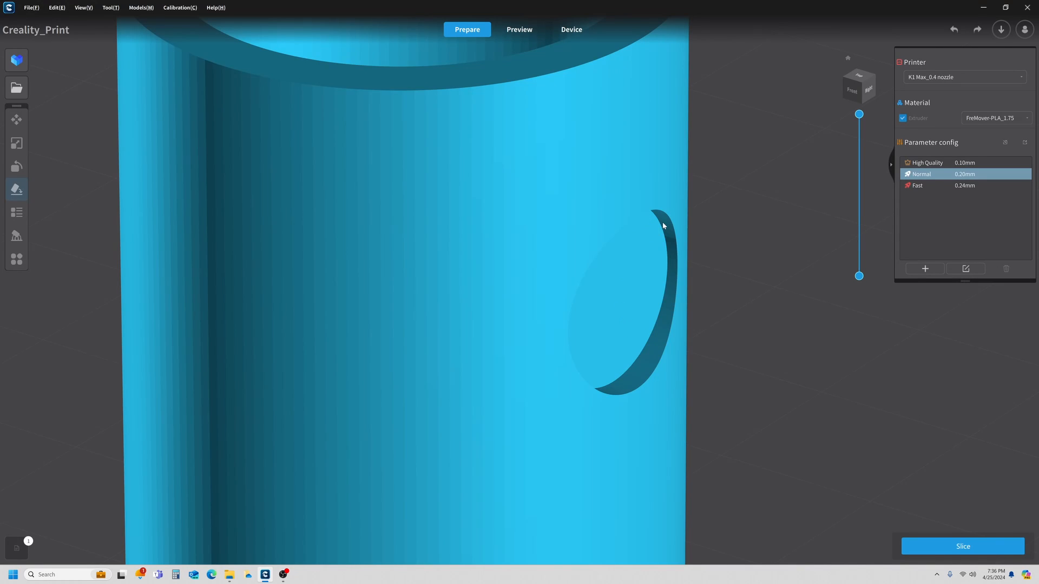
mouse_move(633, 358)
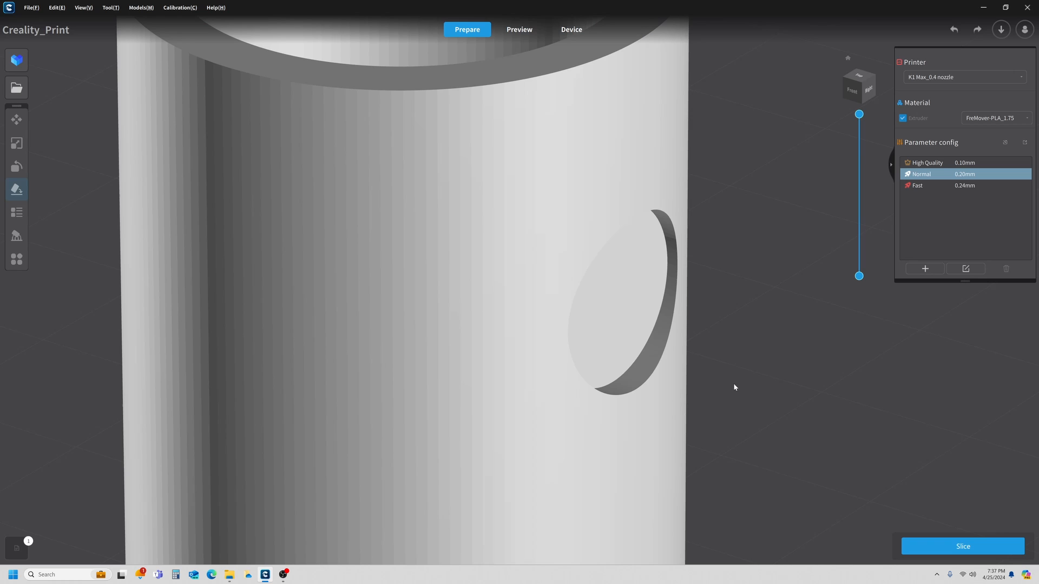
click(627, 365)
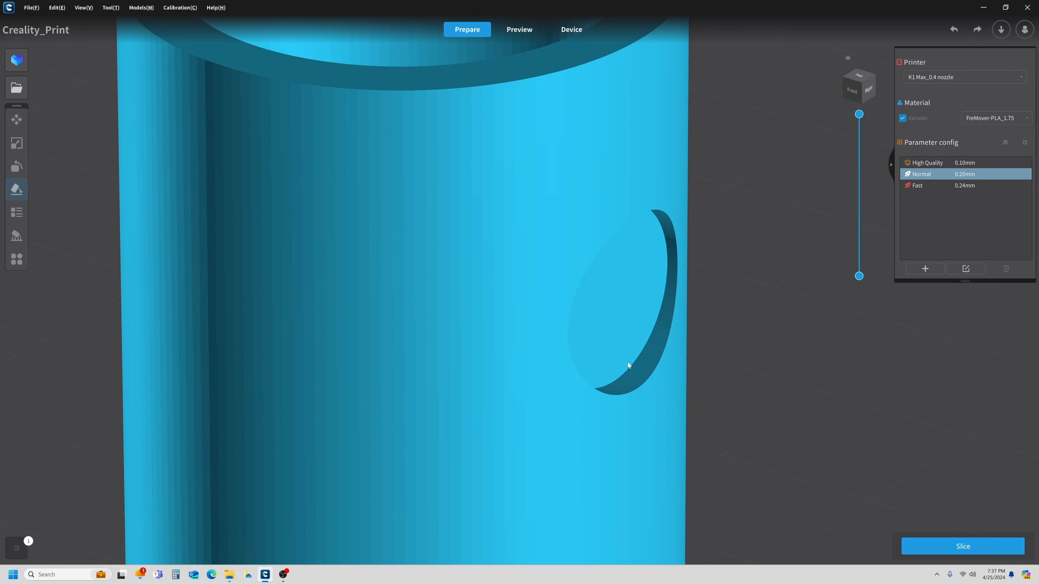
mouse_move(648, 349)
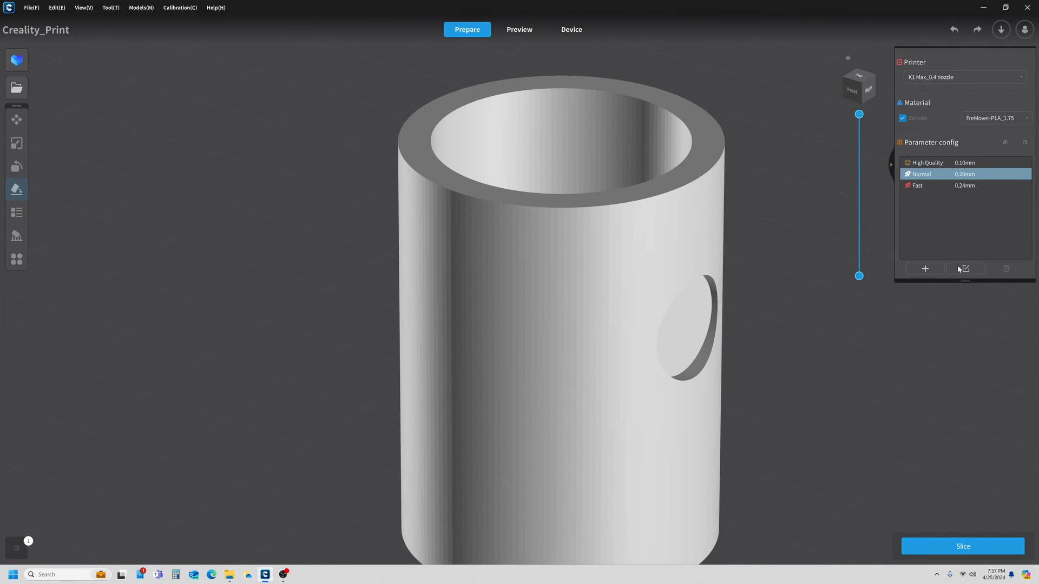
Review the Fuzzy Skin settings with Outside Only back on and close the dialog.
click(963, 269)
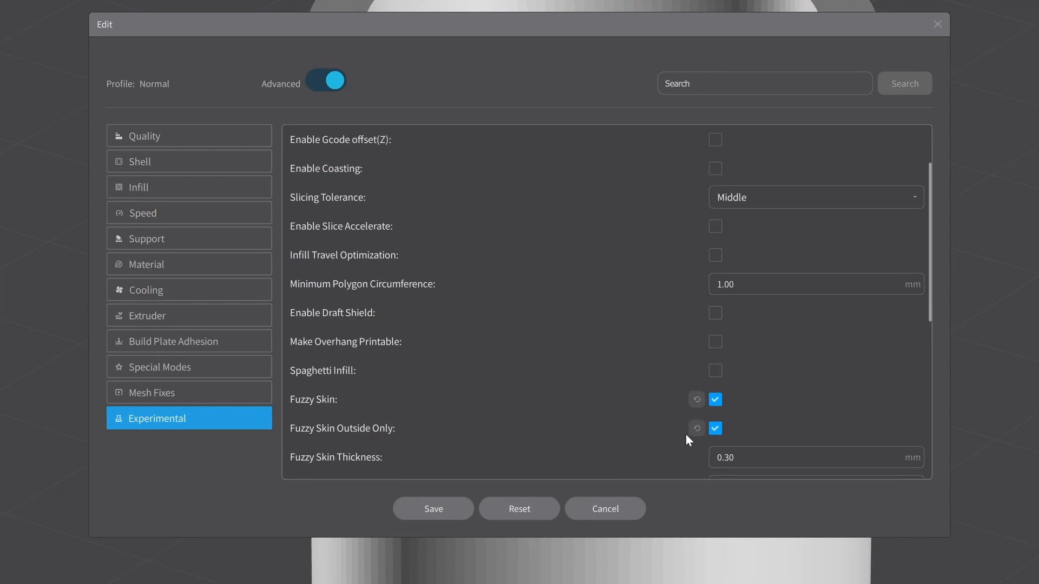
scroll(down, 3)
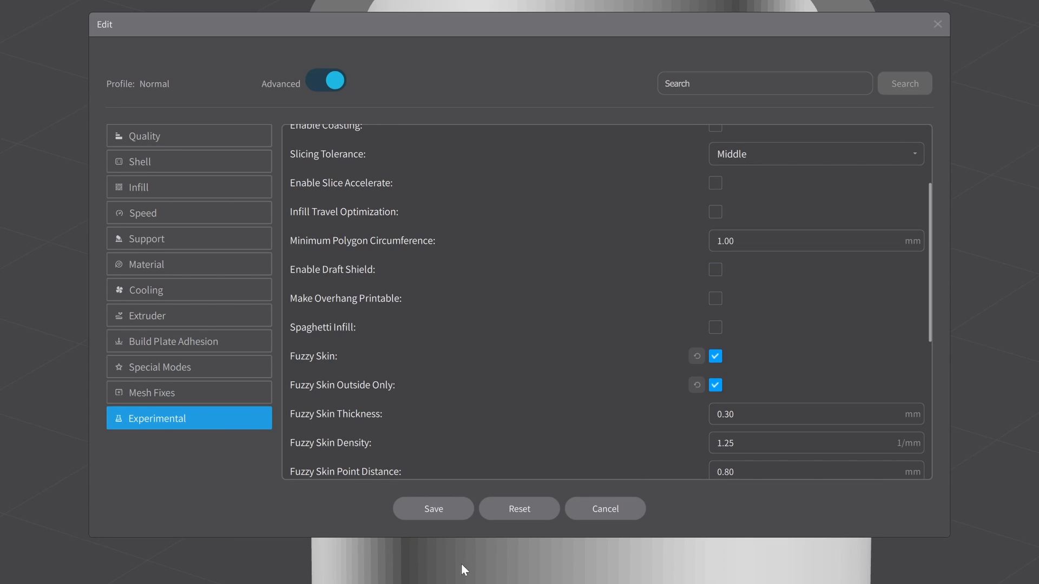
click(433, 508)
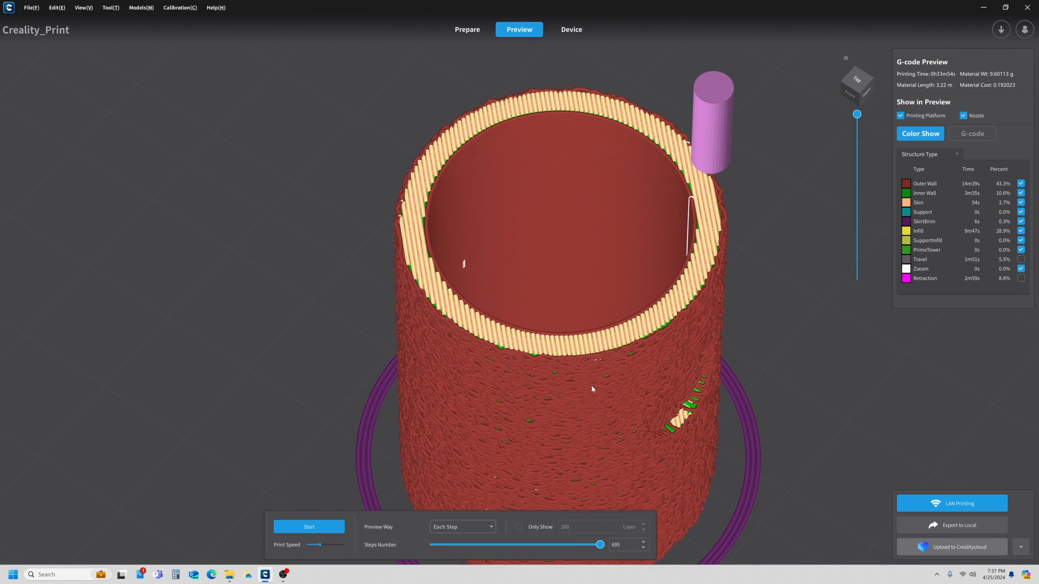
mouse_move(668, 409)
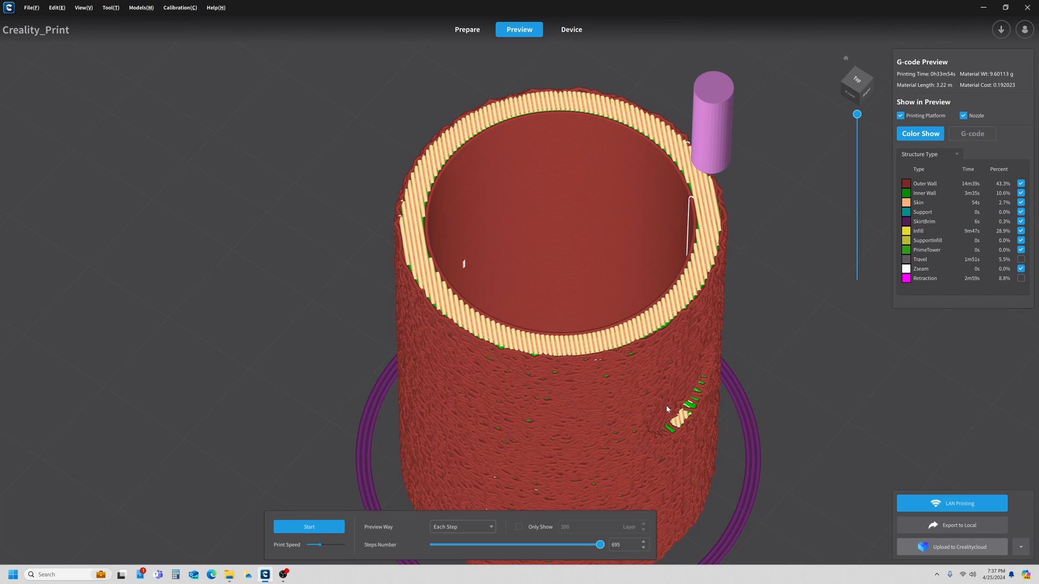
mouse_move(727, 371)
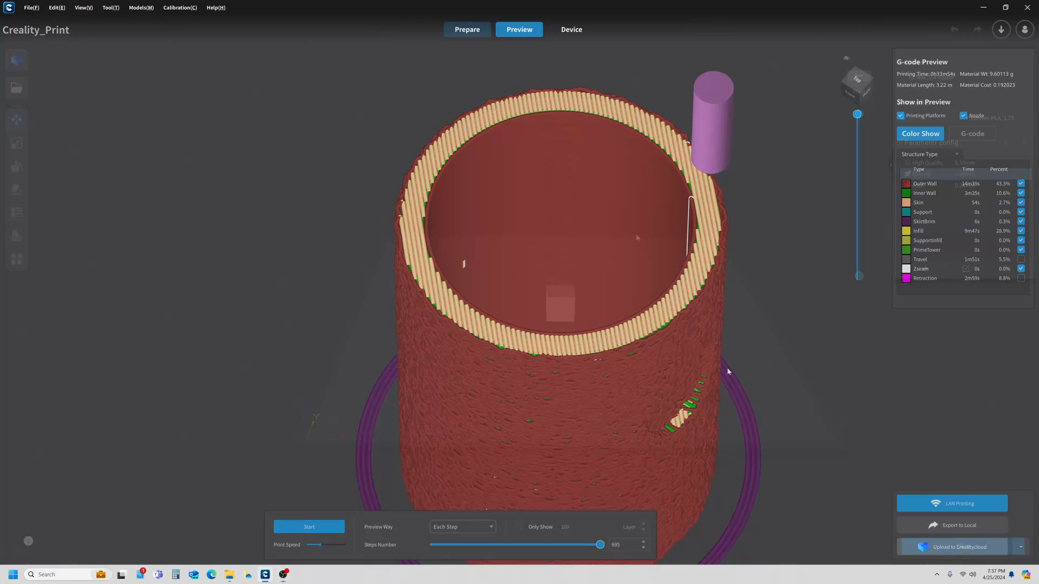
Replace the cylinder with the cube and slice it to preview fuzzy walls.
click(466, 29)
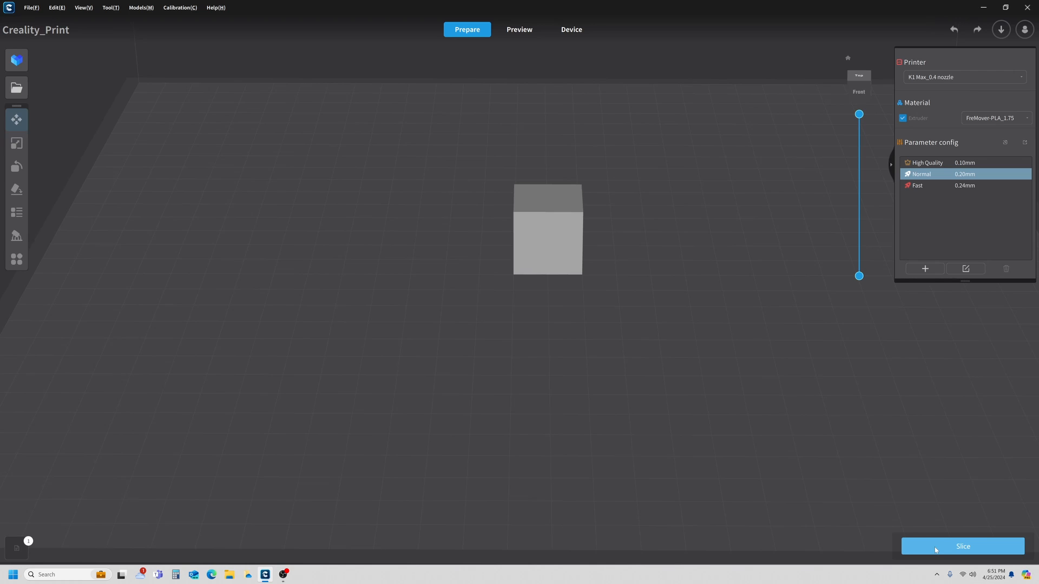
click(962, 545)
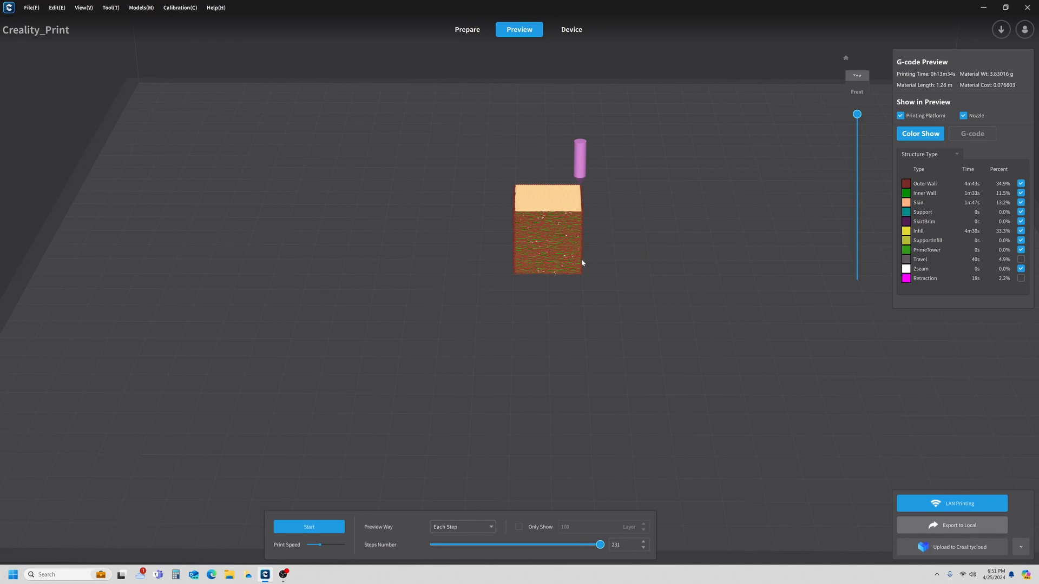
mouse_move(572, 305)
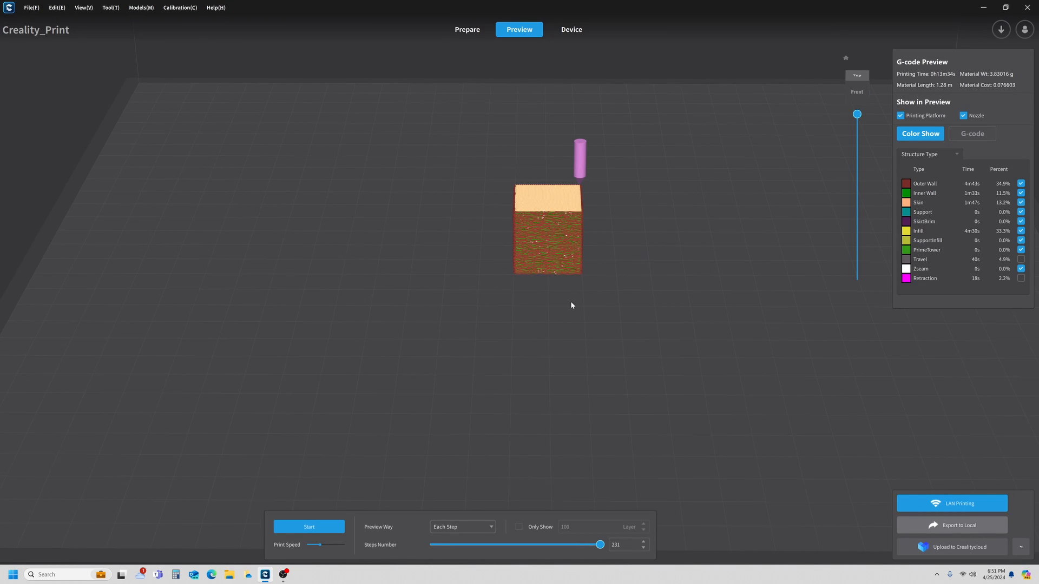
mouse_move(501, 293)
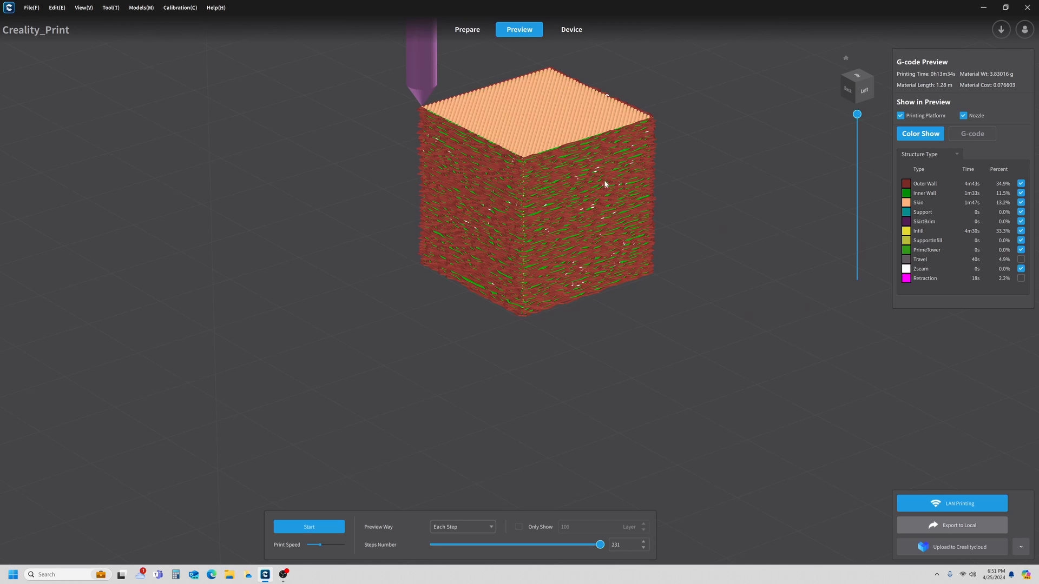
mouse_move(845, 59)
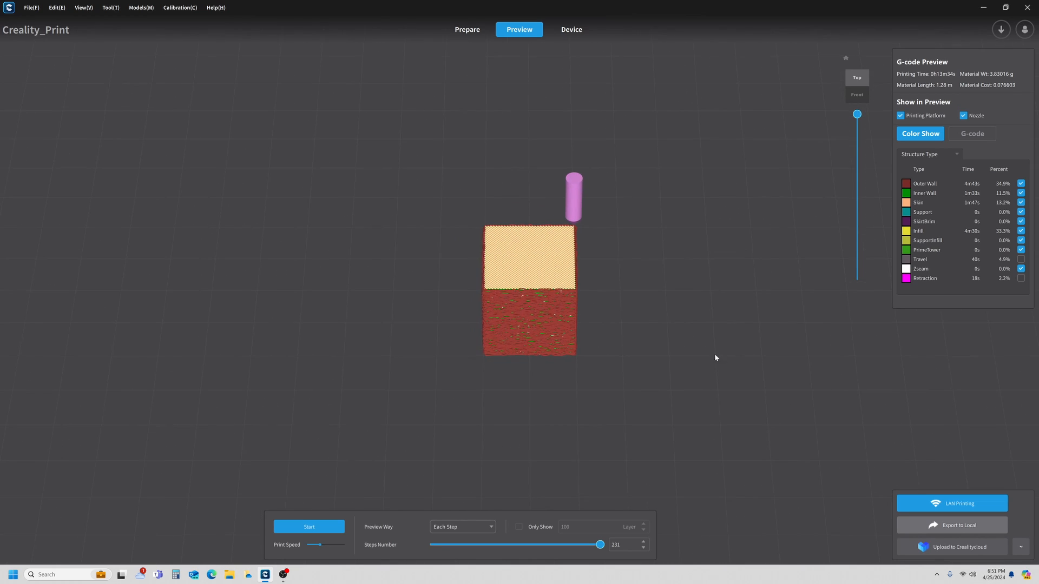
mouse_move(603, 258)
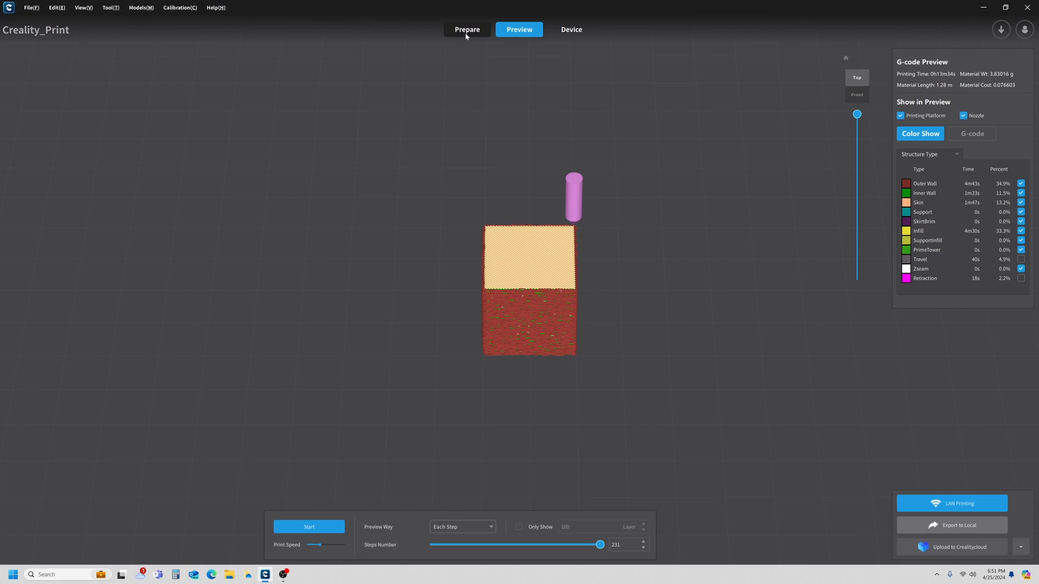
Rotate the cube 45° about its Y axis so it stands on an edge.
click(466, 29)
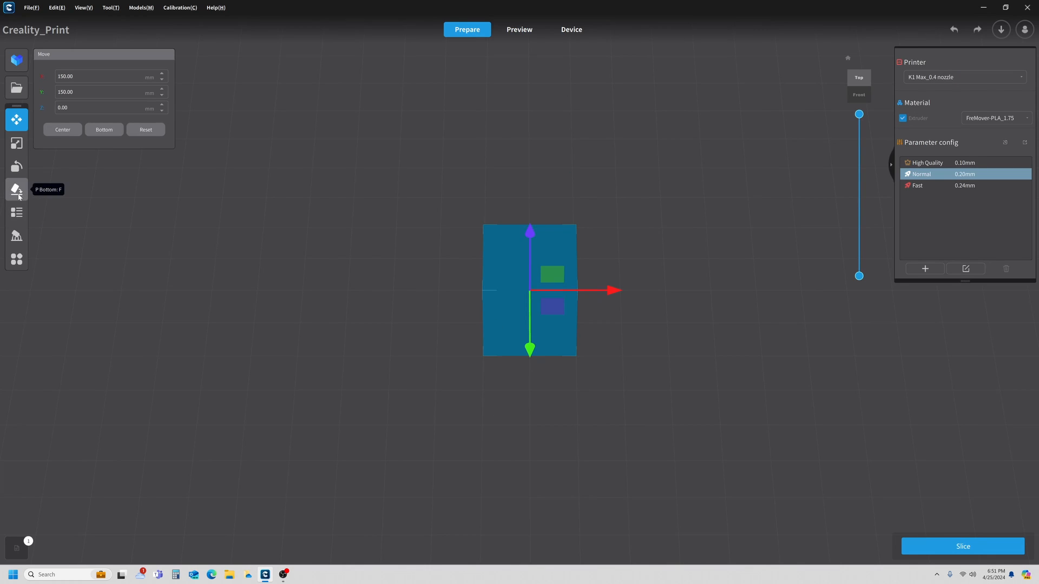
click(16, 189)
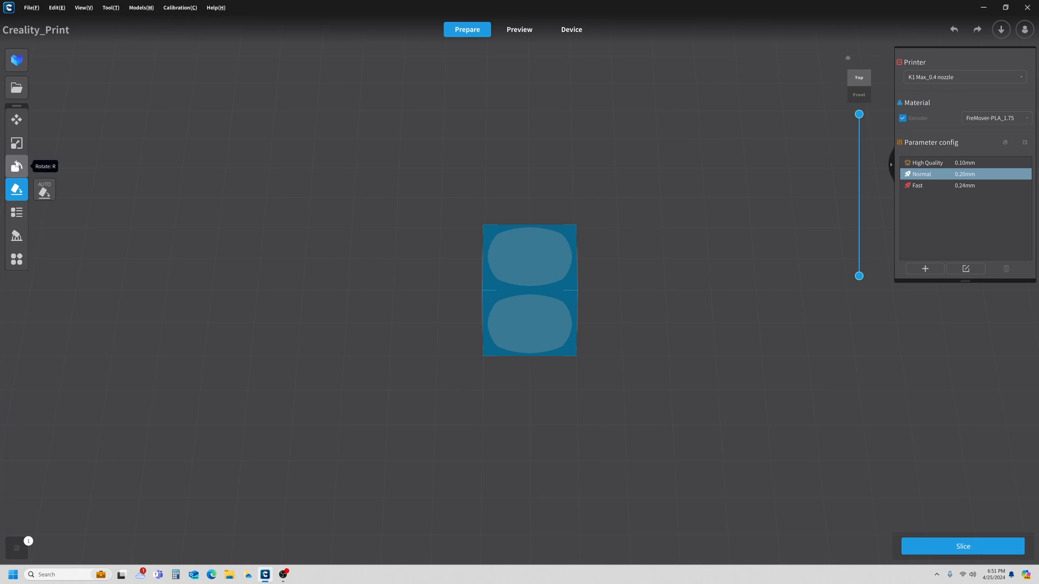
click(16, 167)
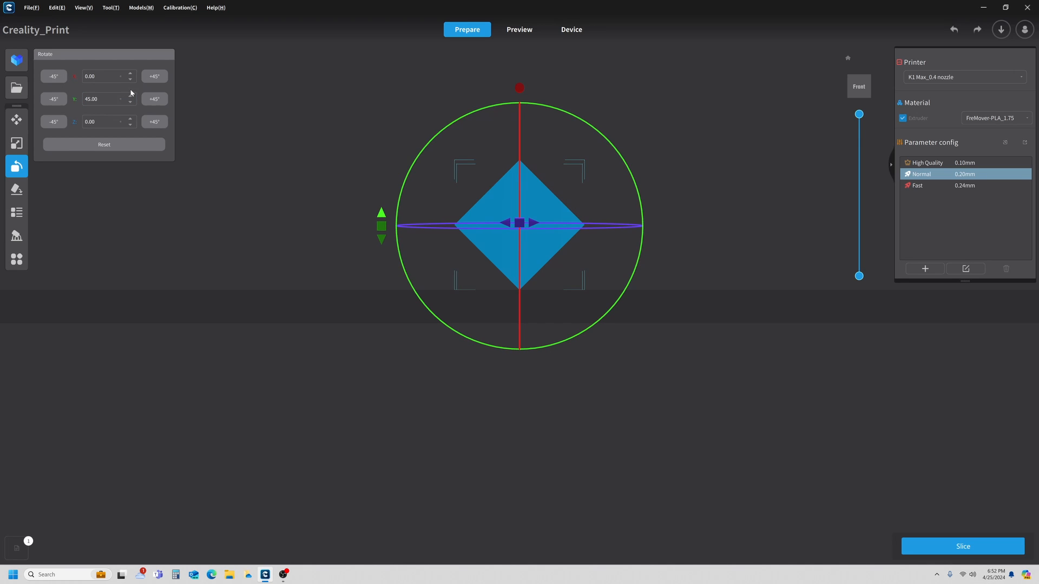
mouse_move(184, 244)
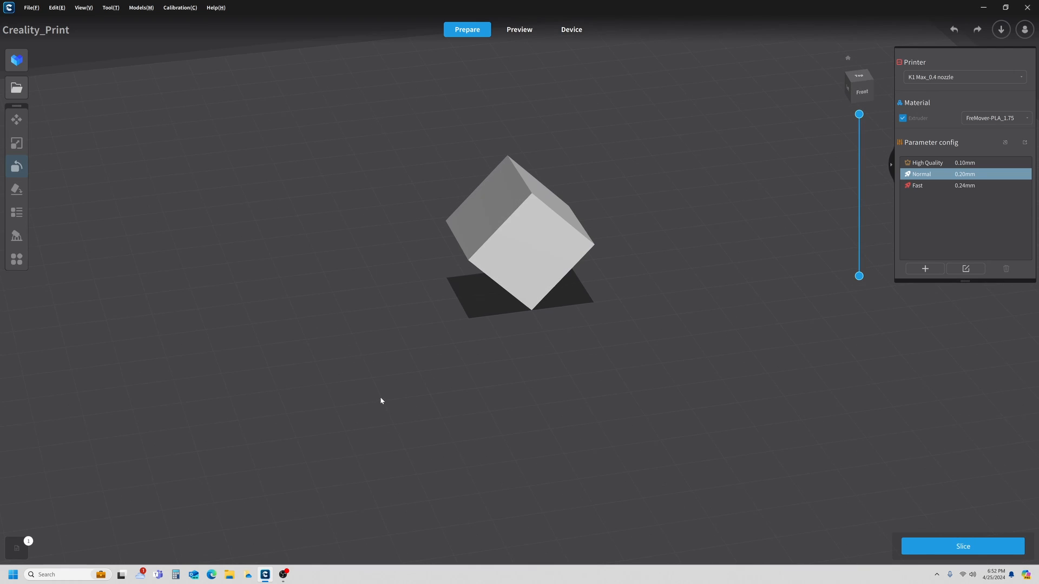
mouse_move(965, 269)
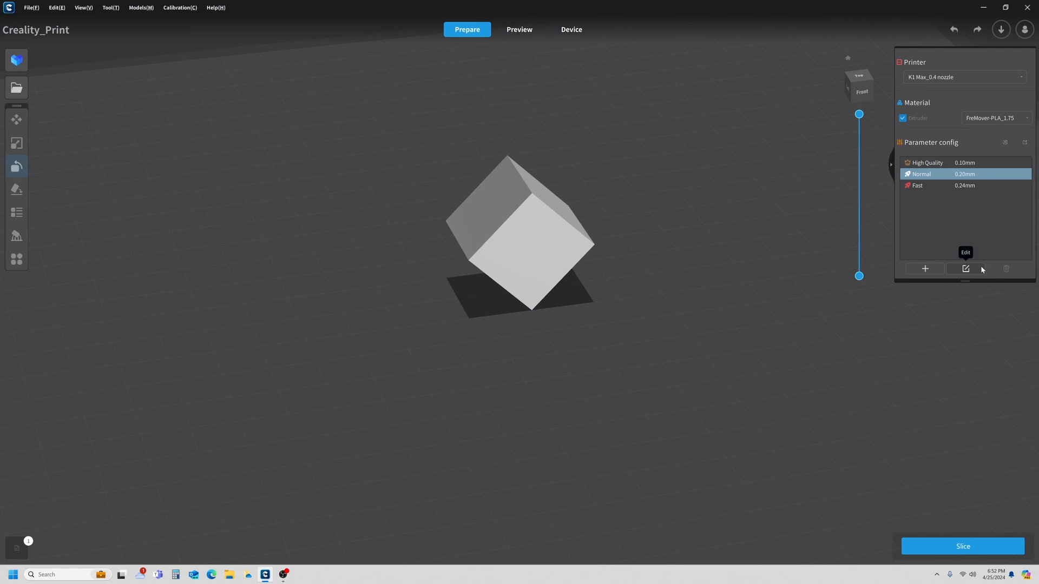
Set Build Plate Adhesion type to brim in the Normal profile and save.
click(965, 270)
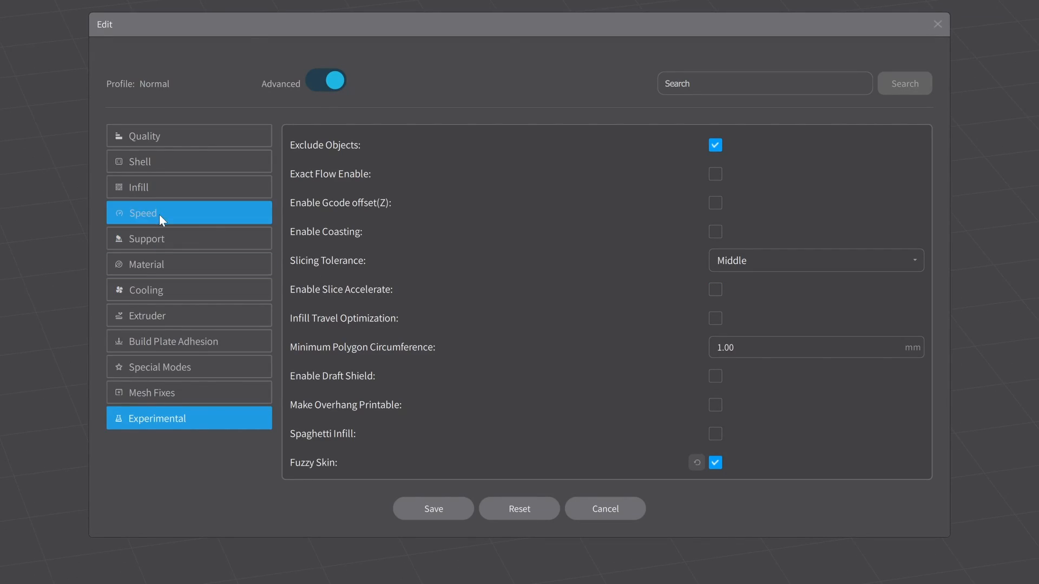
click(173, 341)
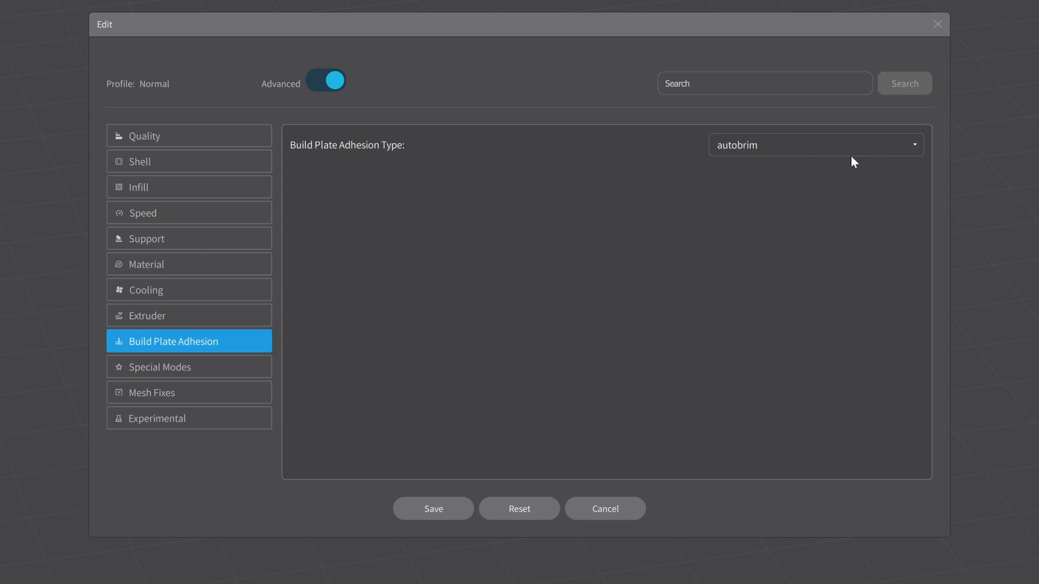
click(815, 144)
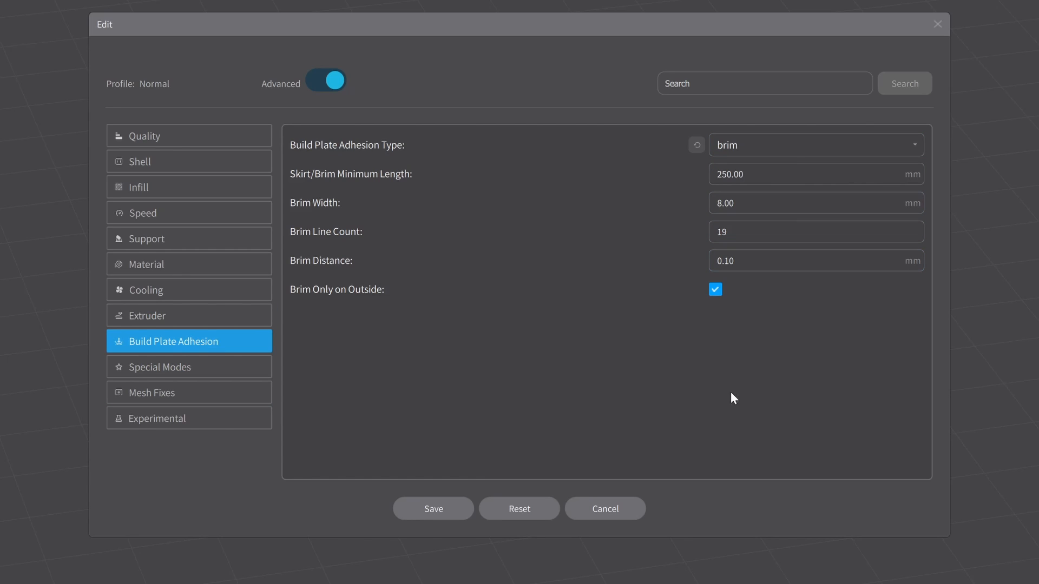
mouse_move(432, 509)
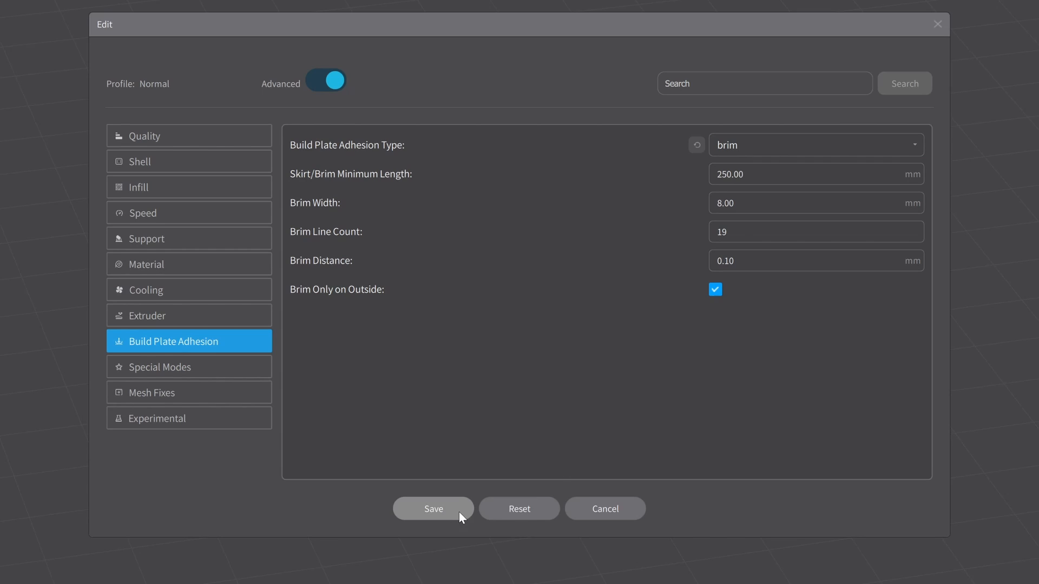
mouse_move(442, 515)
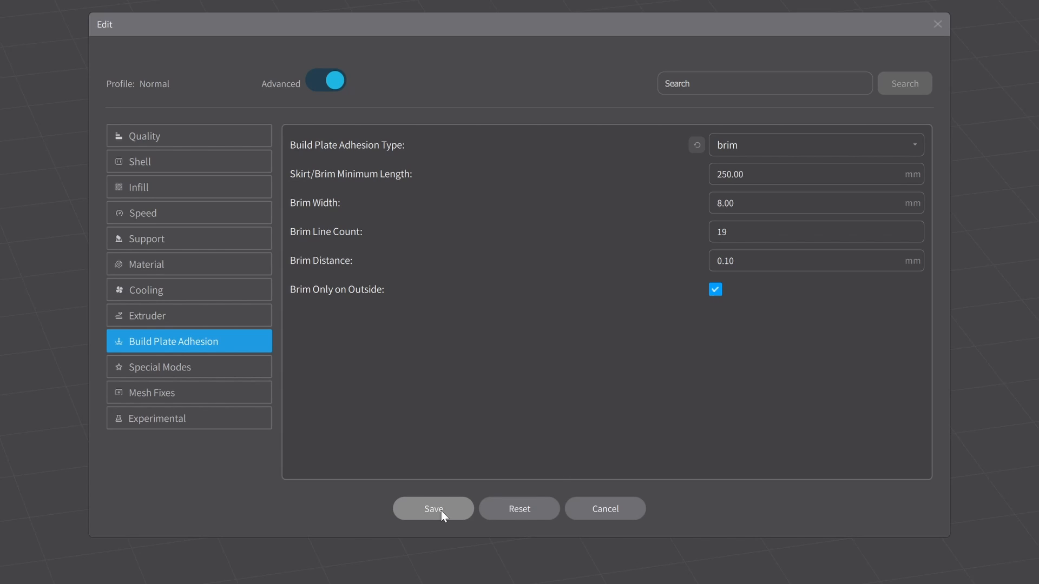
click(432, 508)
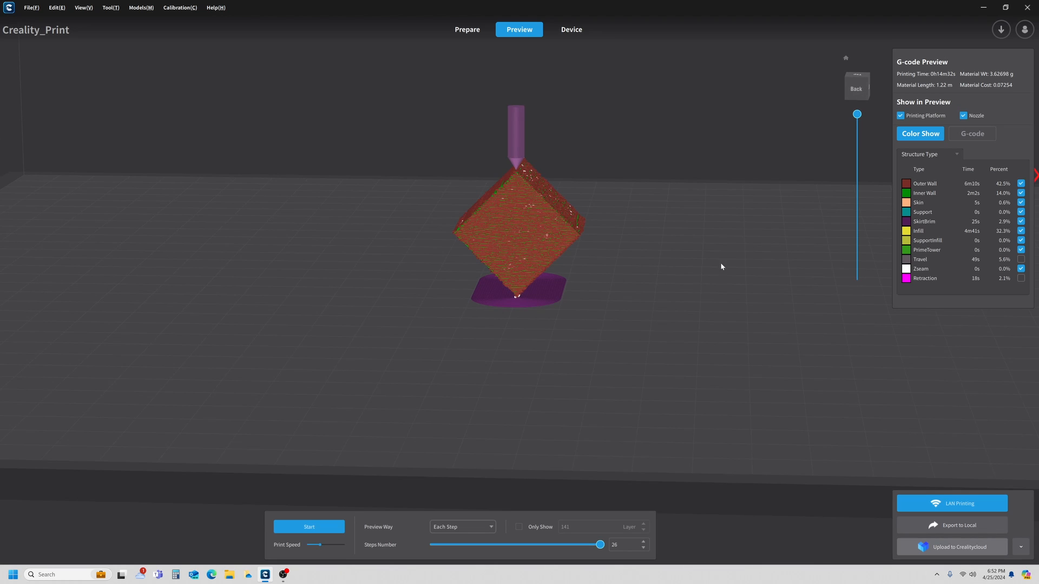
mouse_move(631, 310)
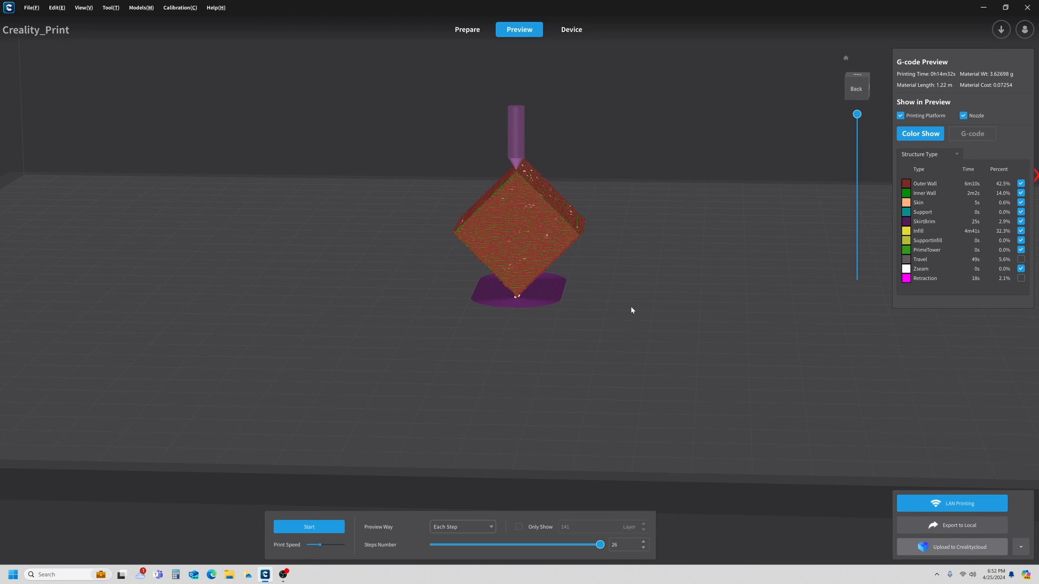